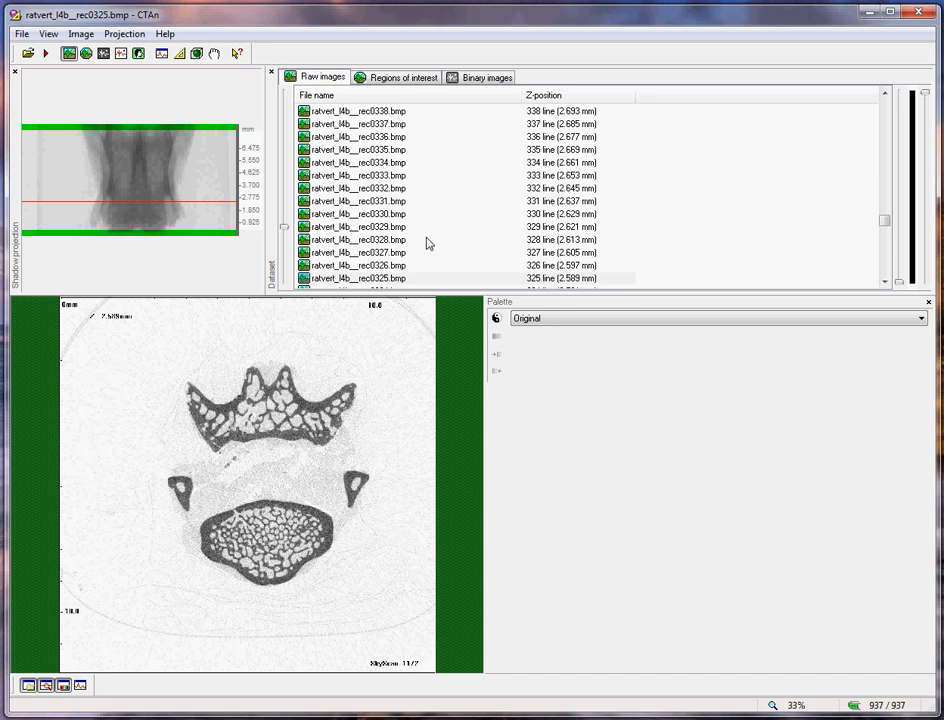
pyautogui.moveTo(420, 230)
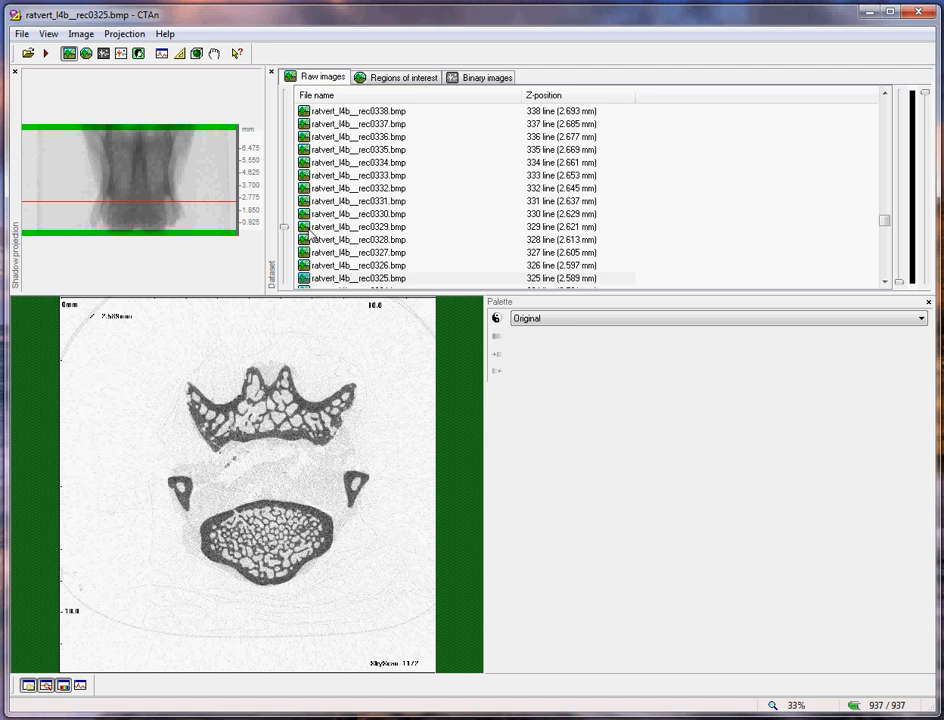
pyautogui.moveTo(288, 232)
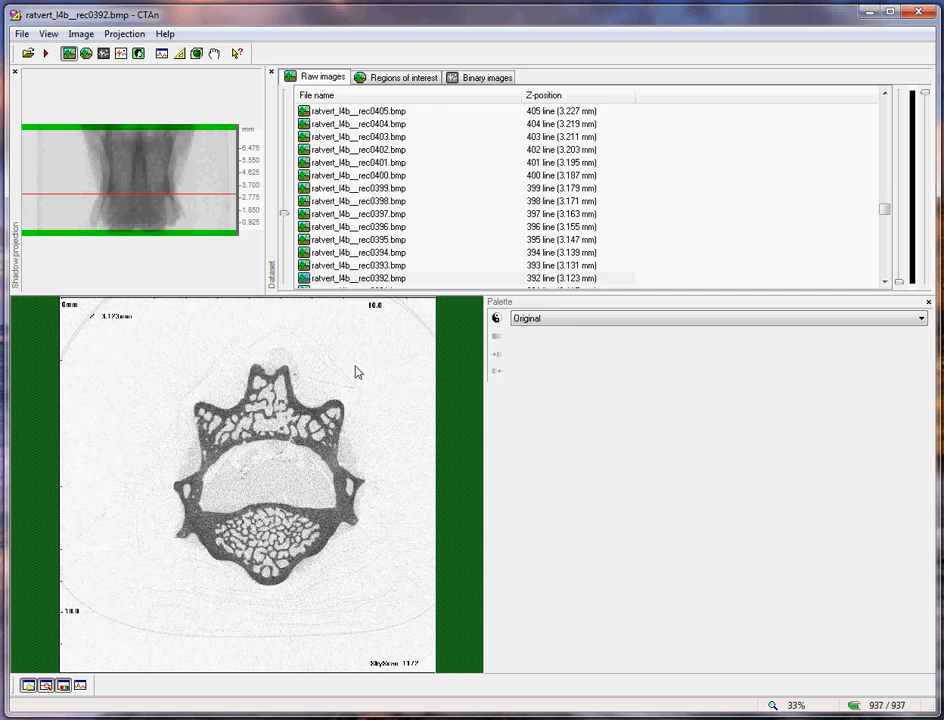
pyautogui.moveTo(176, 360)
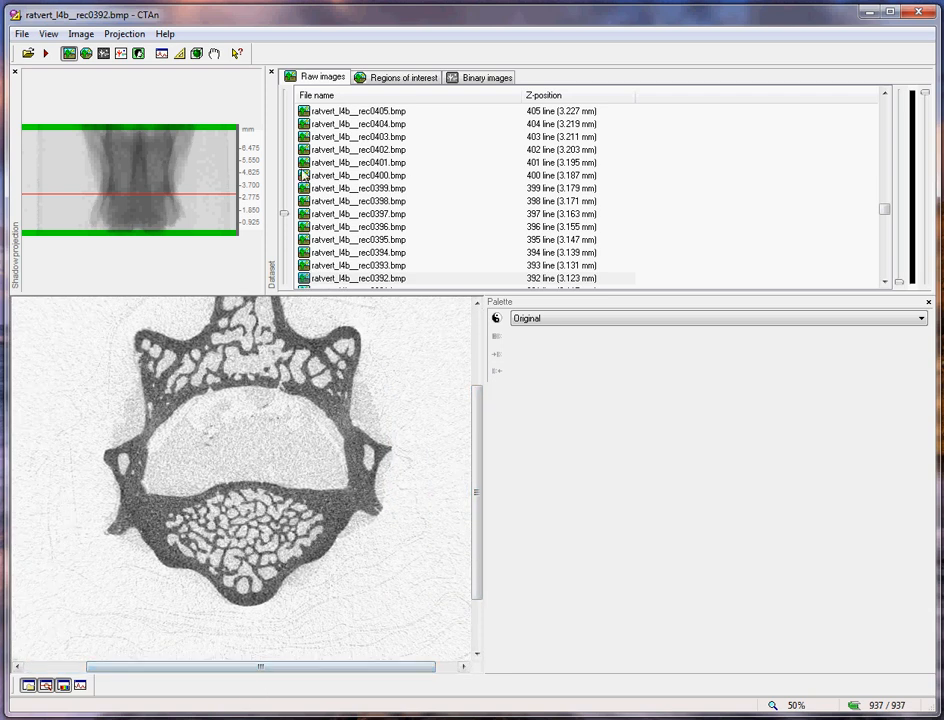
# Enter region-of-interest mode and outline the lower vertebral body on slice 392 with a polygon
pyautogui.click(402, 76)
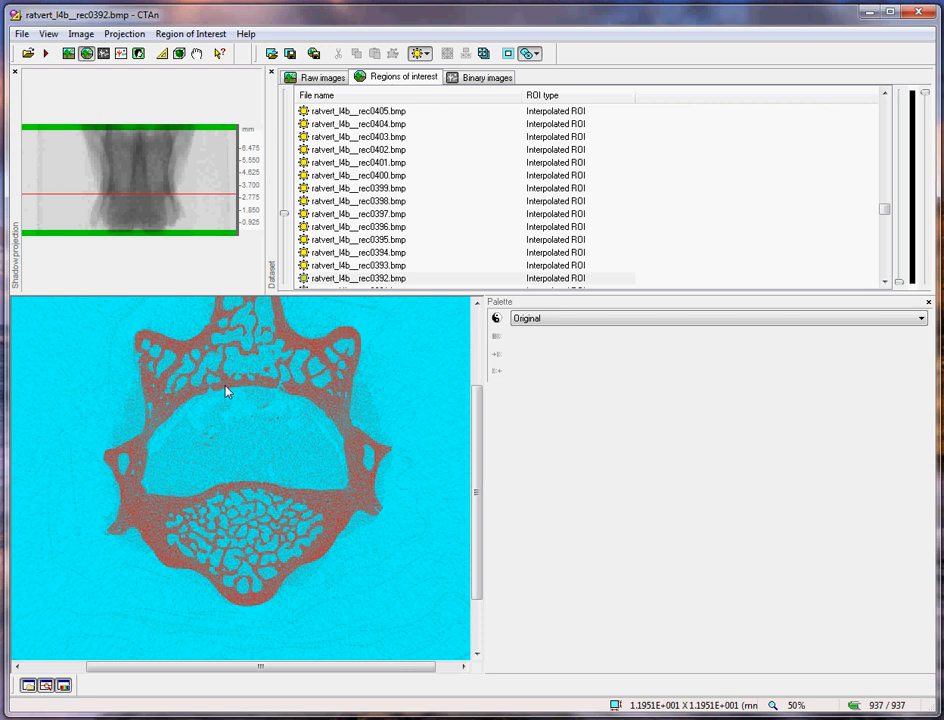
pyautogui.moveTo(136, 520)
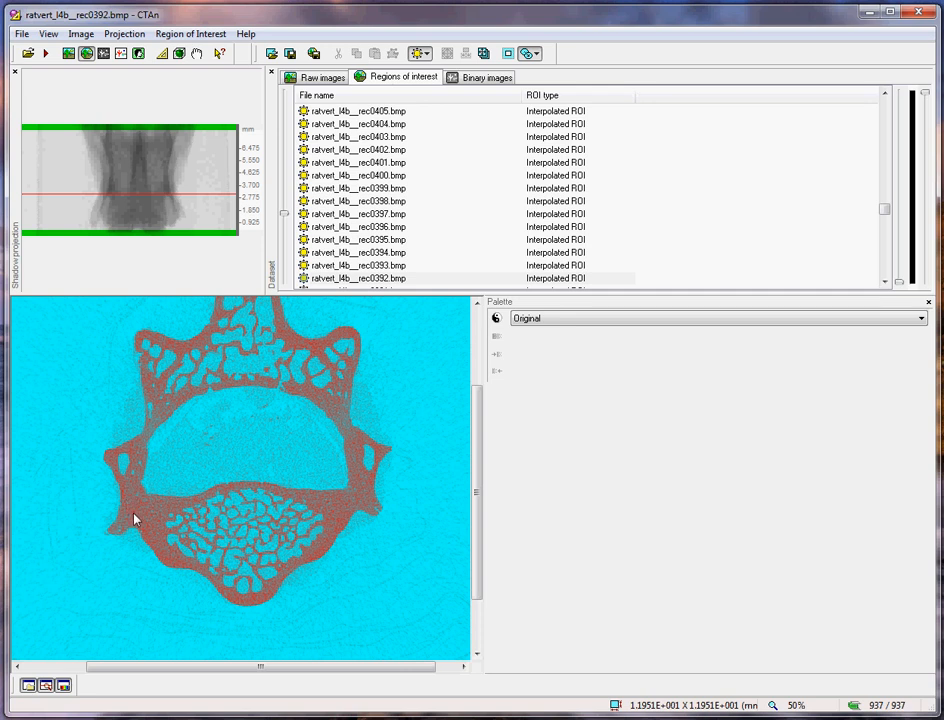
pyautogui.moveTo(224, 512)
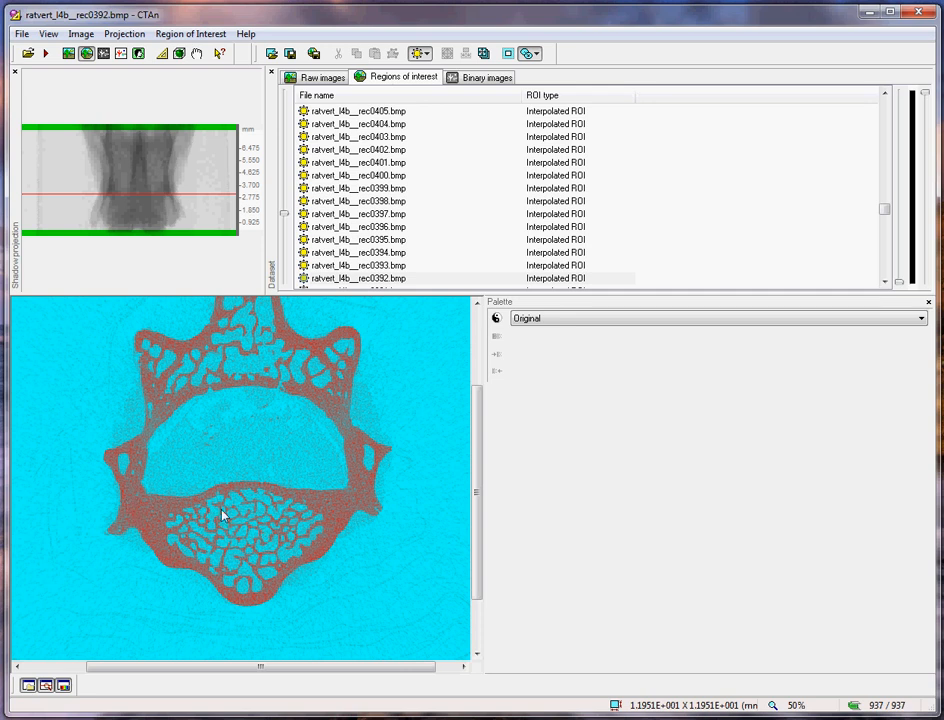
pyautogui.moveTo(196, 536)
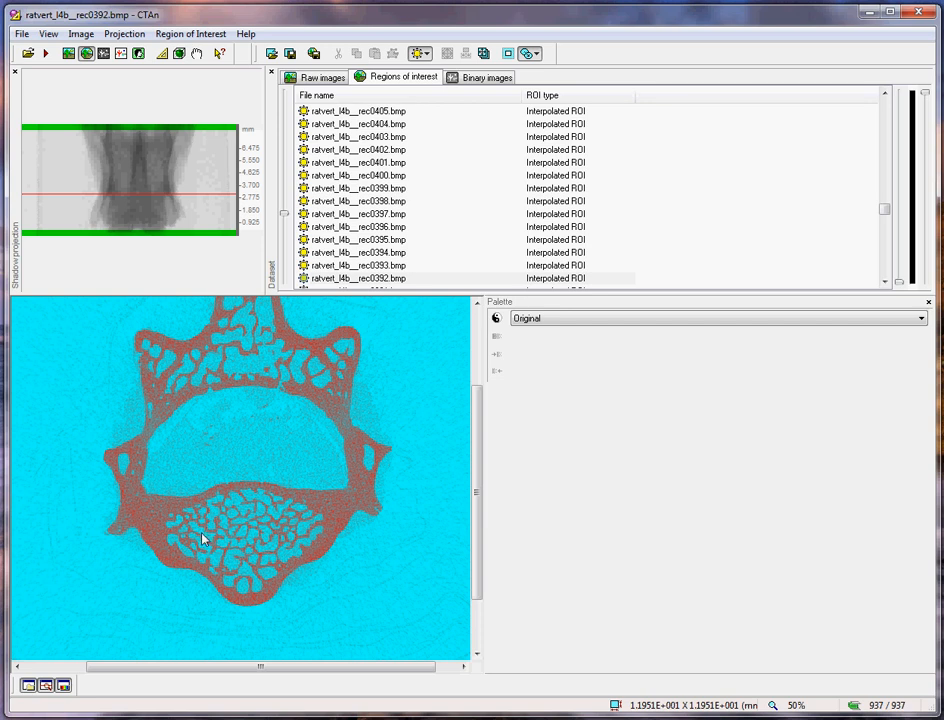
pyautogui.moveTo(158, 592)
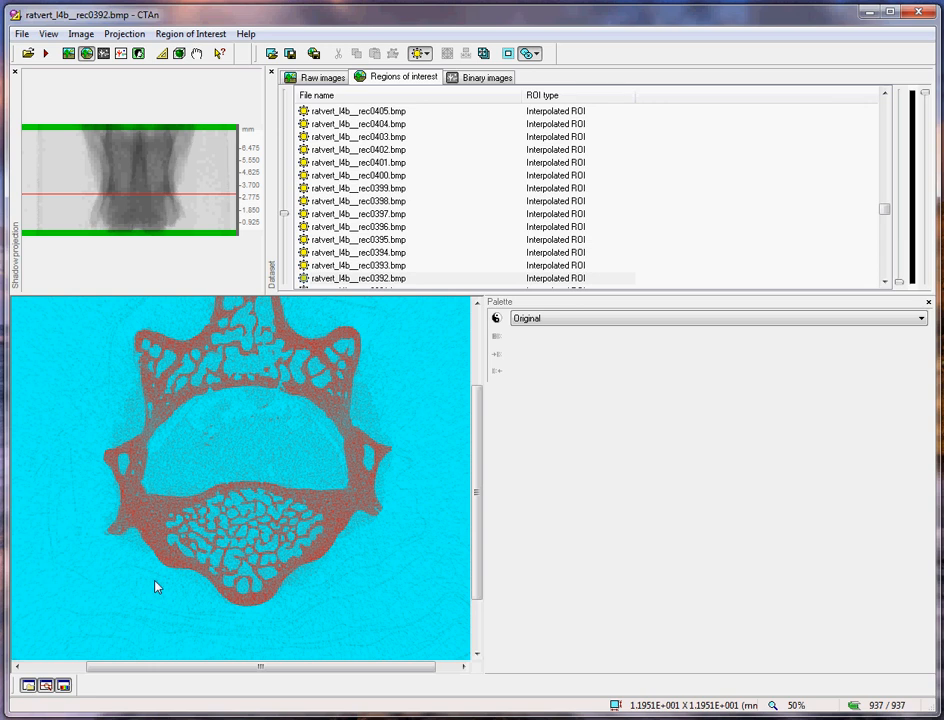
pyautogui.moveTo(332, 600)
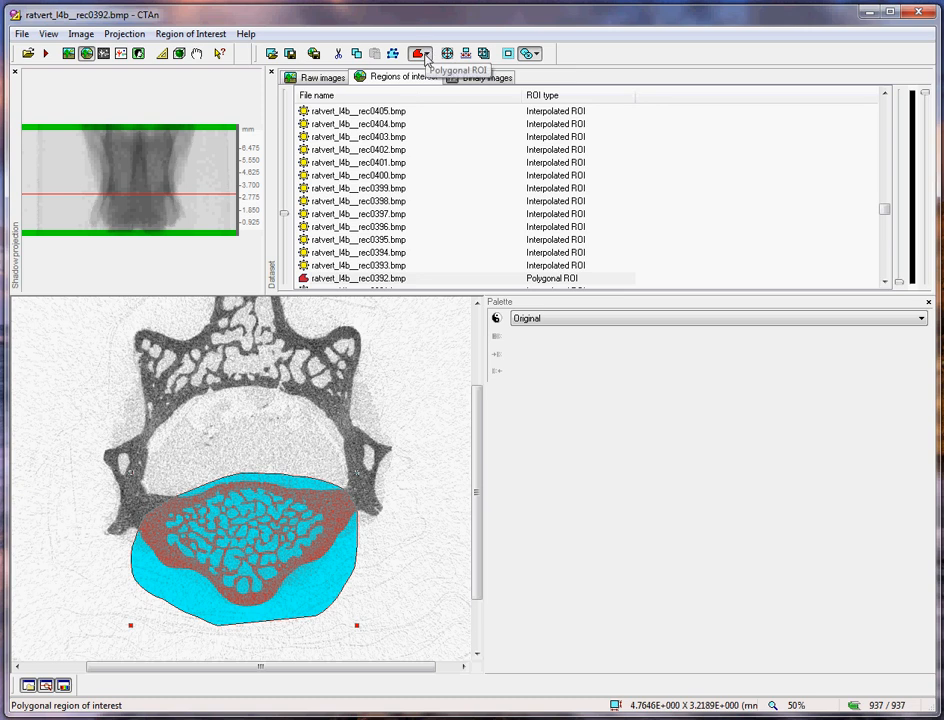
# Change slice 392's ROI to an ellipse fitted to the vertebral body, interpolated to slice 370
pyautogui.click(420, 52)
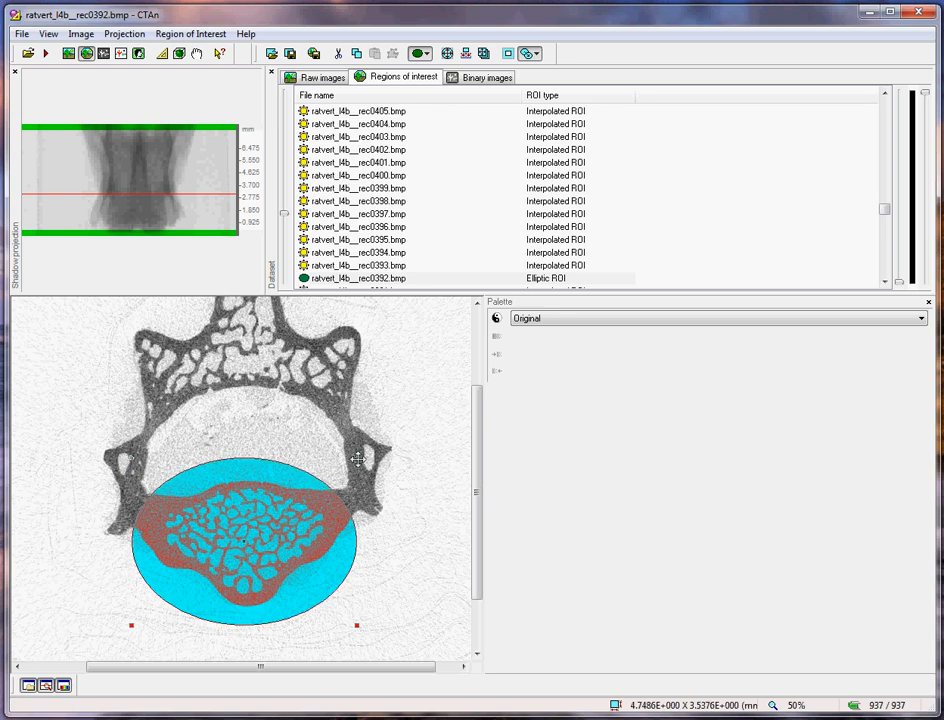
pyautogui.moveTo(336, 472)
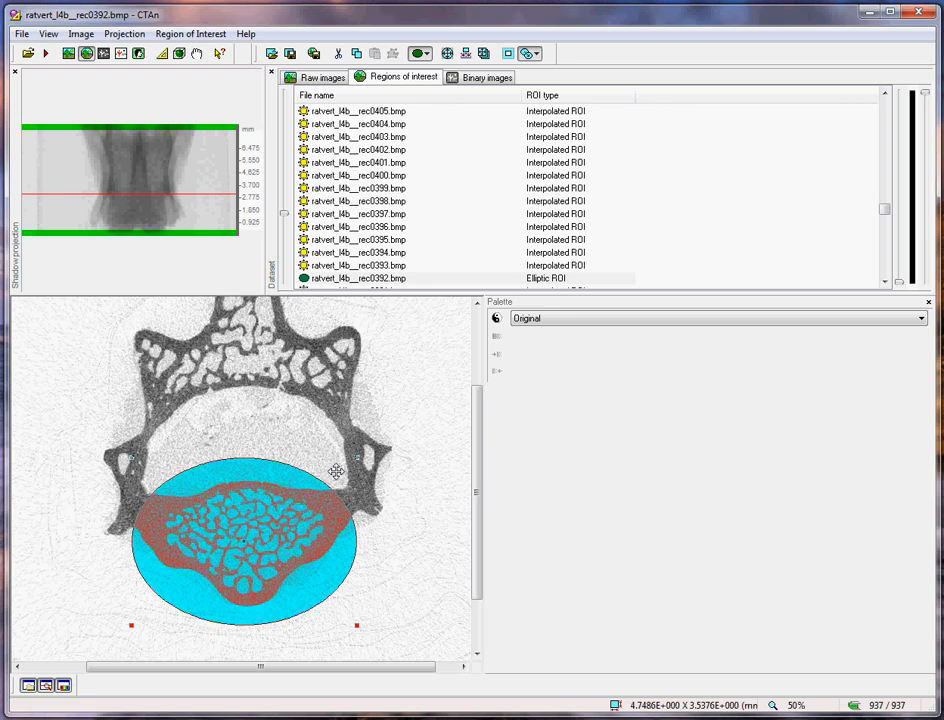
pyautogui.moveTo(256, 504)
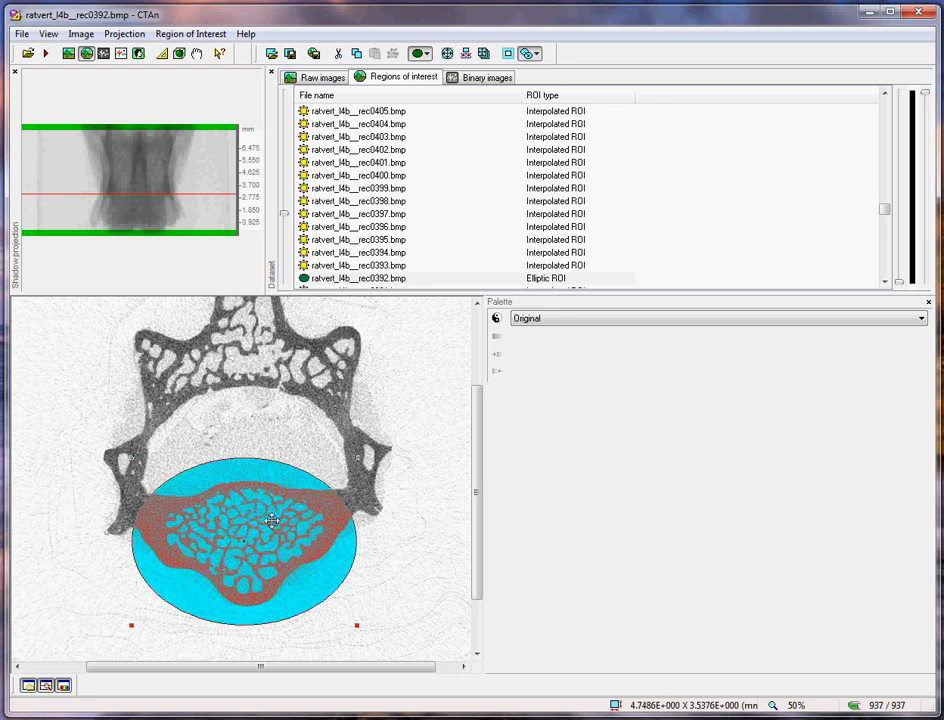
pyautogui.moveTo(280, 468)
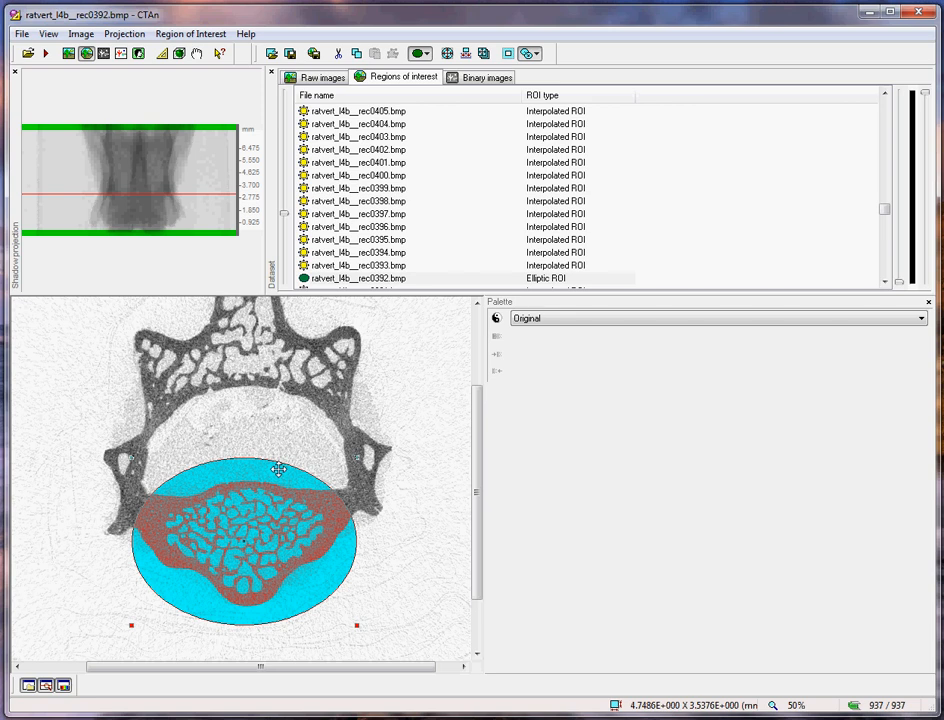
pyautogui.moveTo(356, 462)
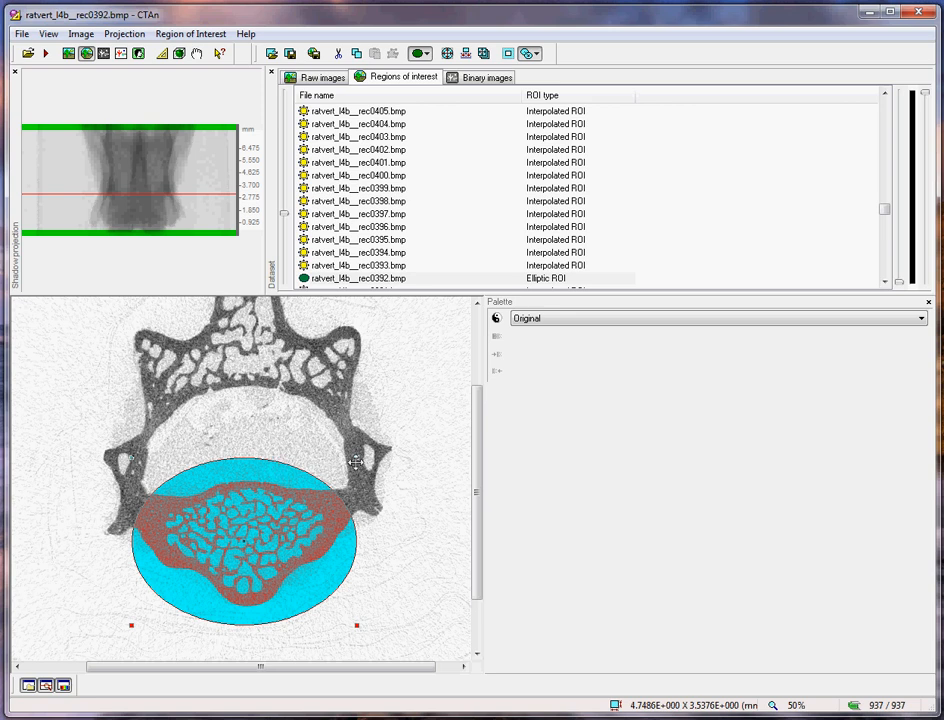
pyautogui.moveTo(358, 456)
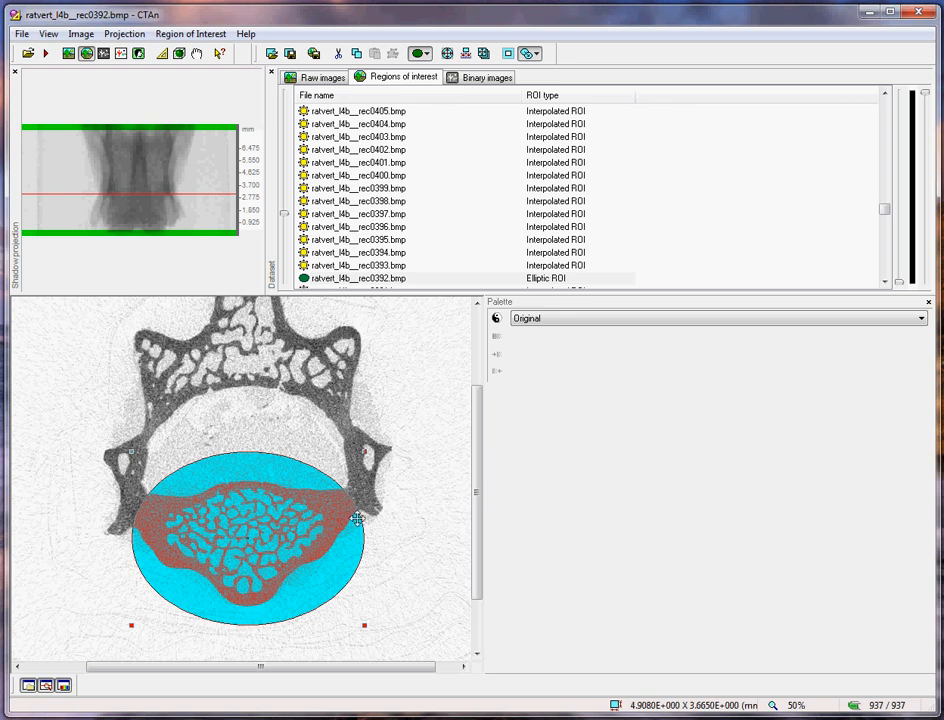
pyautogui.moveTo(136, 530)
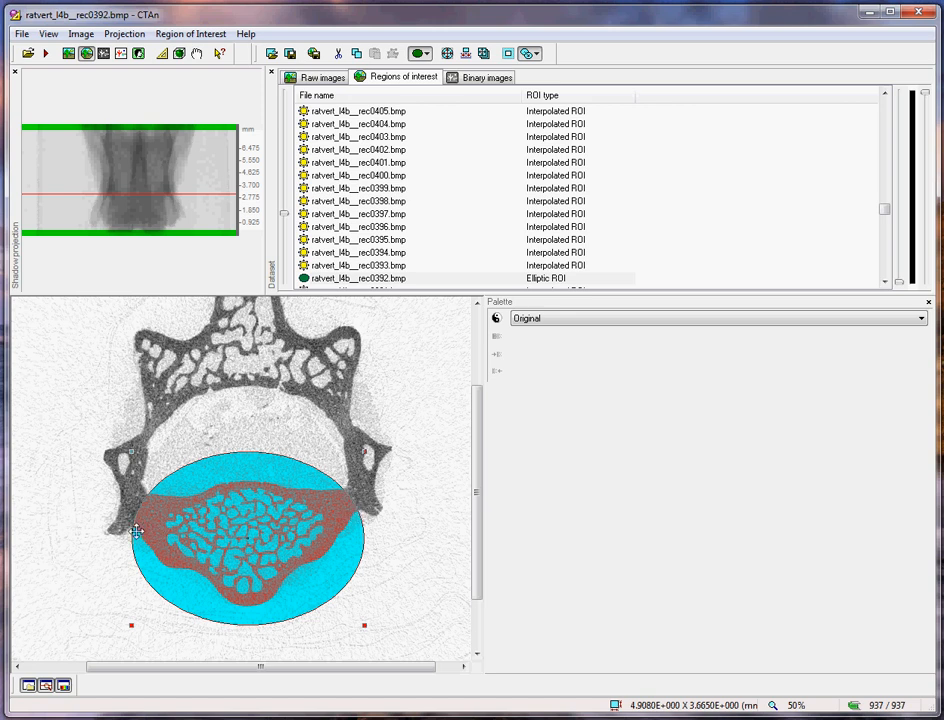
pyautogui.moveTo(364, 346)
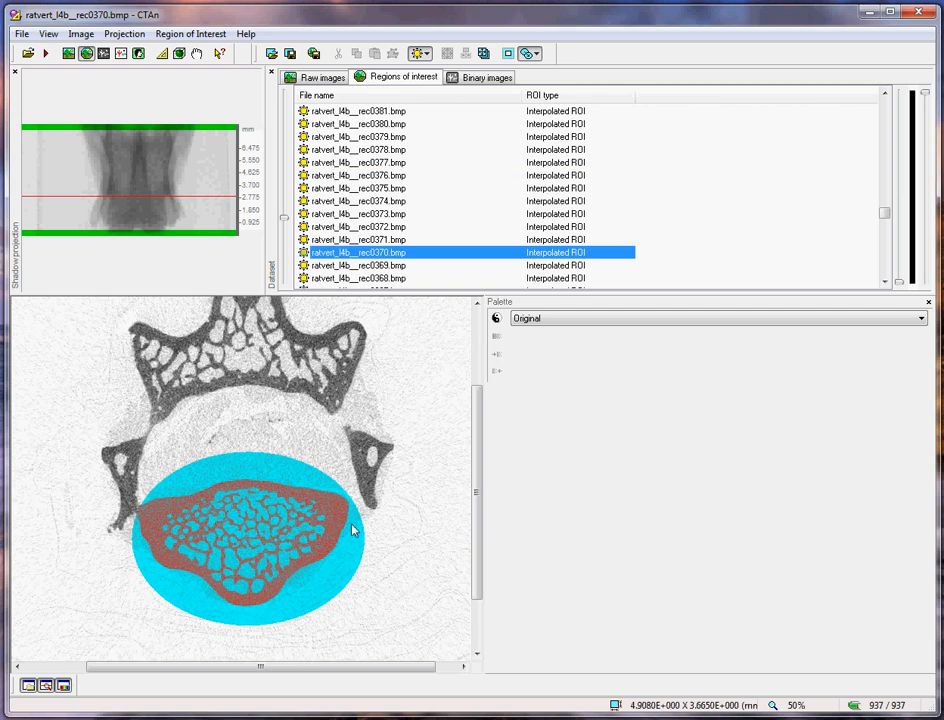
pyautogui.moveTo(378, 486)
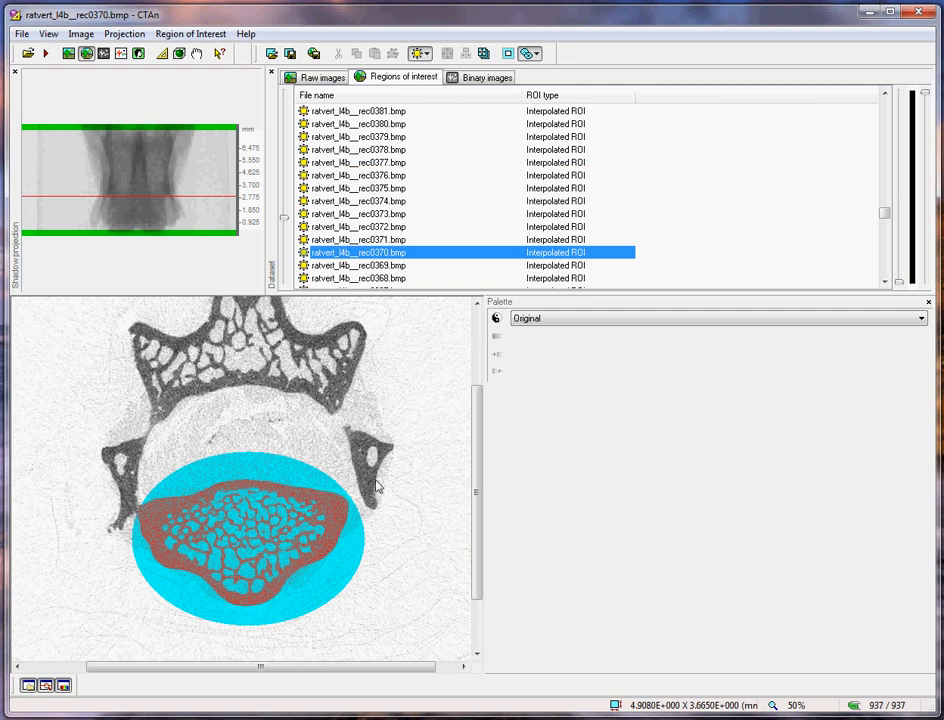
pyautogui.moveTo(312, 516)
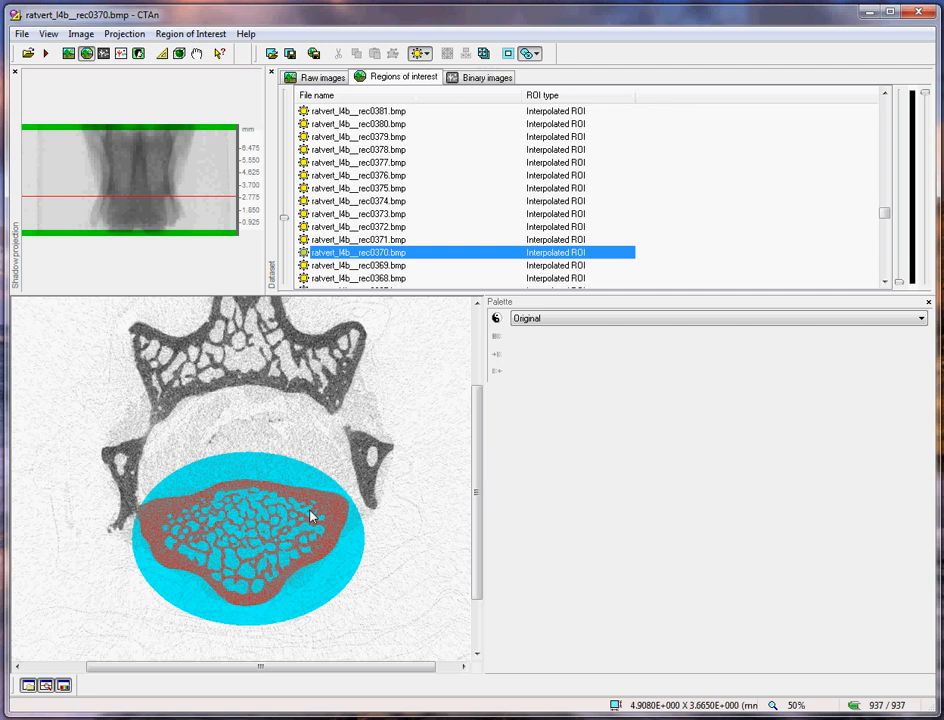
pyautogui.moveTo(266, 468)
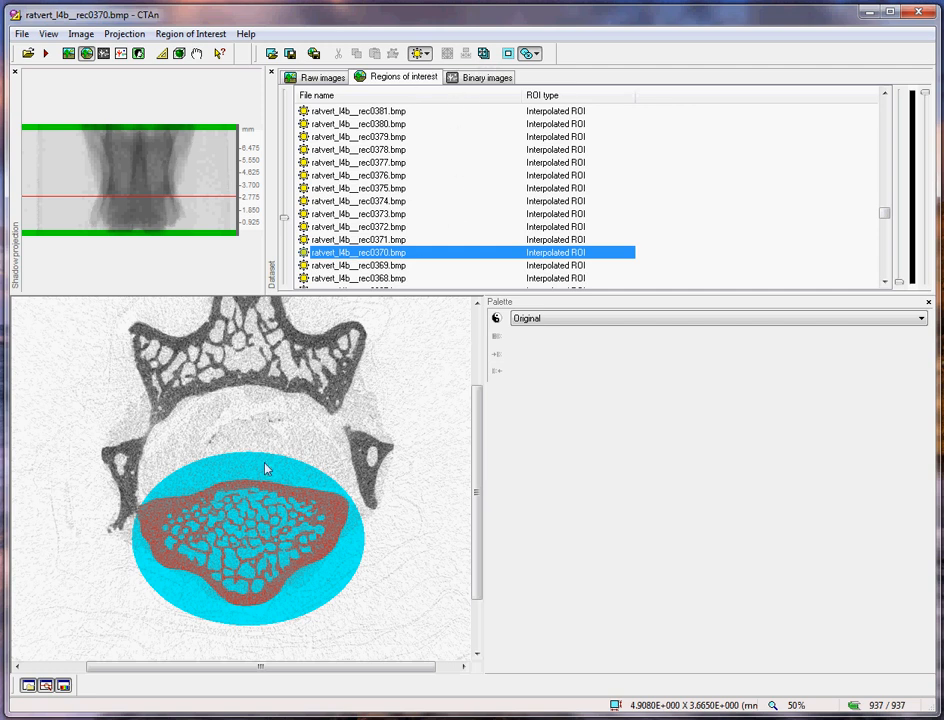
pyautogui.moveTo(416, 48)
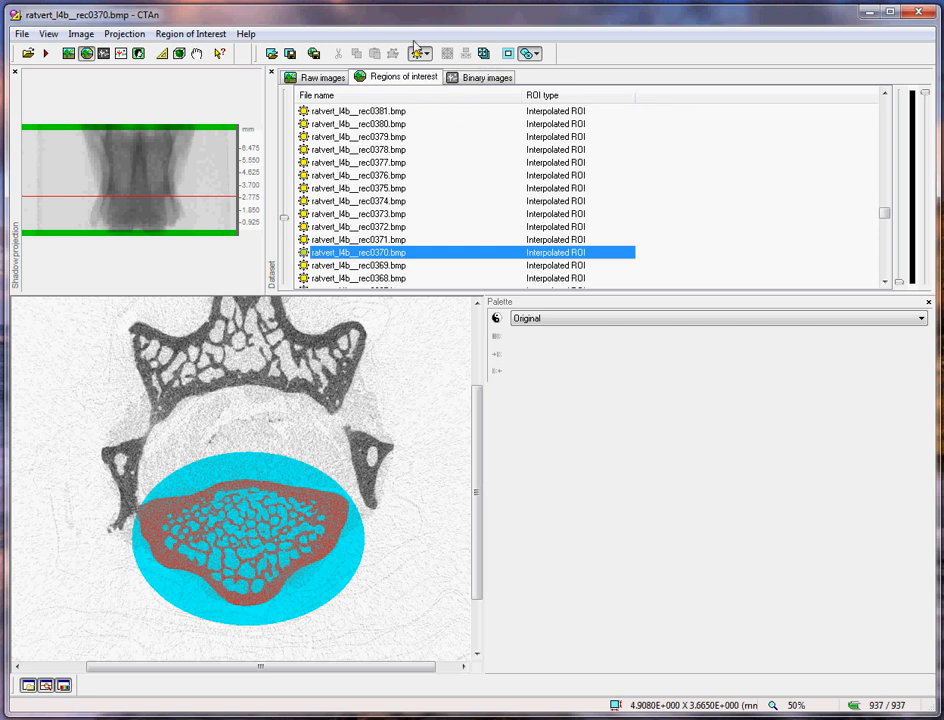
# Place a second elliptic ROI at slice 278 and review interpolated ellipses down to slice 73
pyautogui.click(414, 52)
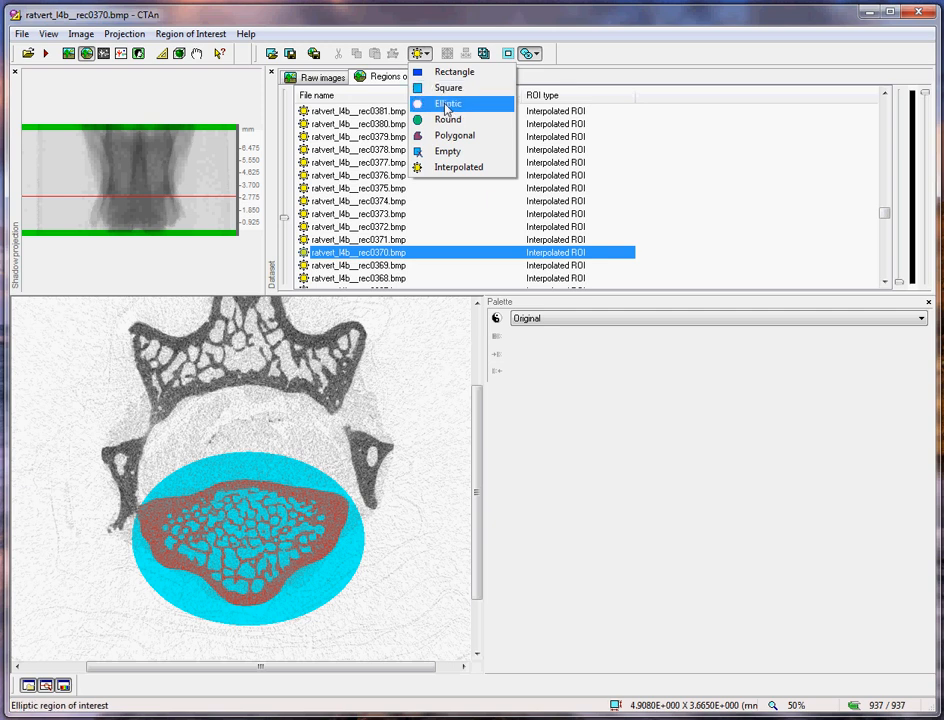
pyautogui.click(448, 104)
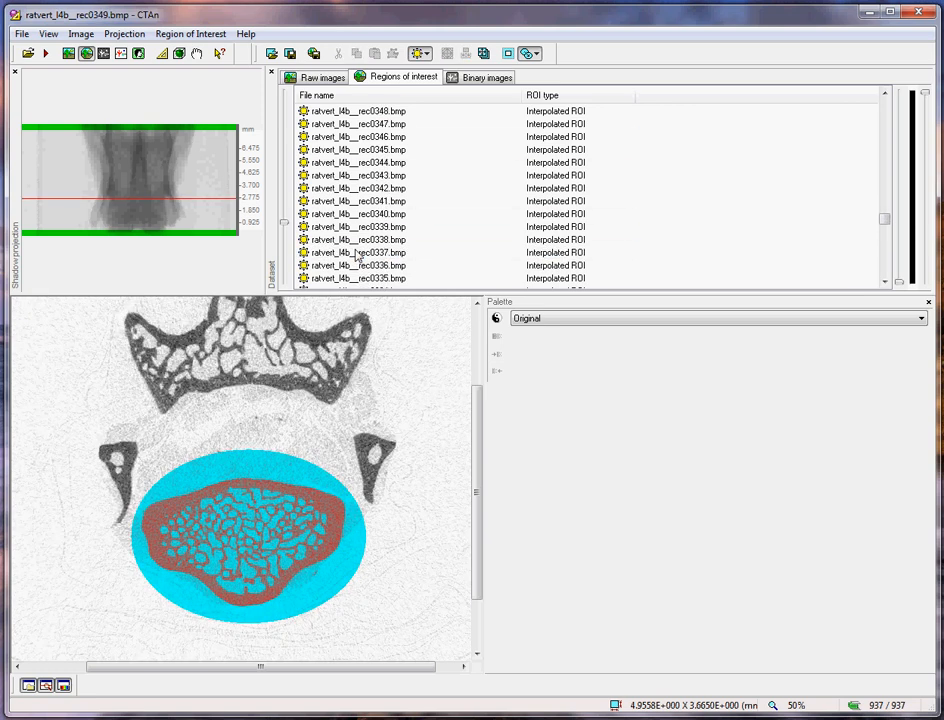
pyautogui.click(400, 212)
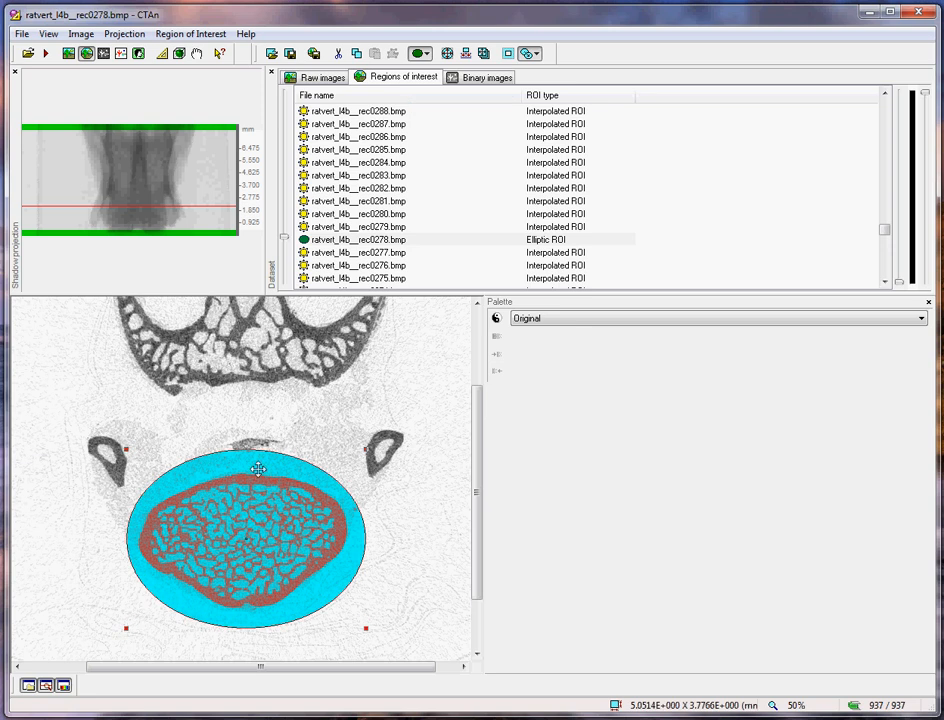
pyautogui.moveTo(362, 456)
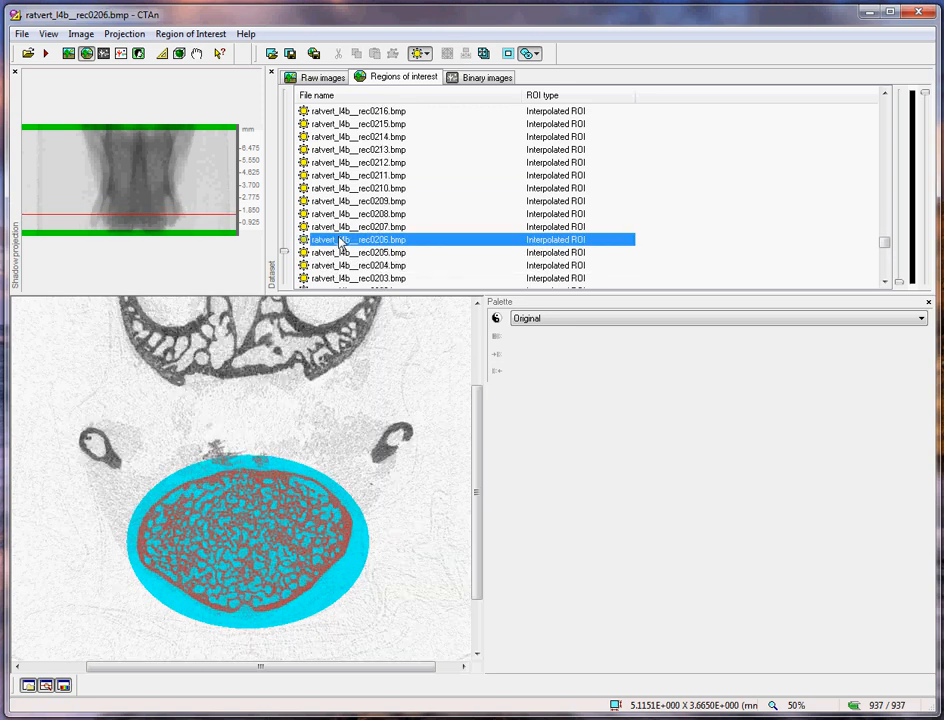
pyautogui.scroll(-3)
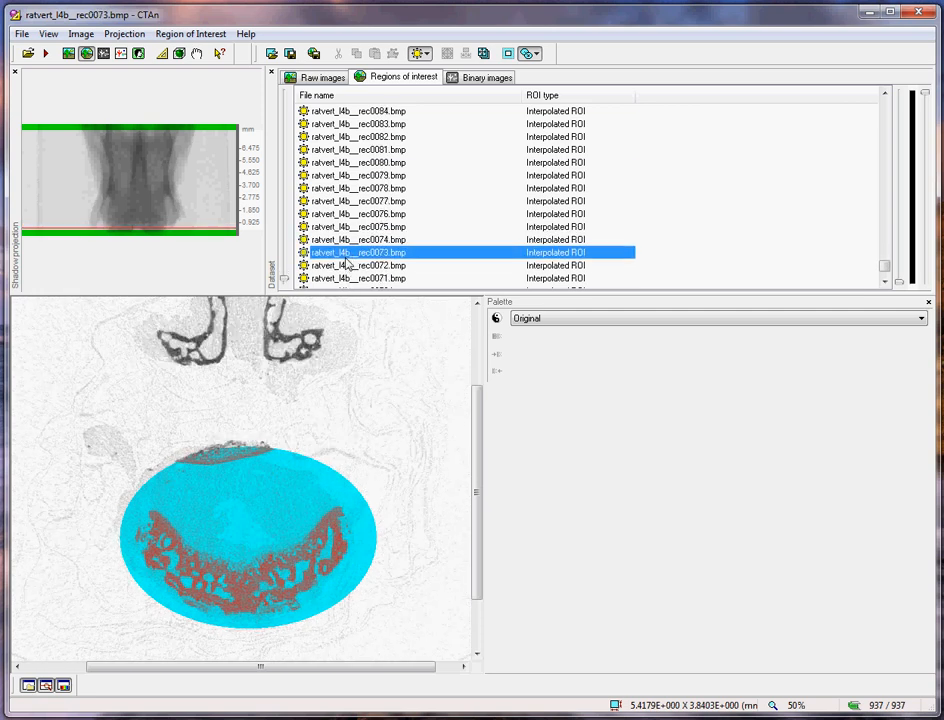
# Fit an elliptic ROI on the lower slice and mark it as the bottom of the selection
pyautogui.click(412, 52)
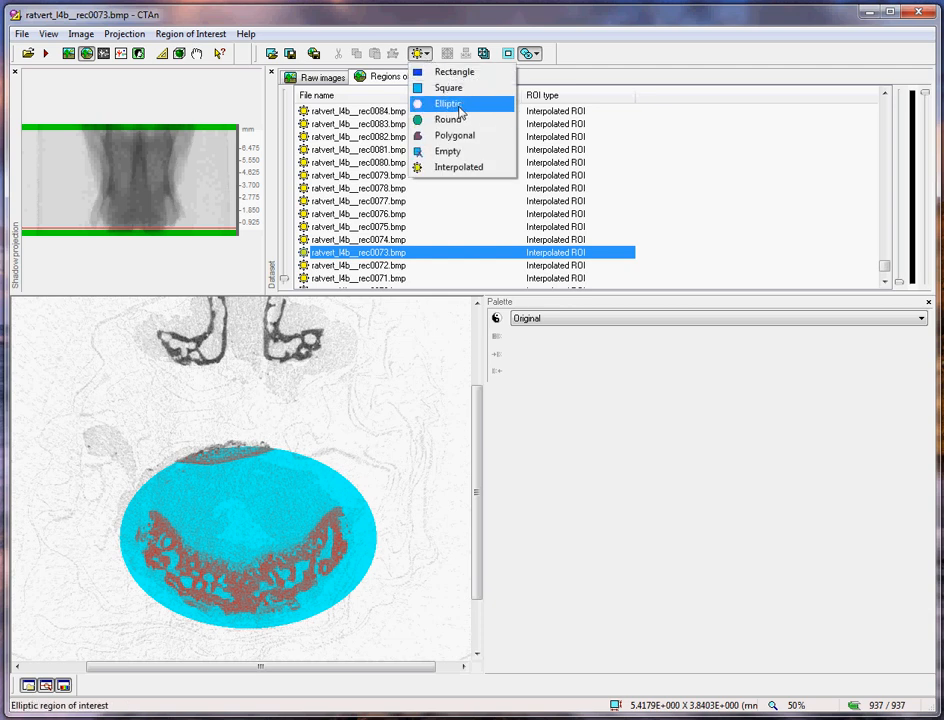
pyautogui.click(448, 104)
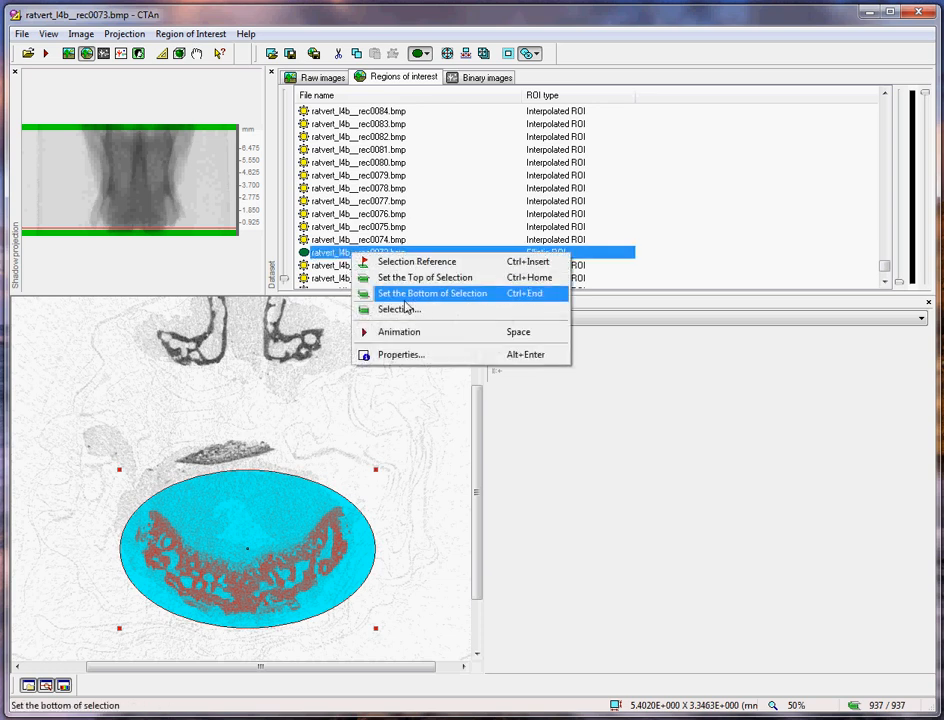
pyautogui.moveTo(432, 302)
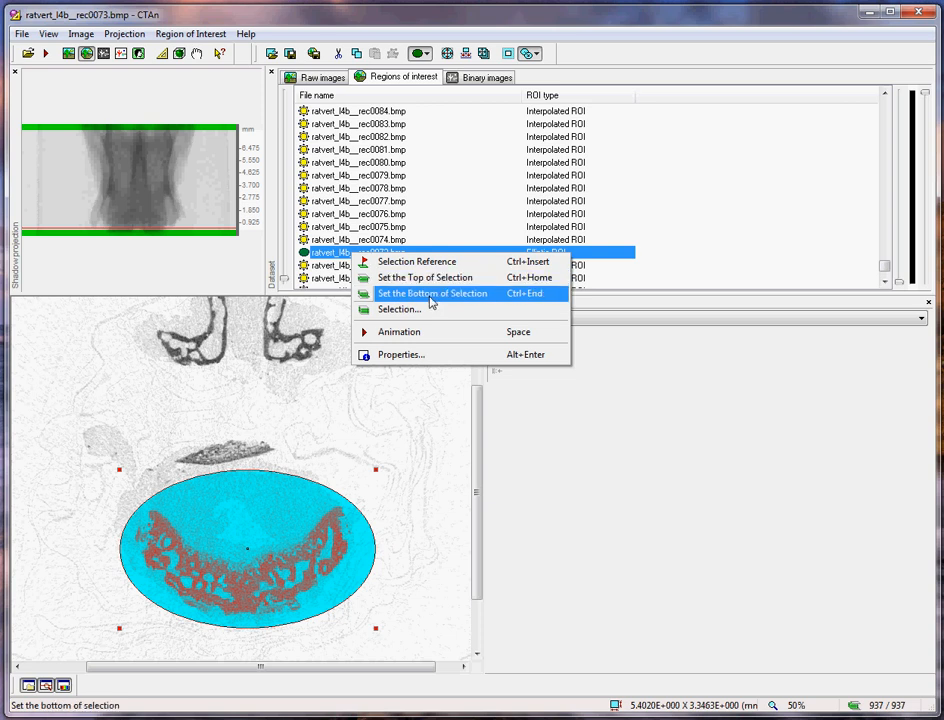
pyautogui.click(432, 292)
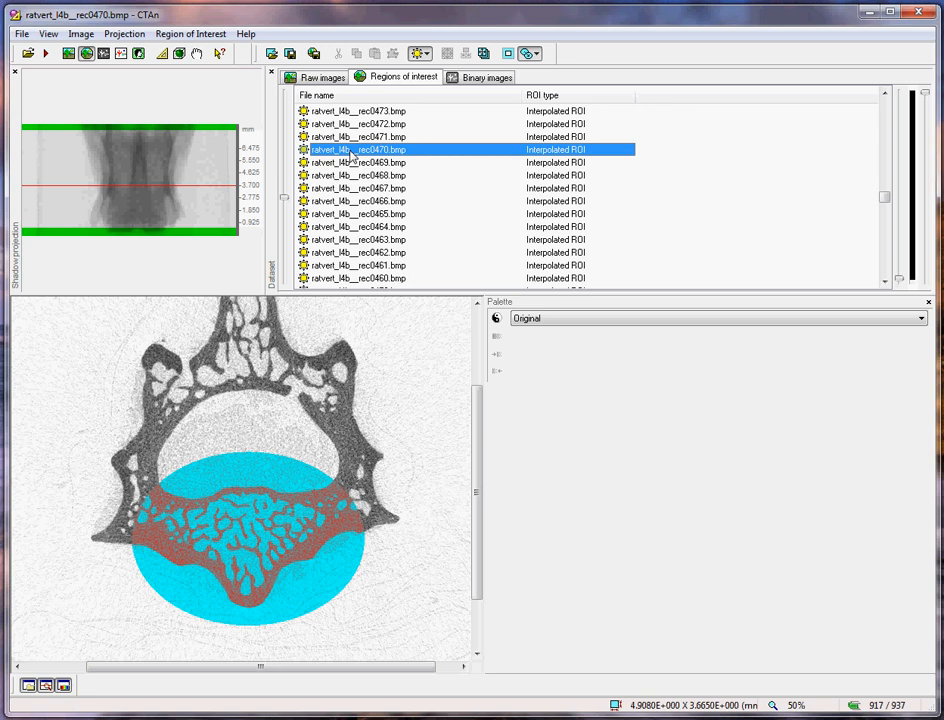
# Add elliptic key ROIs on higher slices such as 738 so interpolation follows the vertebra to slice 921
pyautogui.click(418, 52)
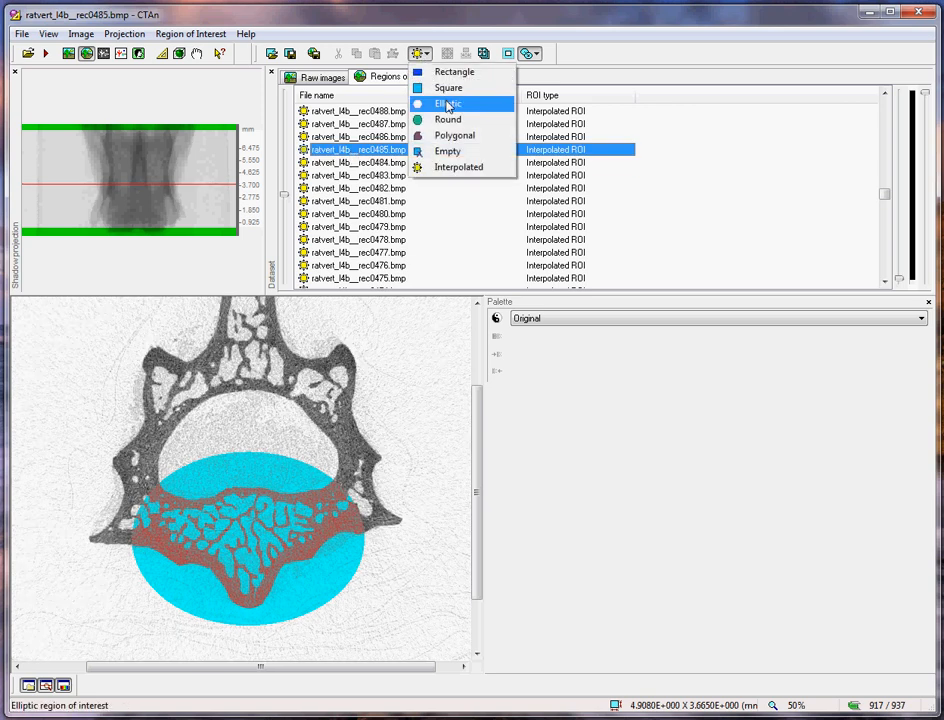
pyautogui.click(448, 104)
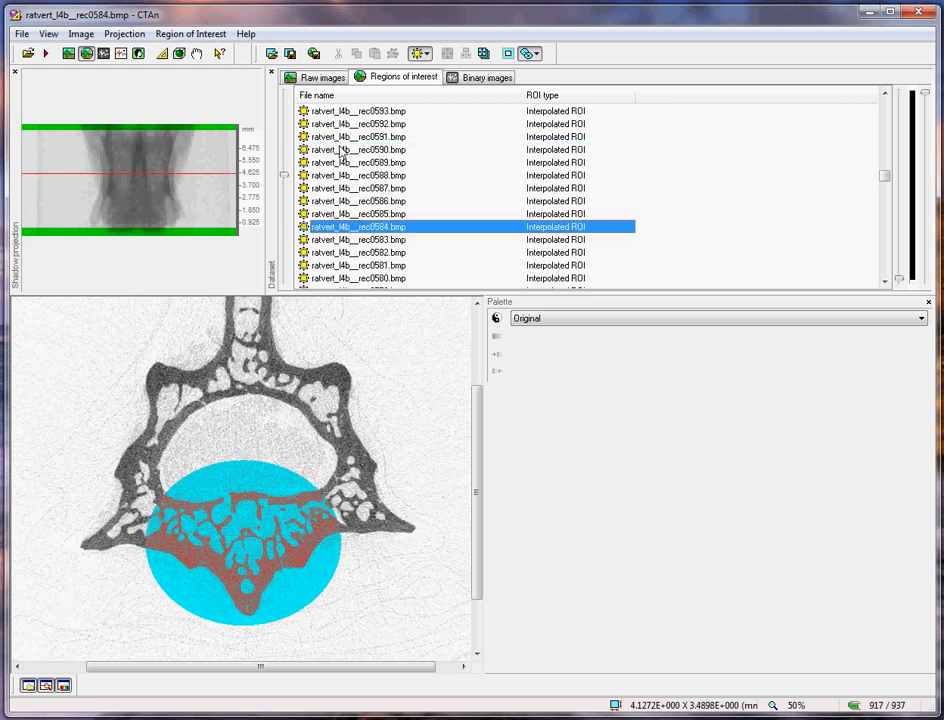
pyautogui.click(418, 52)
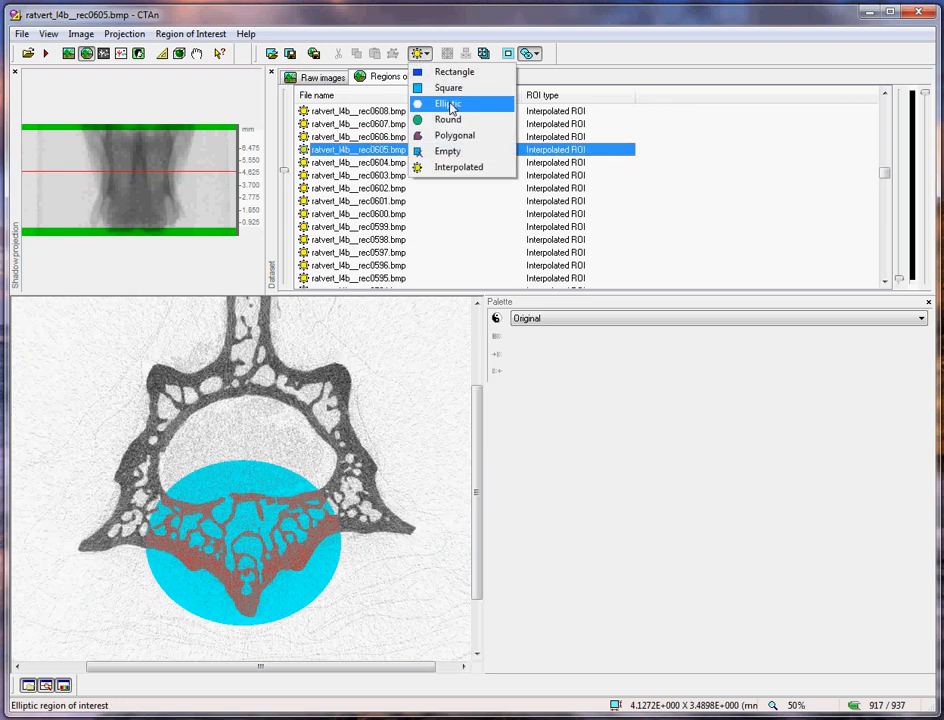
pyautogui.click(448, 104)
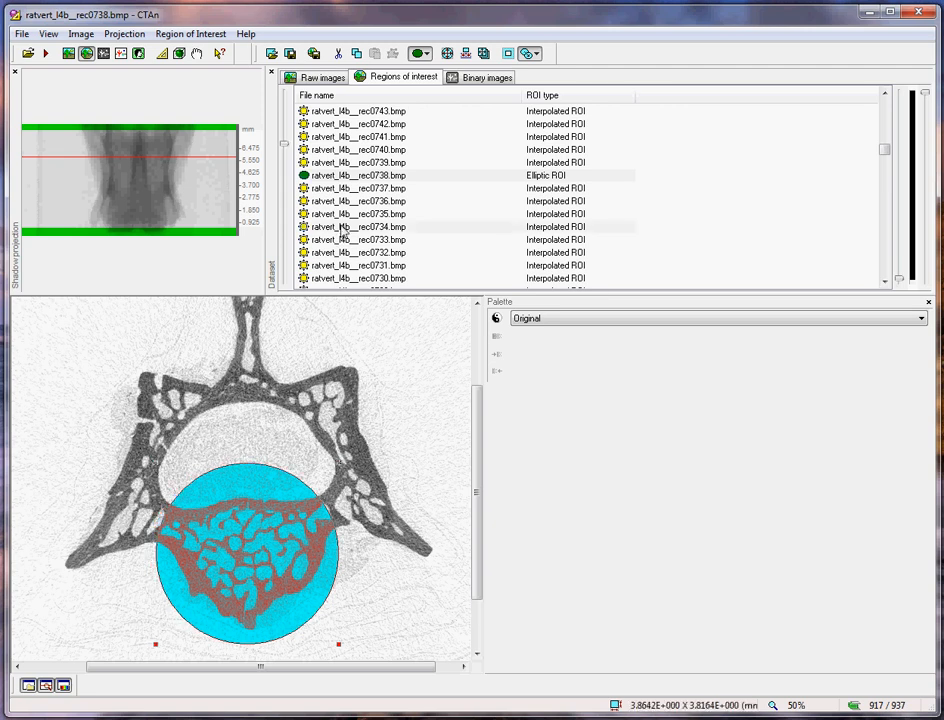
pyautogui.click(360, 162)
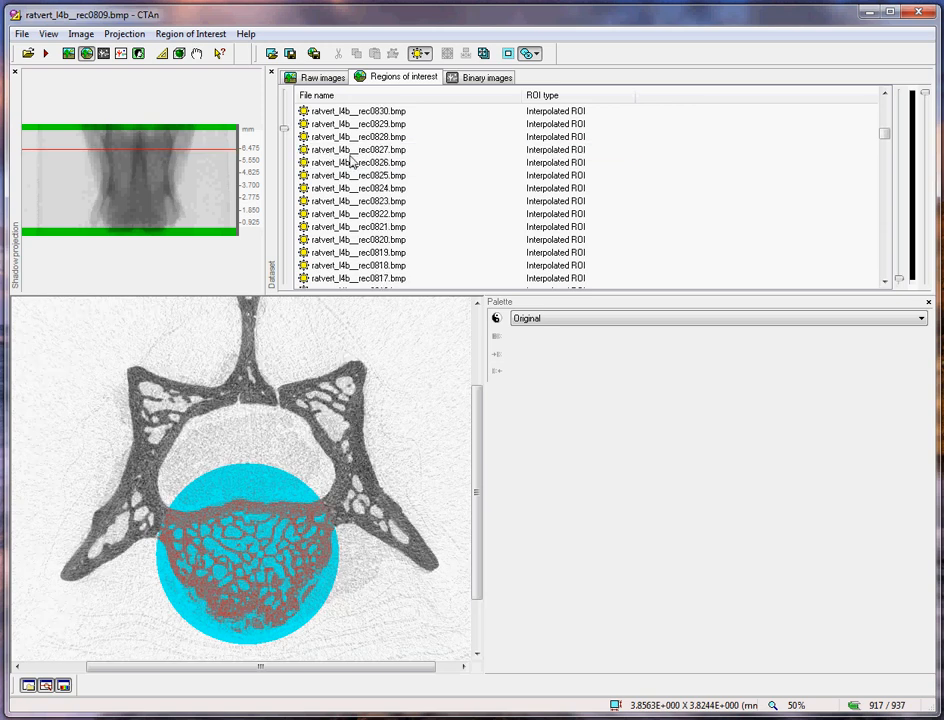
pyautogui.click(356, 148)
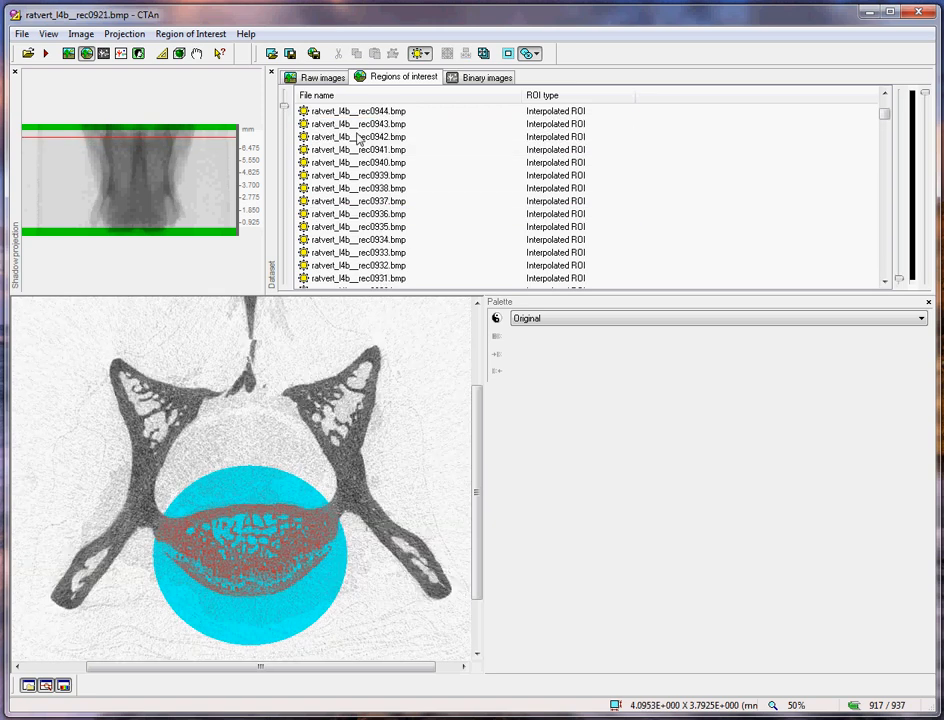
# Fit an elliptic ROI on slice 972 and mark it as the top of the selection (900 of 937 slices)
pyautogui.click(356, 252)
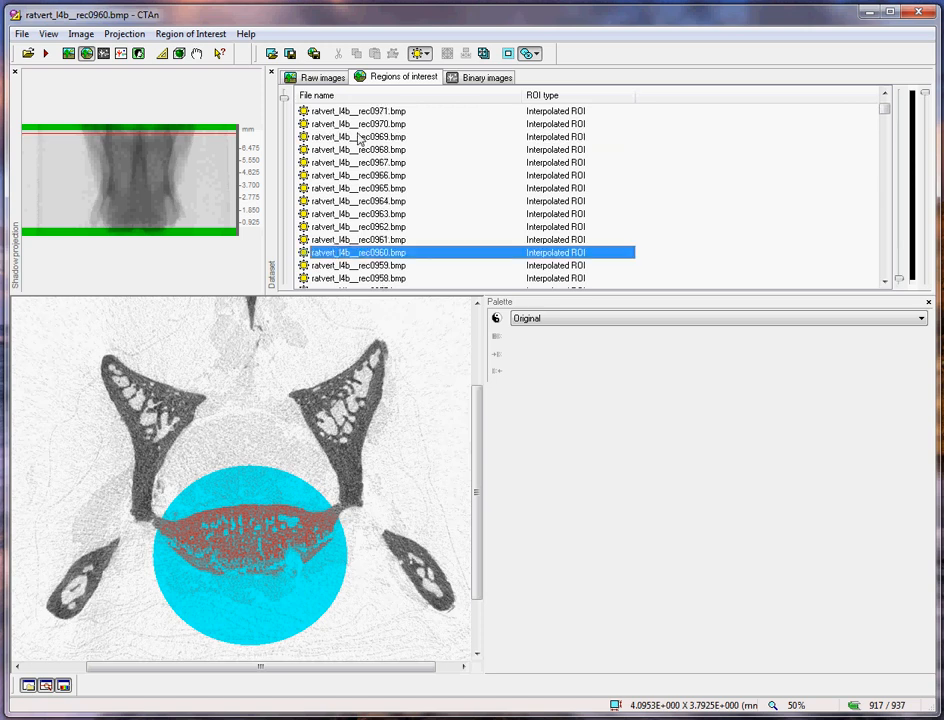
pyautogui.click(418, 52)
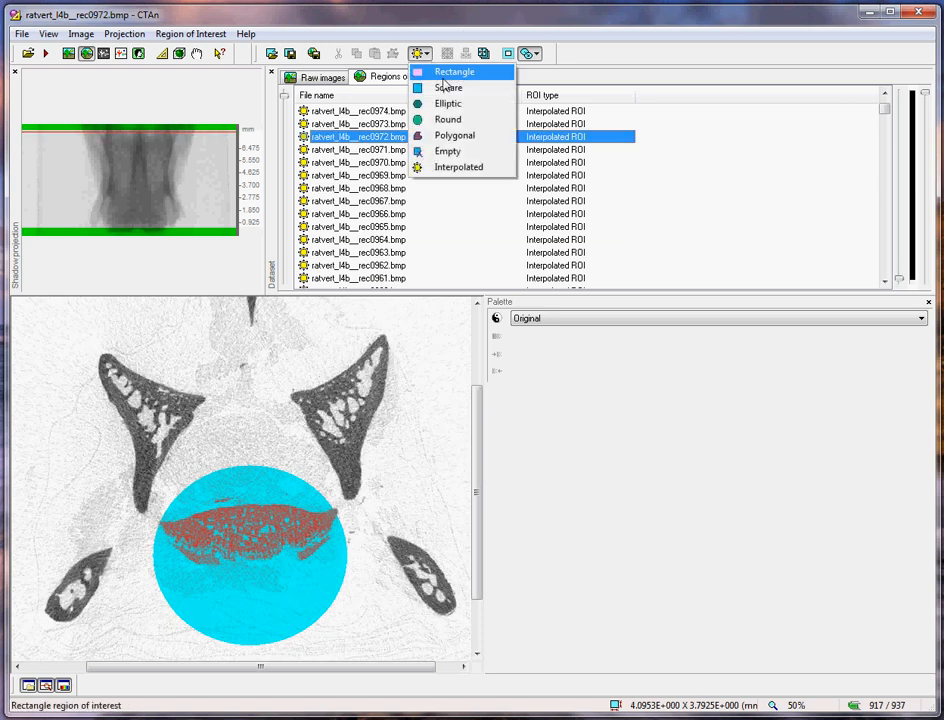
pyautogui.click(448, 104)
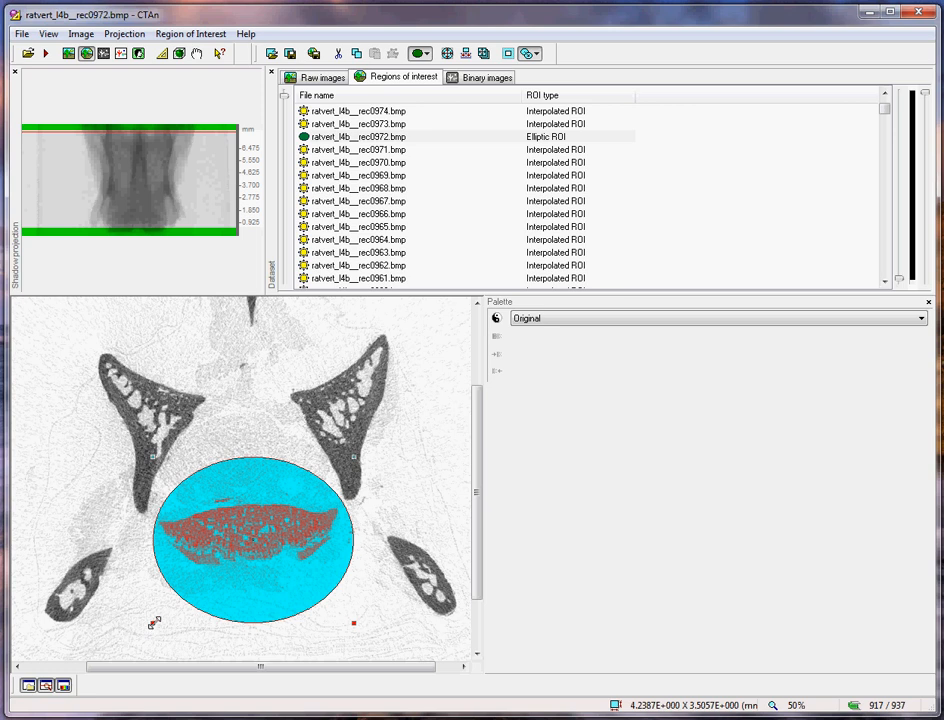
pyautogui.rightClick(356, 136)
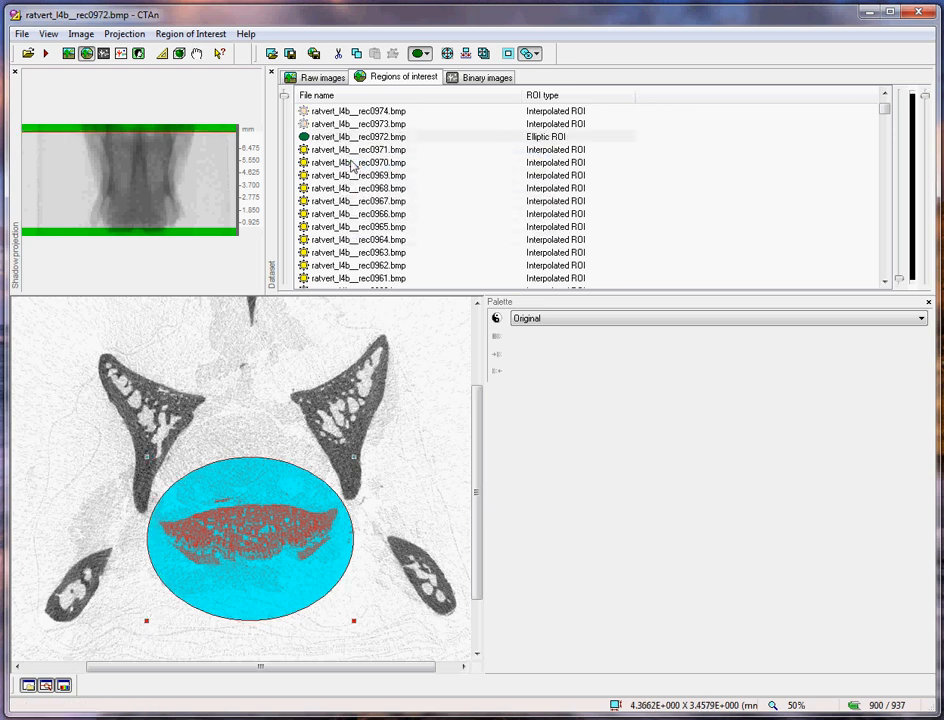
pyautogui.click(356, 162)
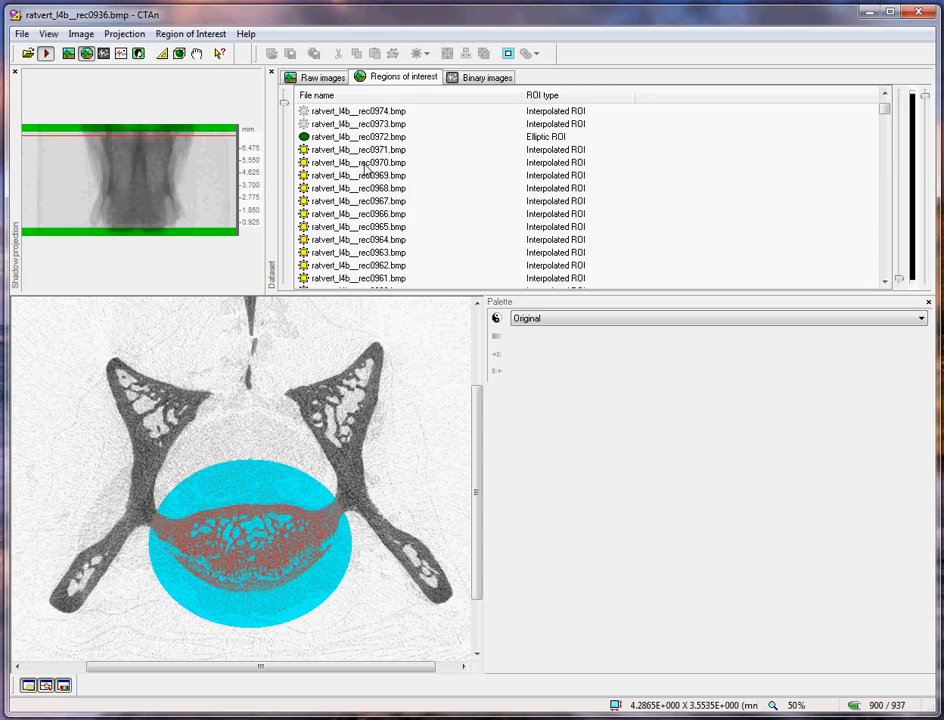
pyautogui.scroll(-3)
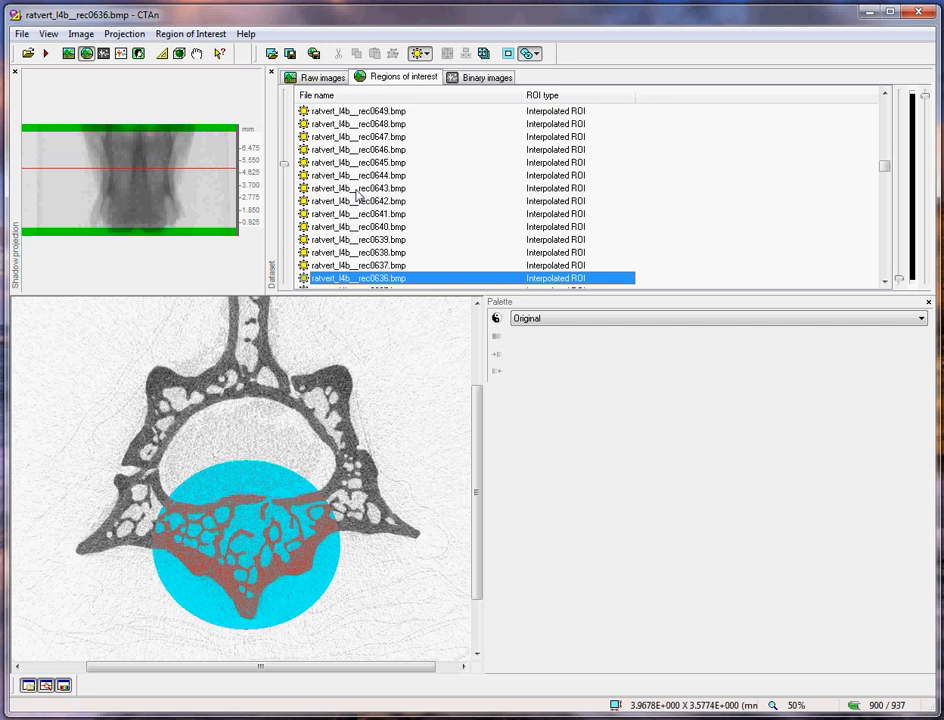
# Save the interpolated elliptical ROI as an ROI file in the ratvet_l4b_vb folder
pyautogui.click(356, 212)
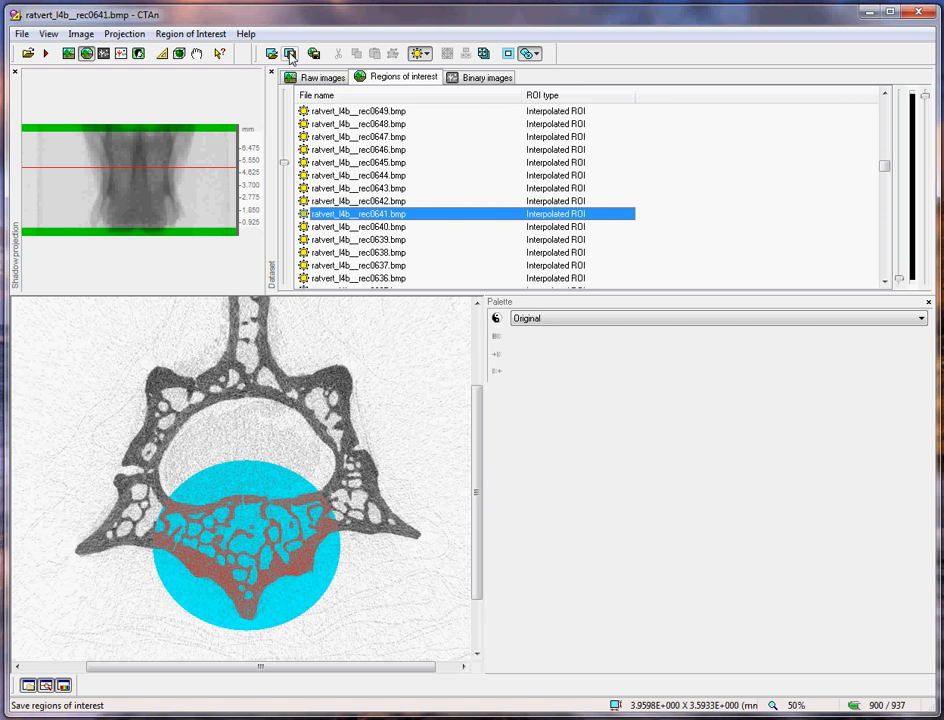
pyautogui.click(290, 52)
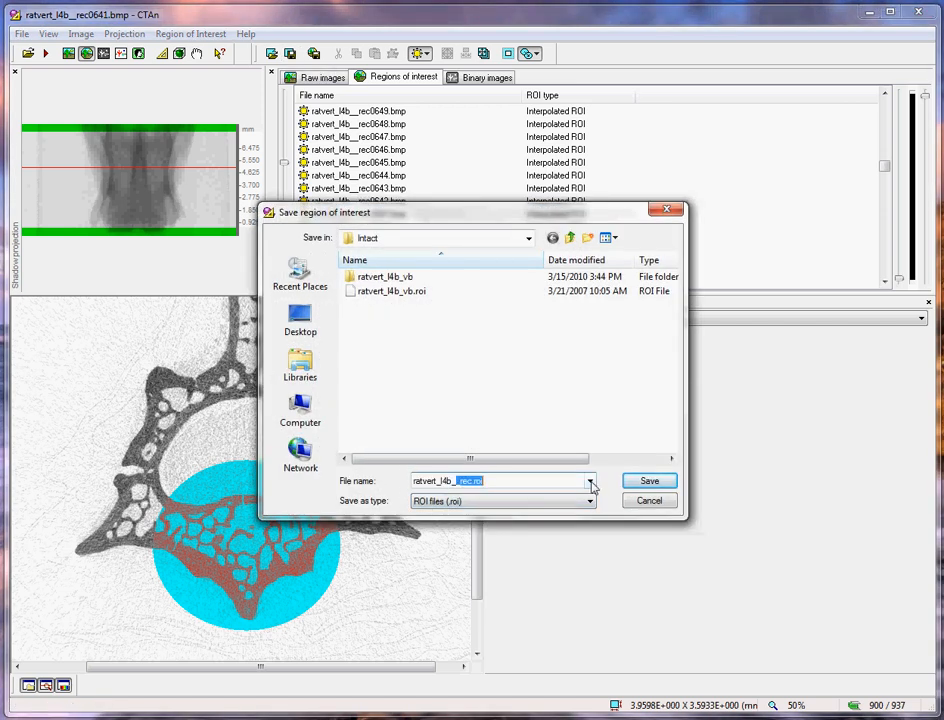
pyautogui.click(588, 480)
pyautogui.write('VB')
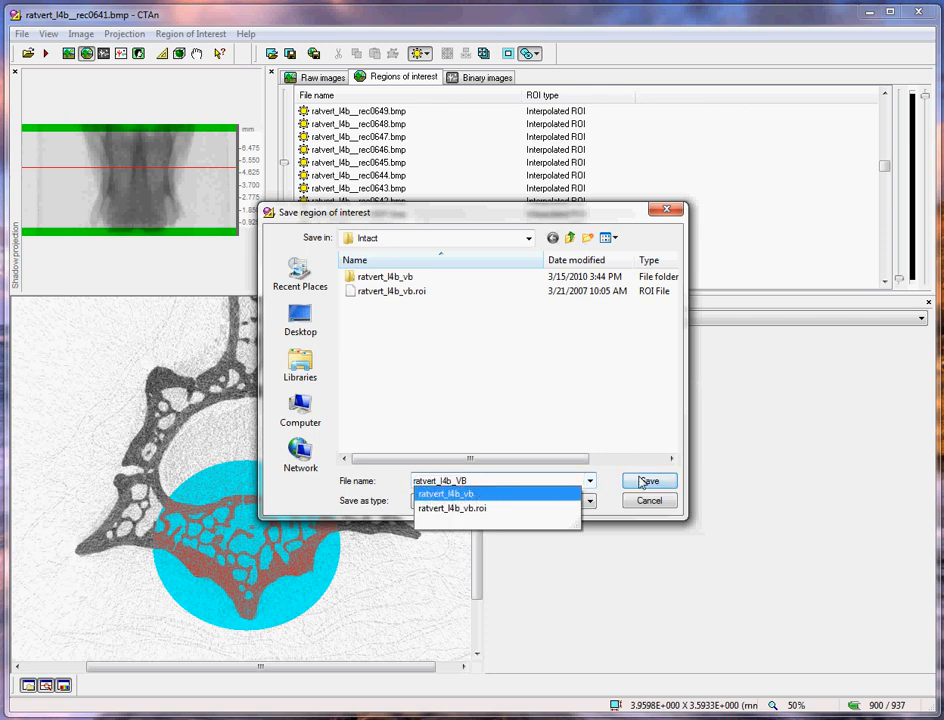
pyautogui.doubleClick(384, 276)
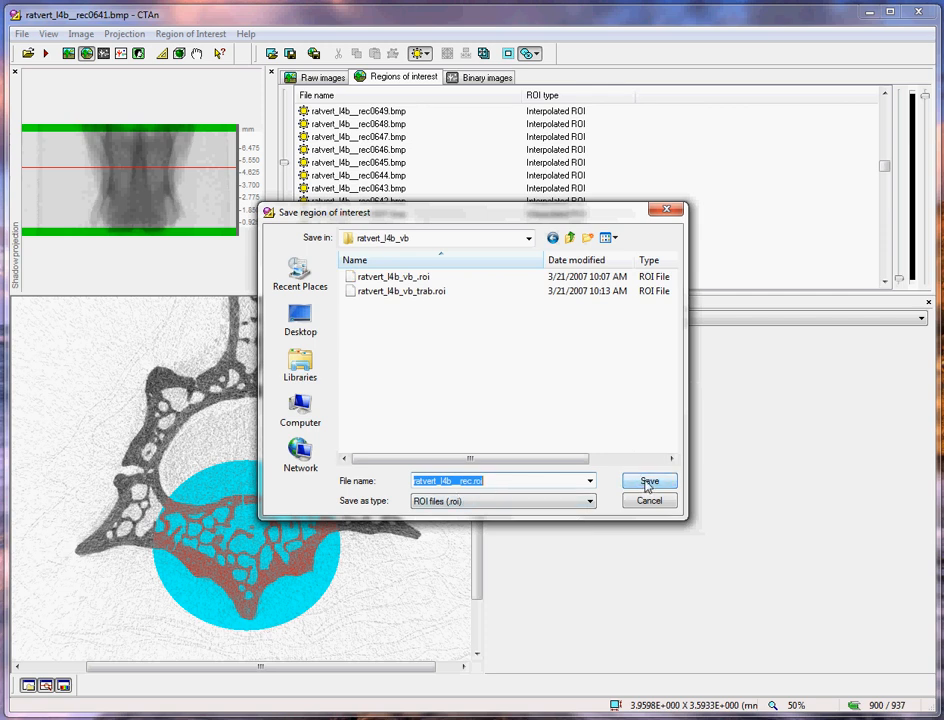
pyautogui.click(648, 480)
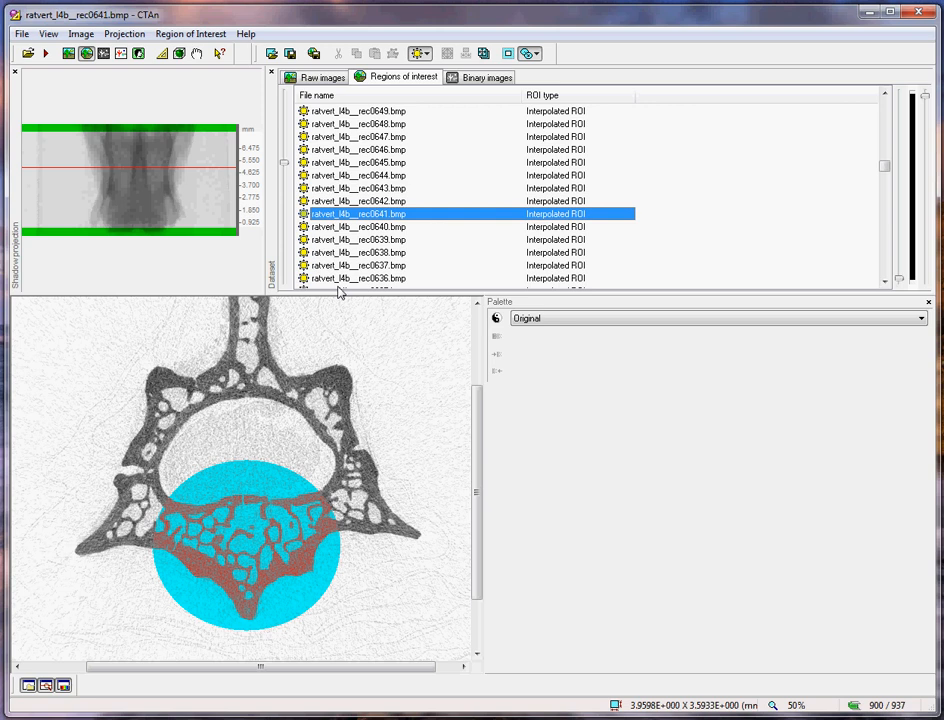
pyautogui.moveTo(314, 52)
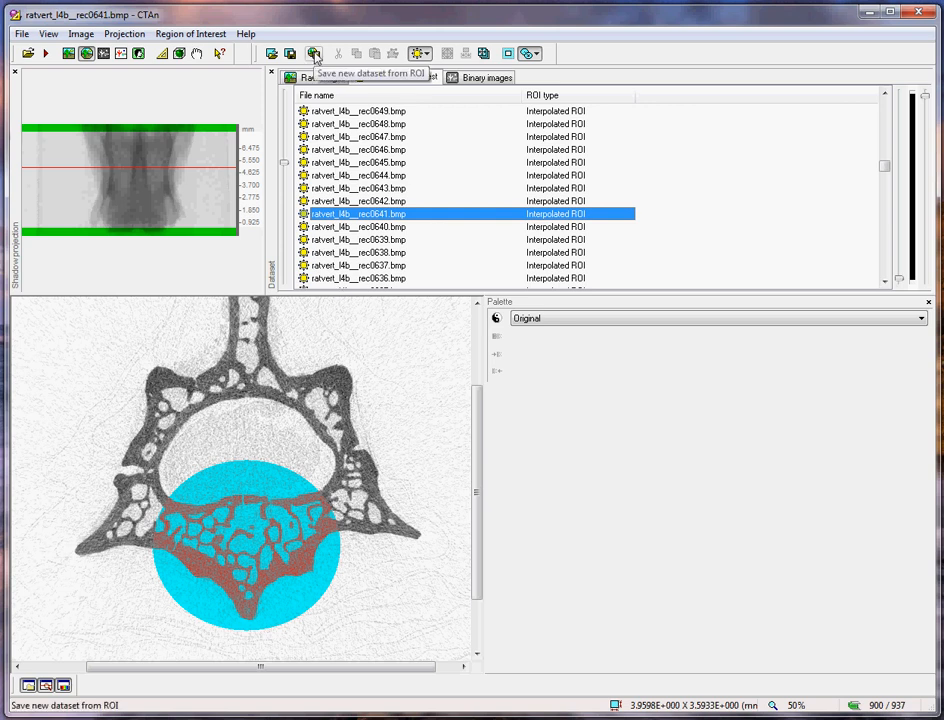
# Export the ROI-cropped slices as BMP images into a new ratvet_l4b_VB folder with prefix ratvet_l4b_VB_
pyautogui.click(314, 52)
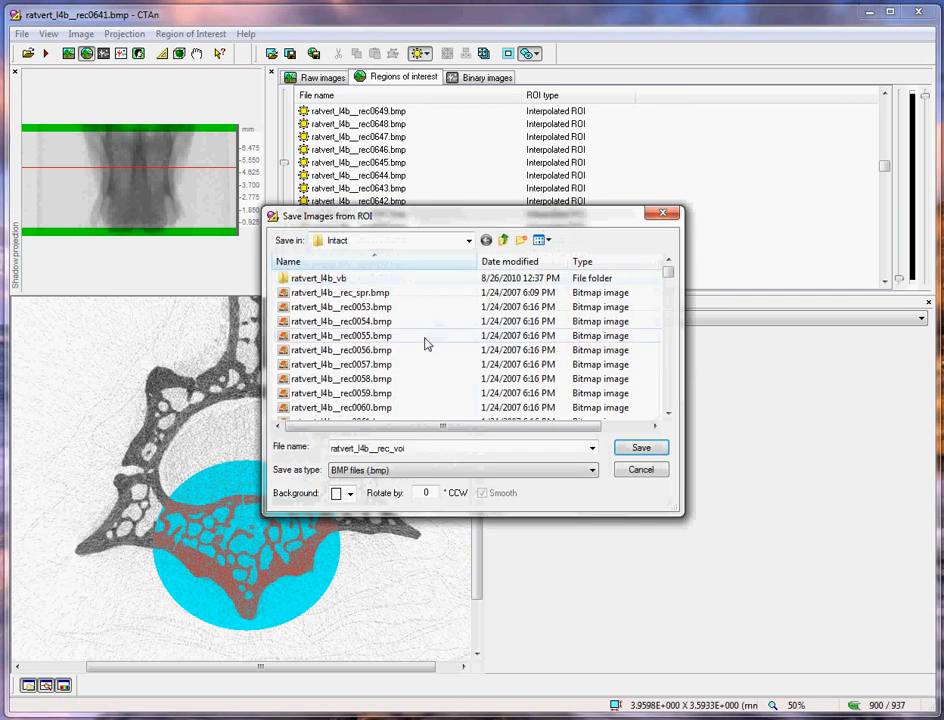
pyautogui.moveTo(420, 348)
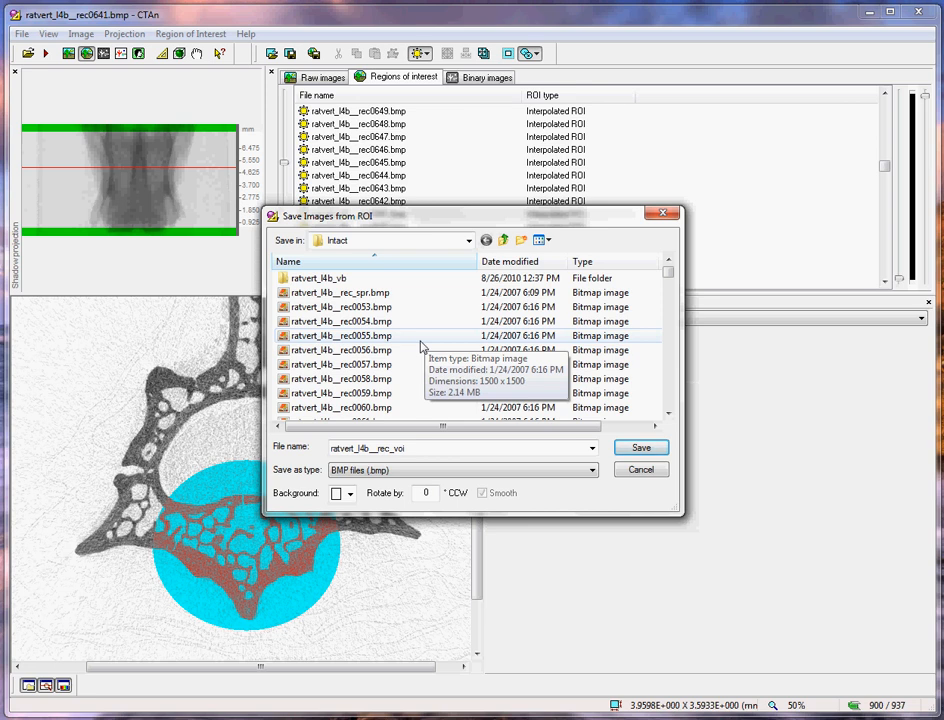
pyautogui.click(318, 278)
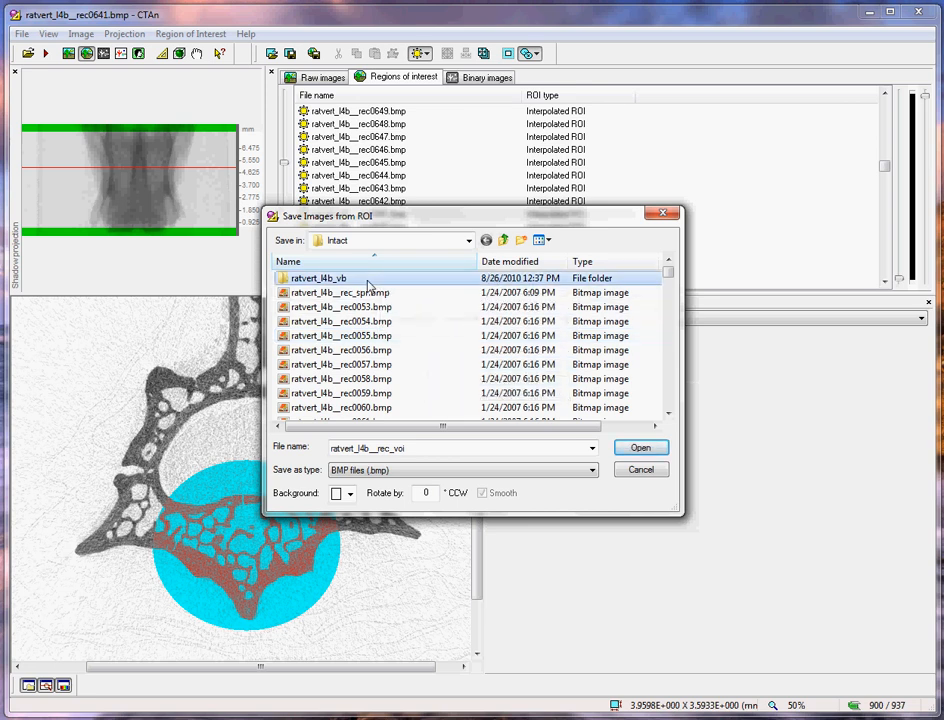
pyautogui.doubleClick(316, 278)
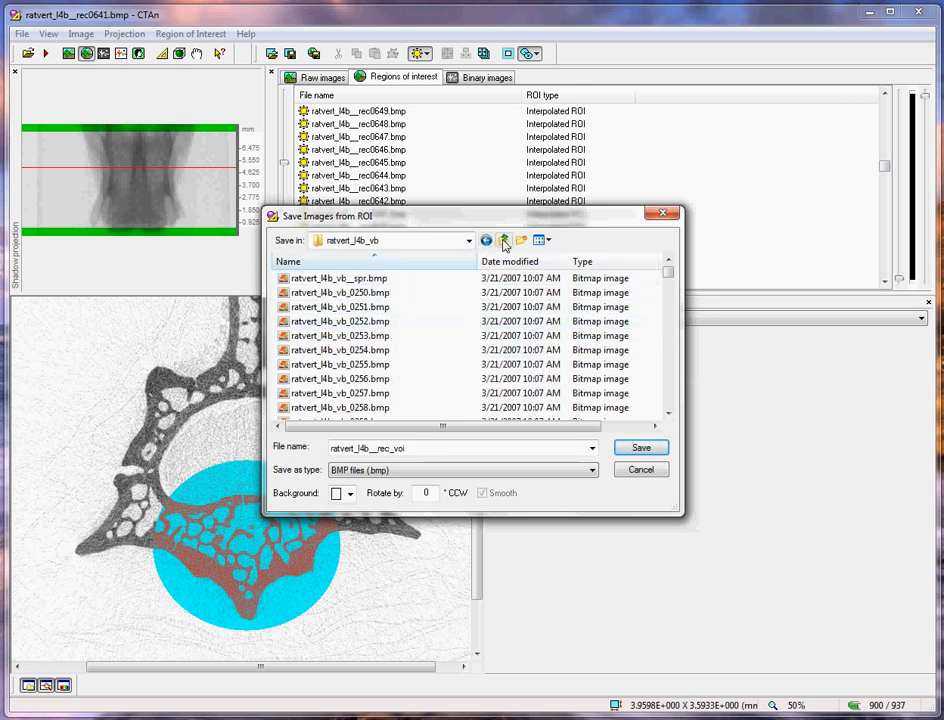
pyautogui.click(502, 240)
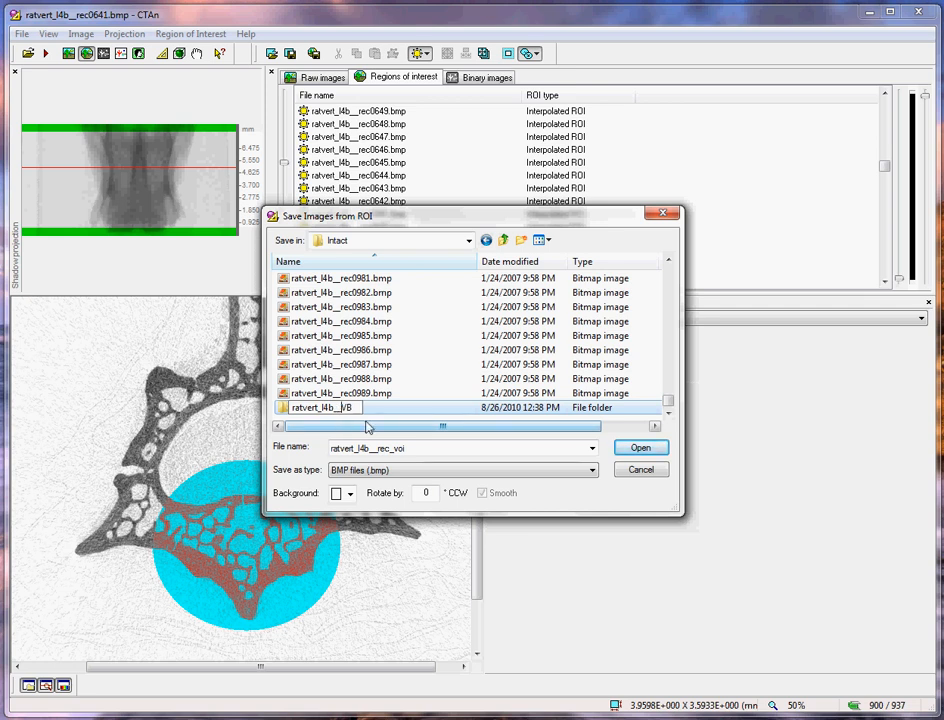
pyautogui.doubleClick(320, 408)
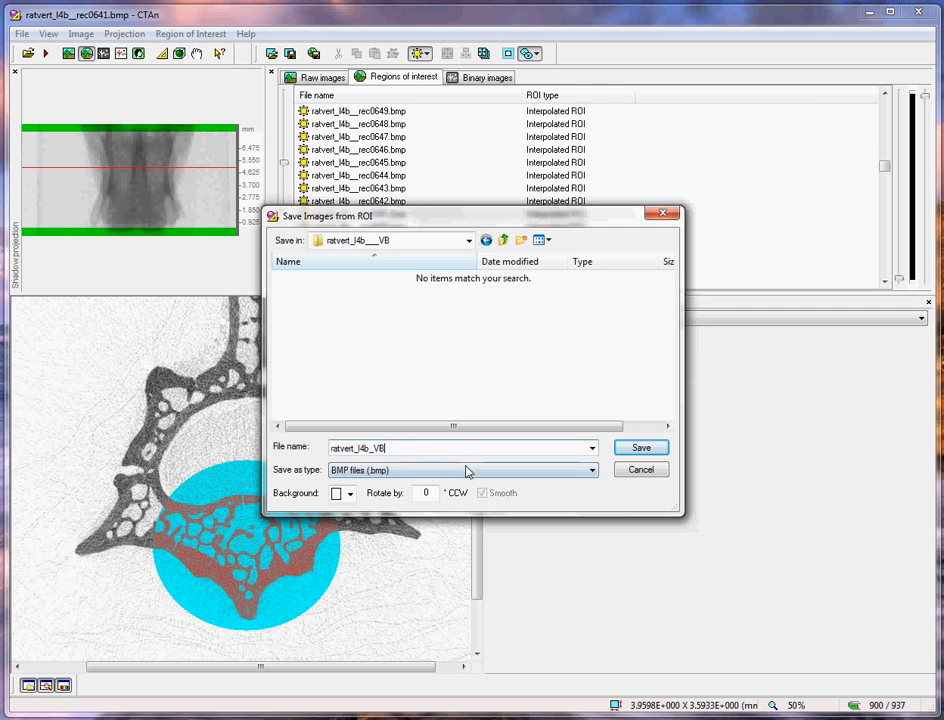
pyautogui.write('_')
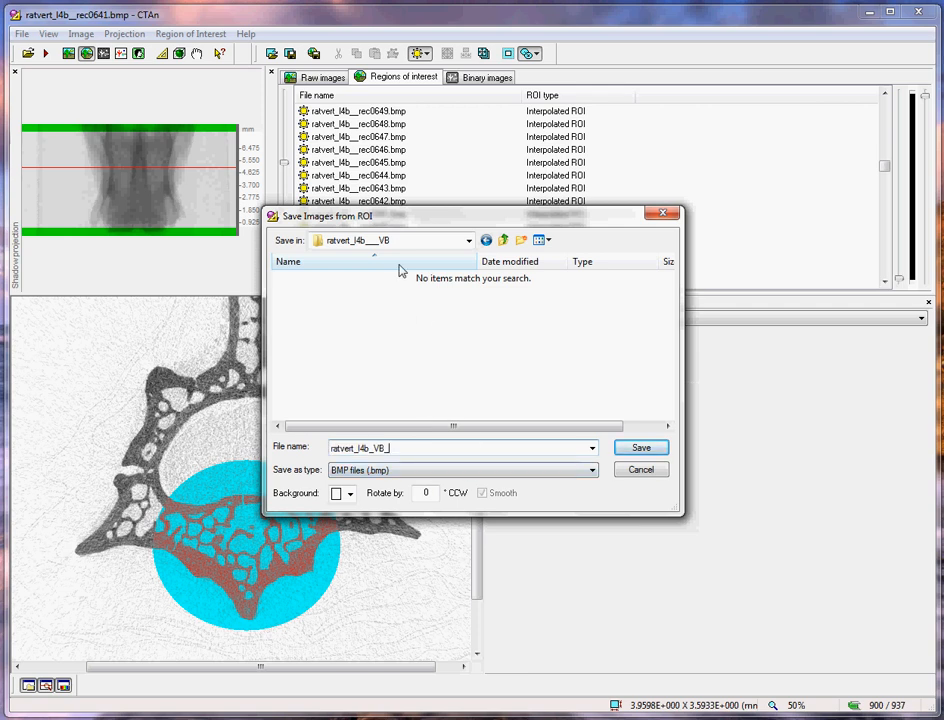
pyautogui.moveTo(388, 334)
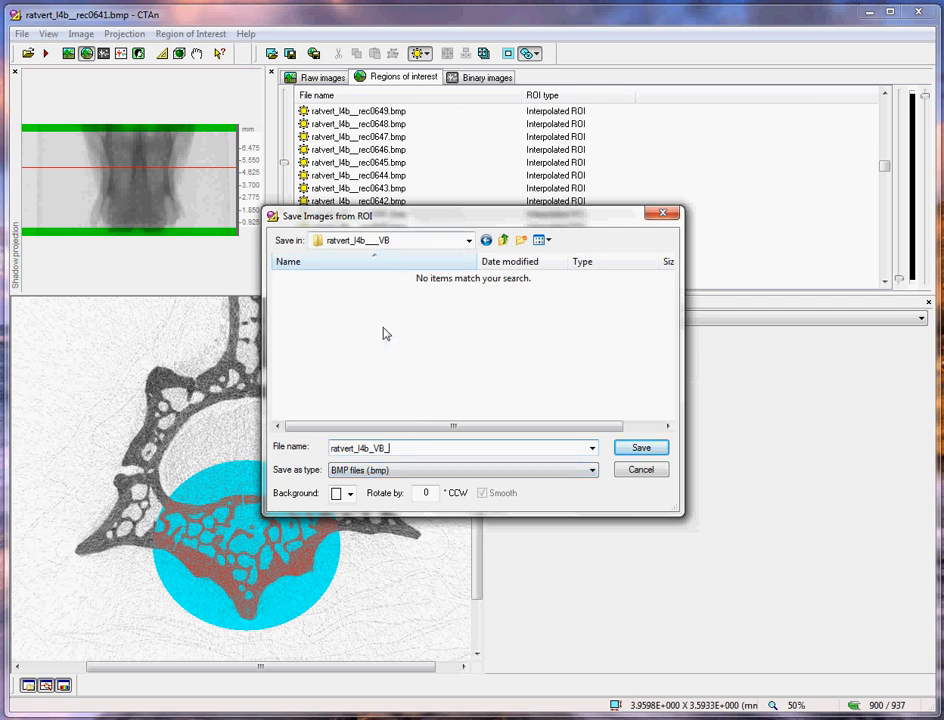
pyautogui.click(640, 448)
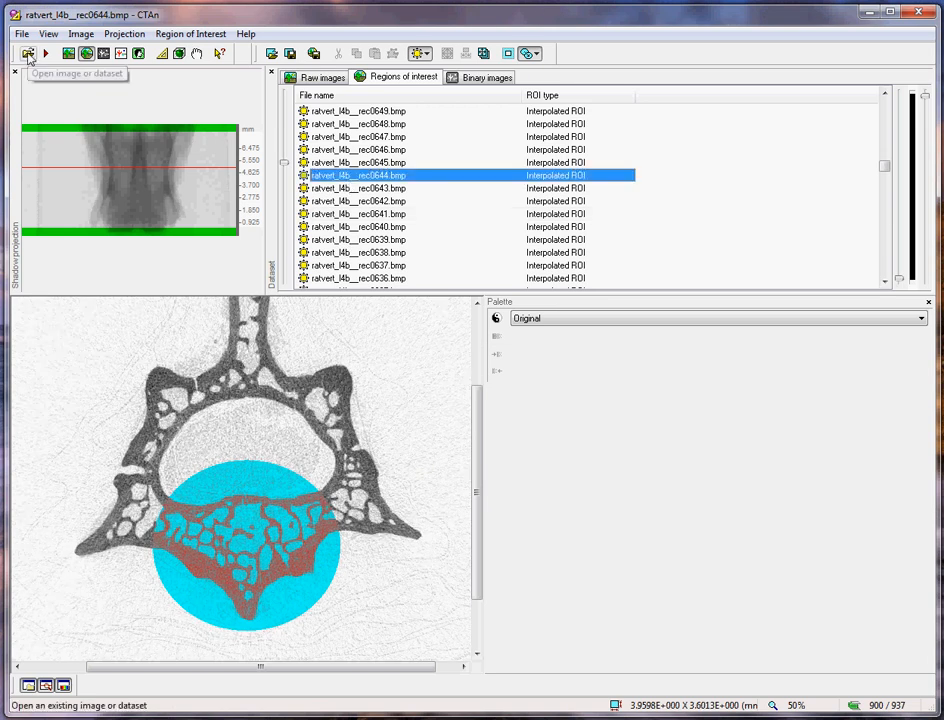
# Load the exported ratvet_l4b_VB dataset via ratvert_l4b_VB_0078.bmp, listing its 900 cropped slices
pyautogui.click(28, 52)
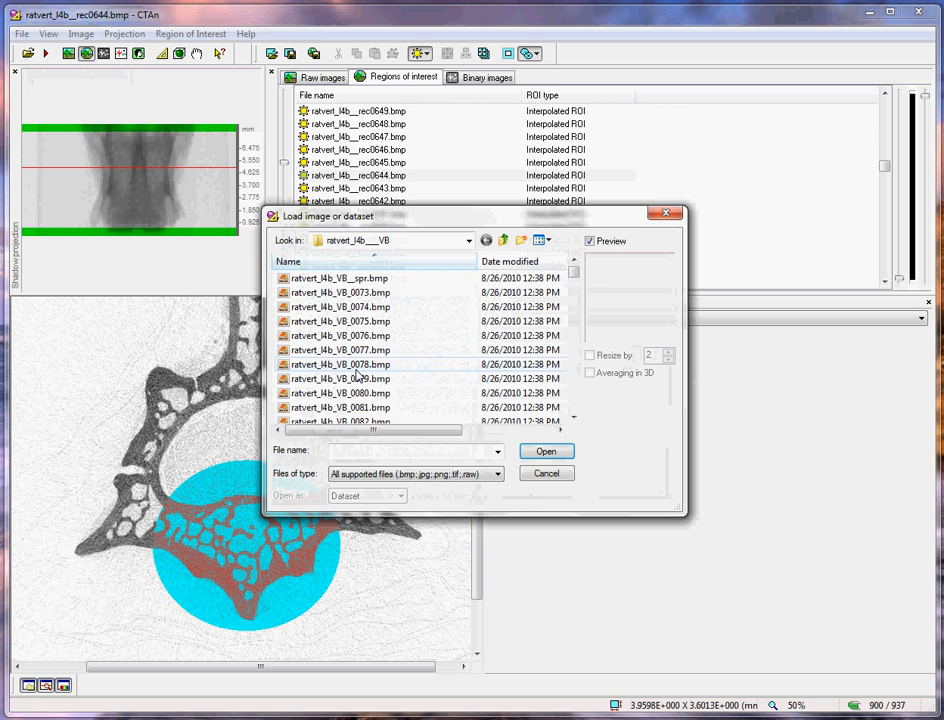
pyautogui.moveTo(364, 370)
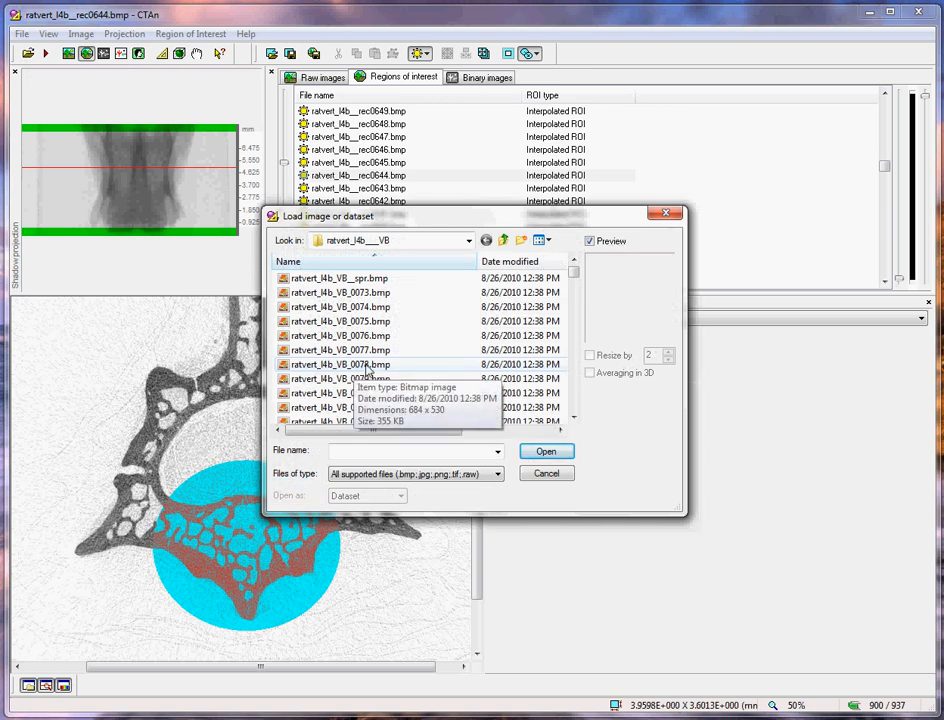
pyautogui.click(340, 364)
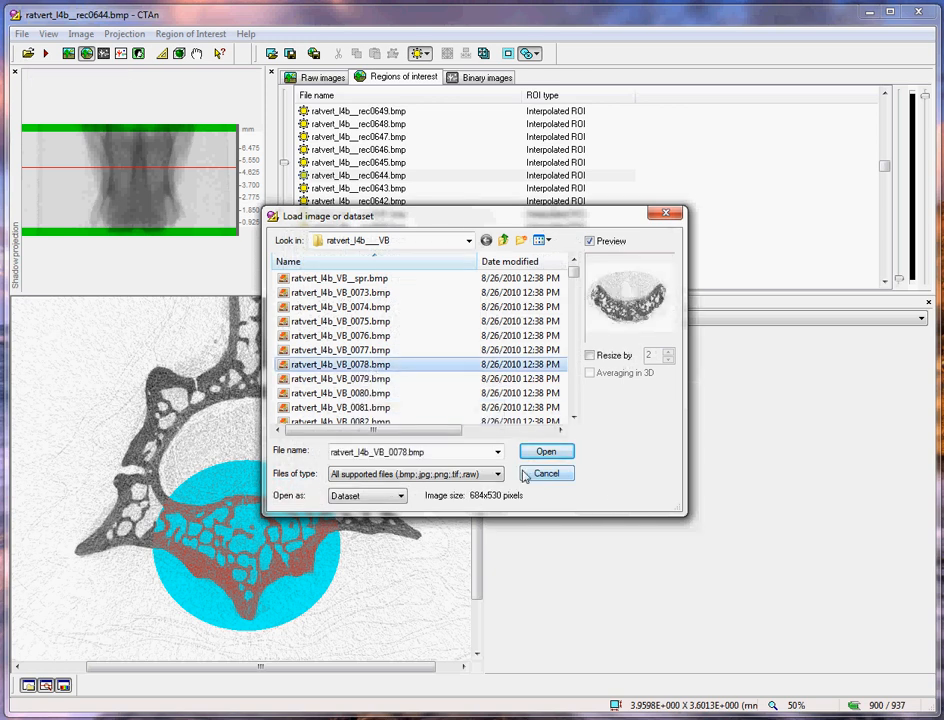
pyautogui.click(546, 452)
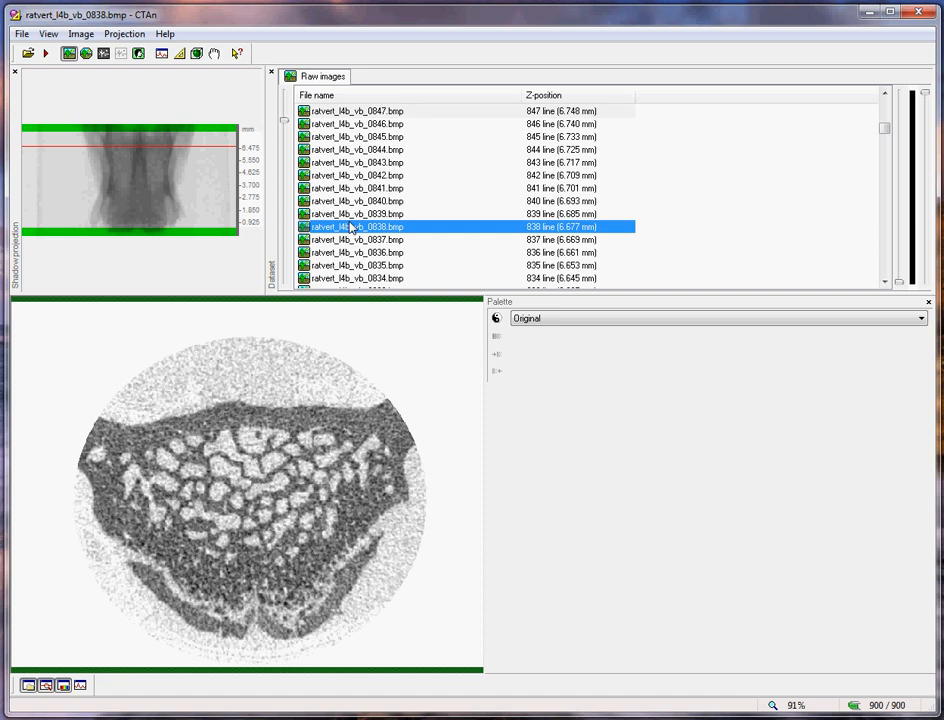
pyautogui.click(356, 188)
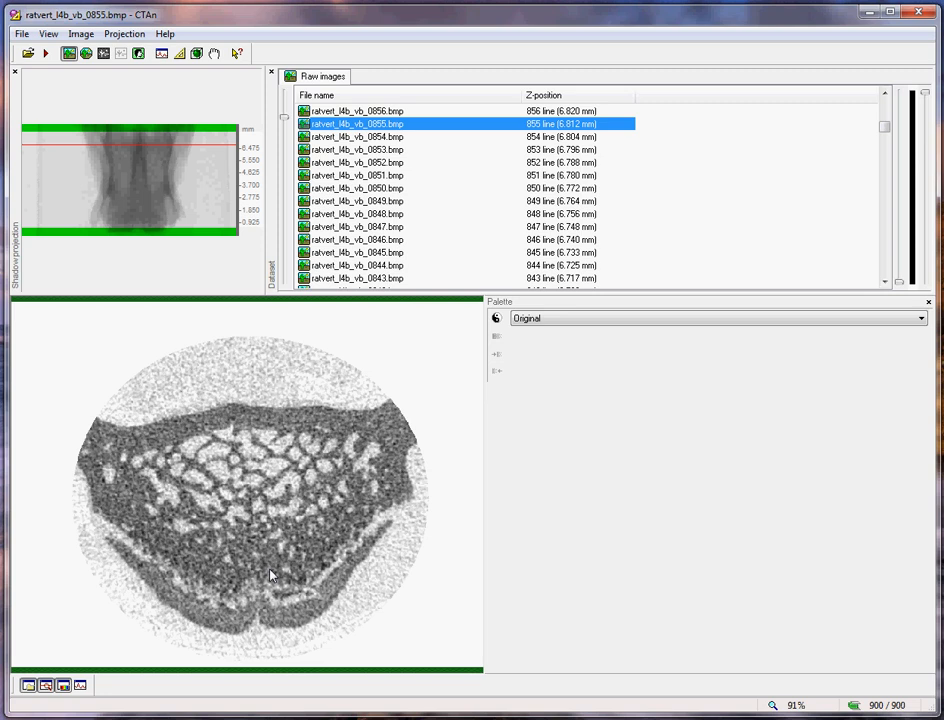
pyautogui.moveTo(420, 236)
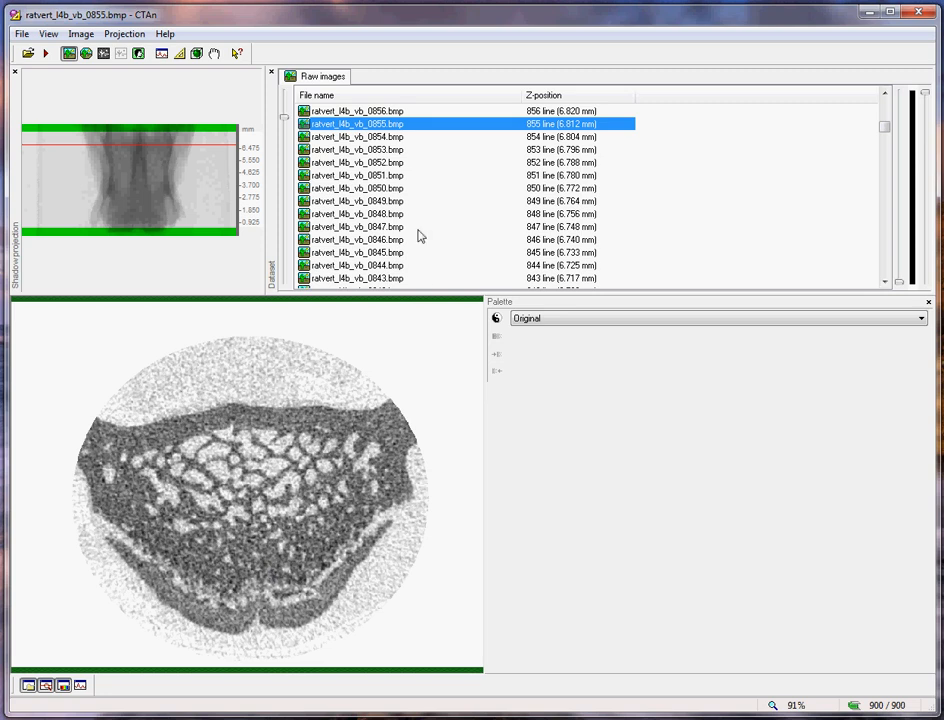
pyautogui.moveTo(380, 130)
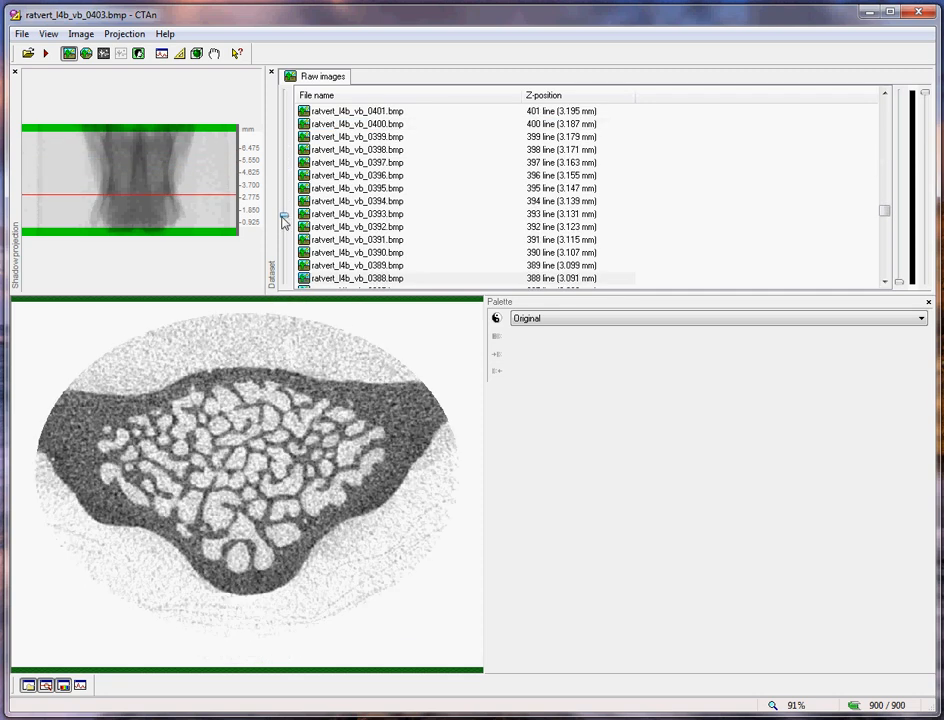
pyautogui.scroll(-3)
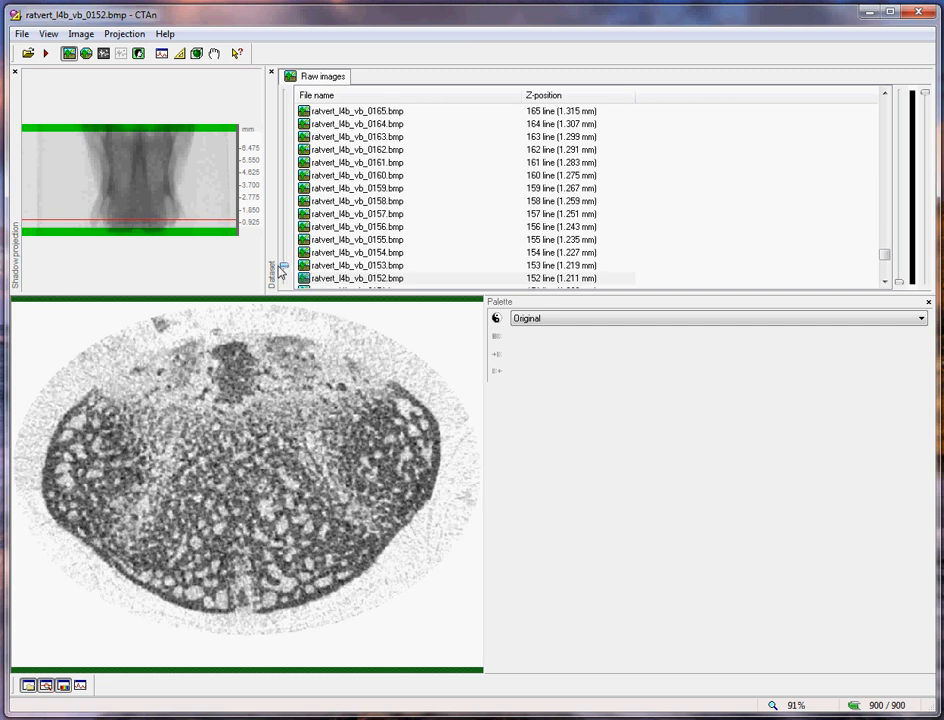
pyautogui.scroll(-3)
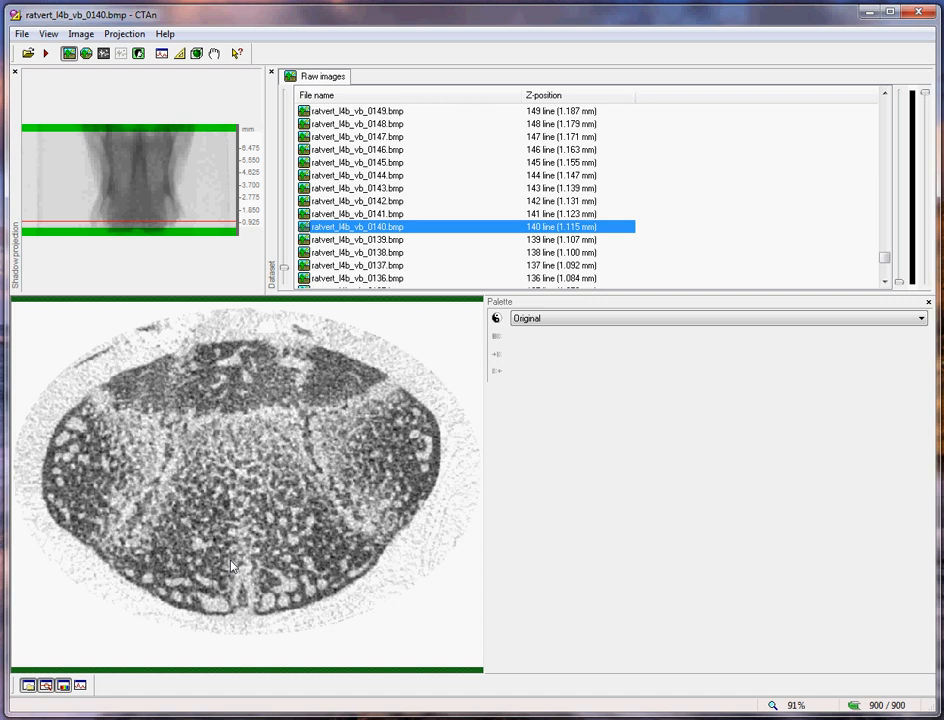
pyautogui.moveTo(296, 544)
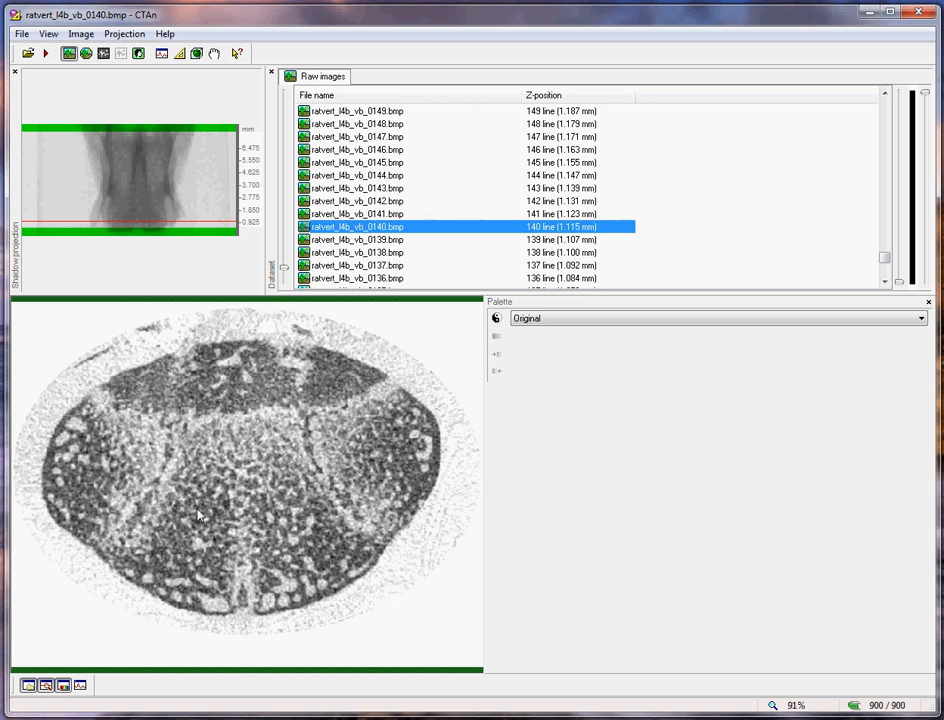
pyautogui.moveTo(284, 528)
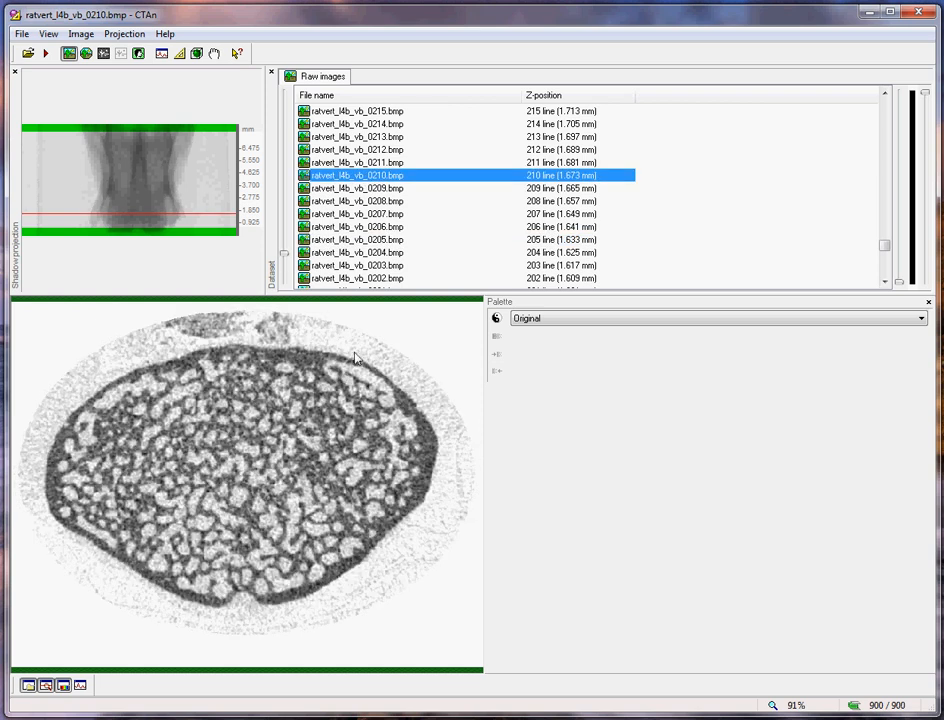
pyautogui.moveTo(76, 452)
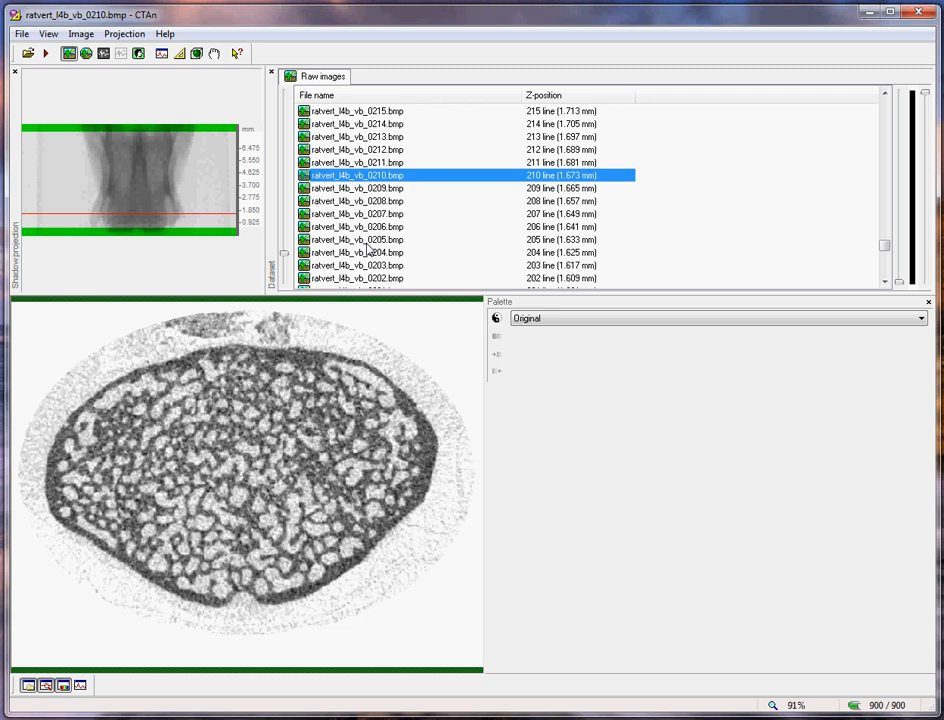
# Set the working slice range from slice 210 at the bottom to slice 785 at the top
pyautogui.rightClick(356, 176)
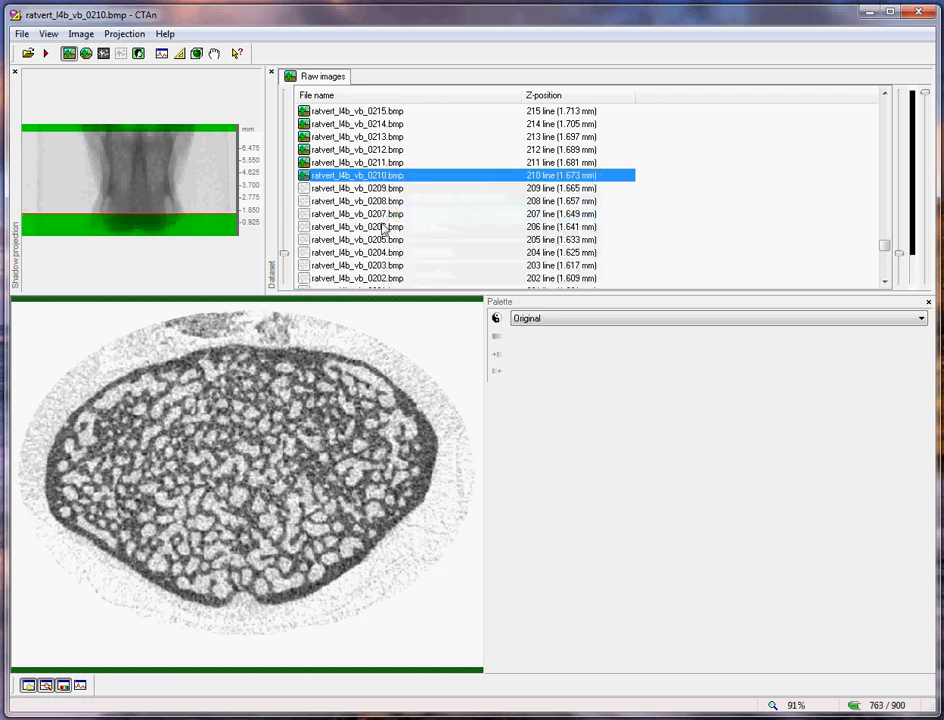
pyautogui.click(168, 152)
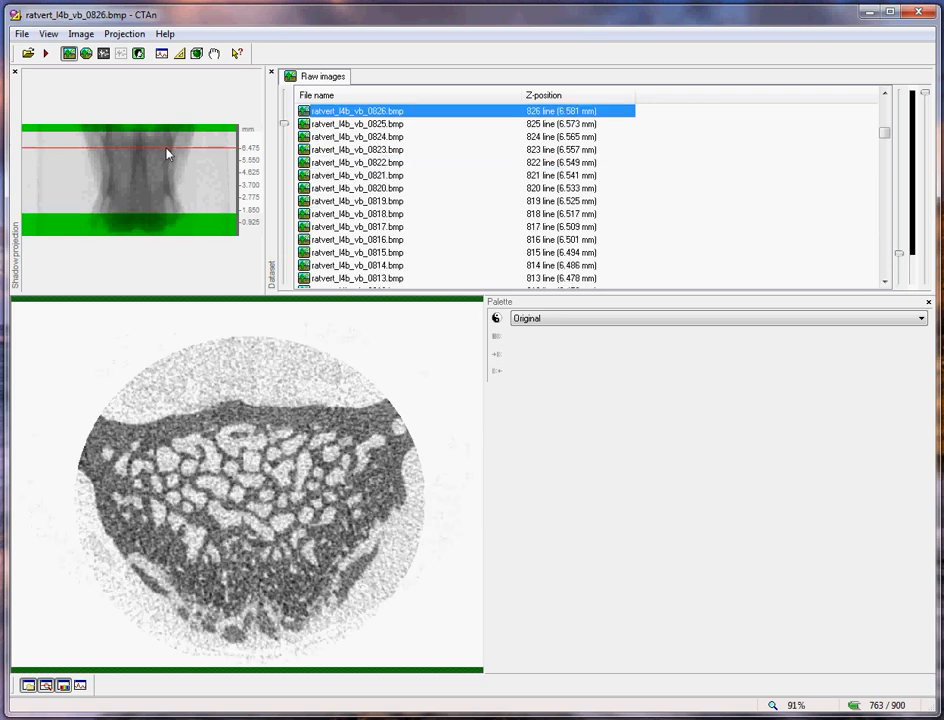
pyautogui.click(400, 176)
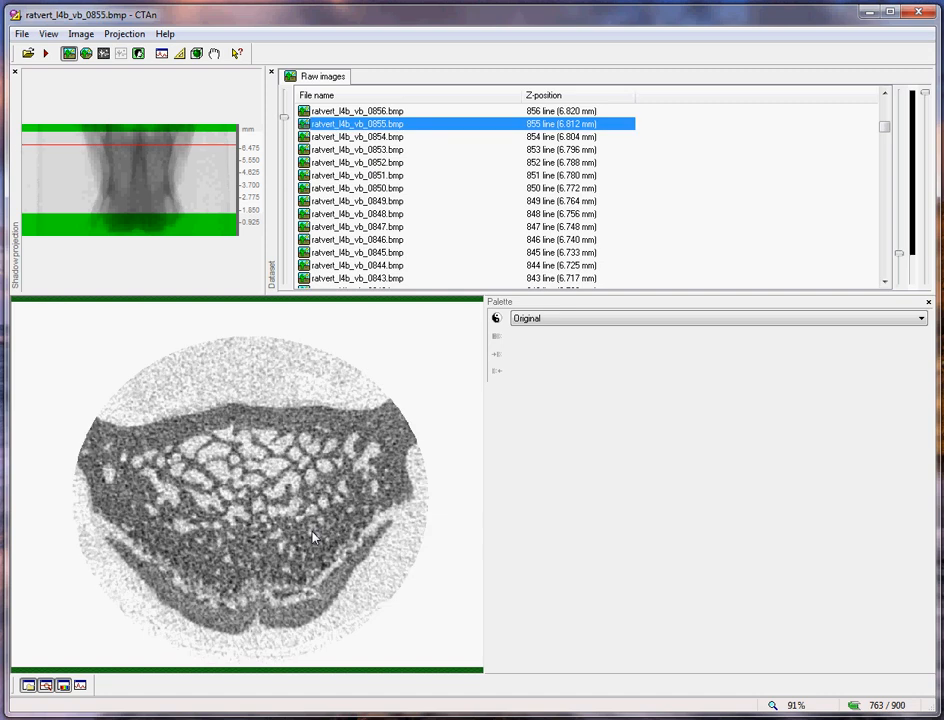
pyautogui.moveTo(322, 512)
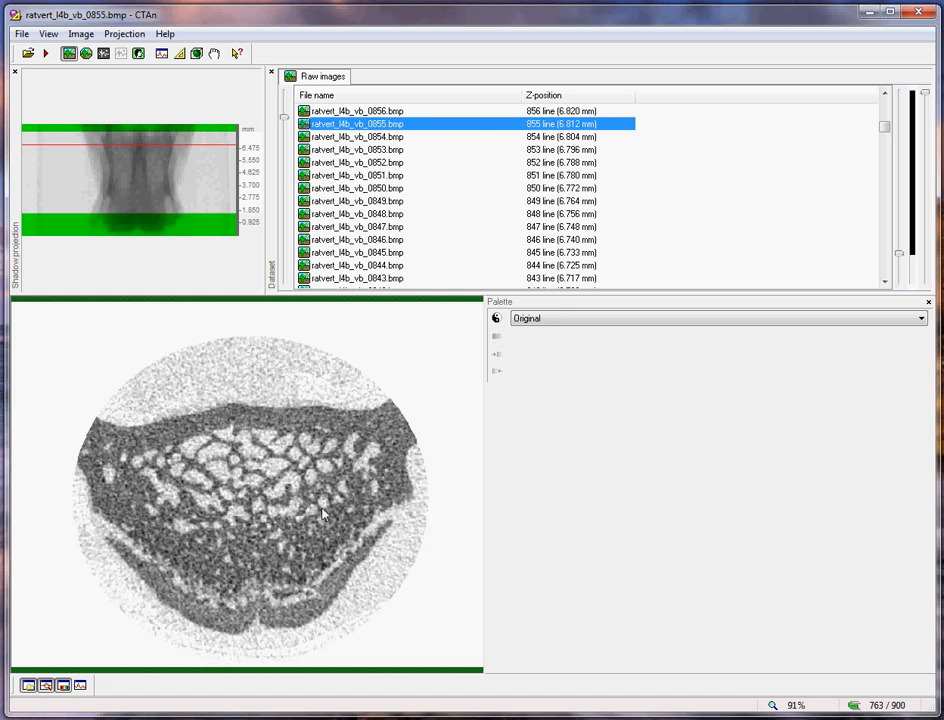
pyautogui.moveTo(292, 472)
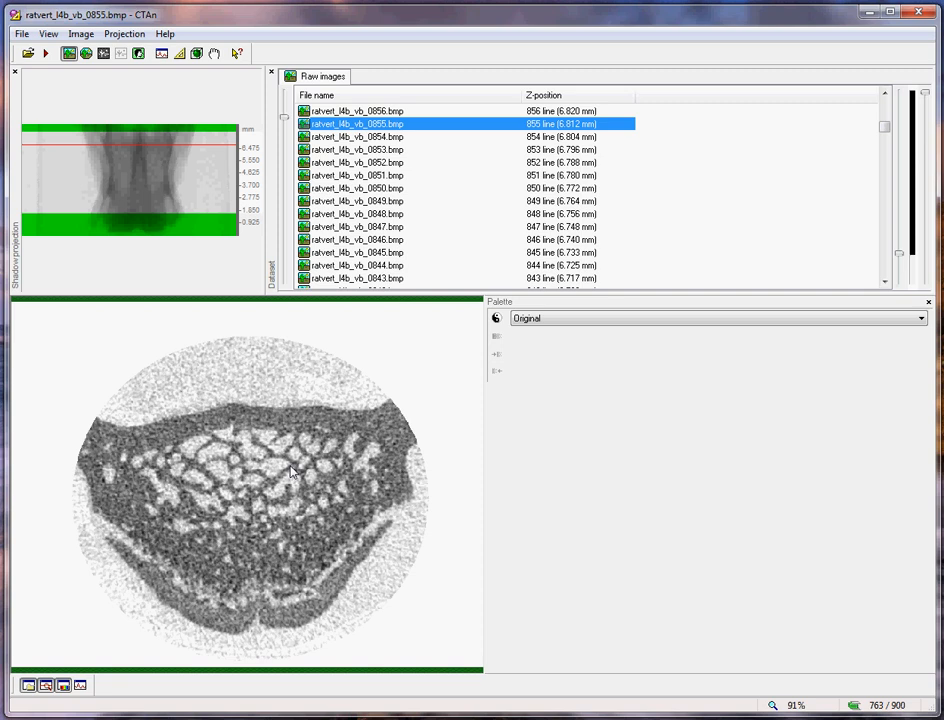
pyautogui.moveTo(266, 552)
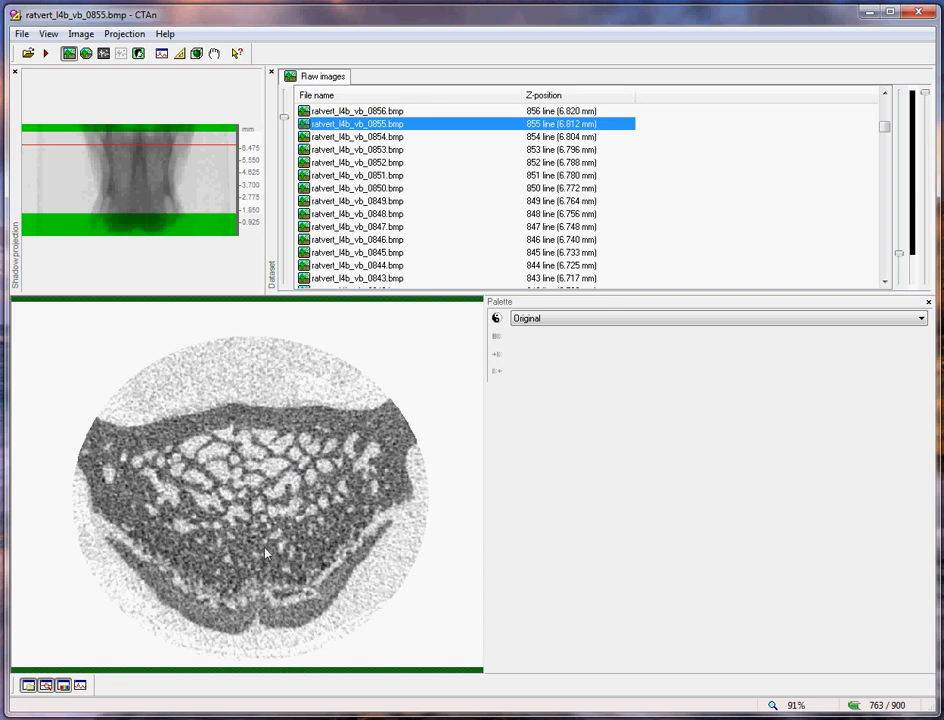
pyautogui.moveTo(360, 156)
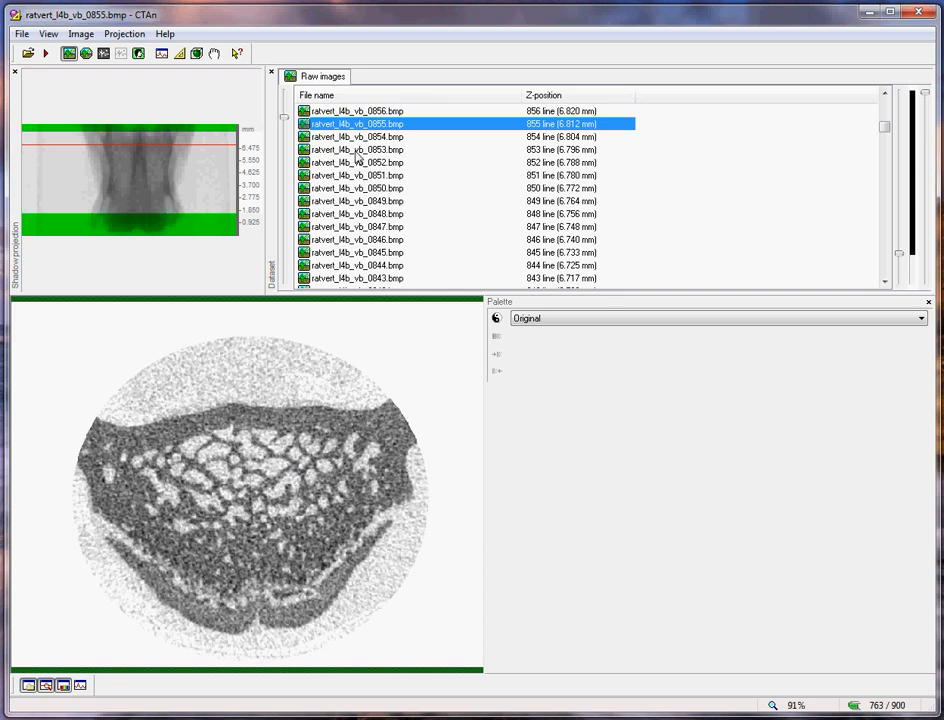
pyautogui.moveTo(368, 136)
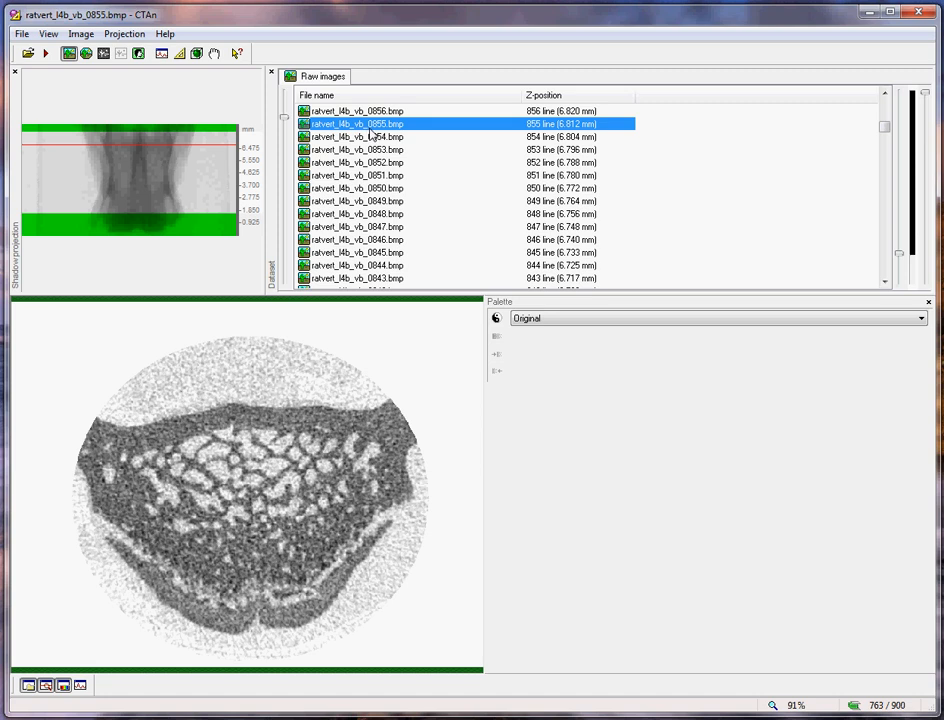
pyautogui.moveTo(364, 156)
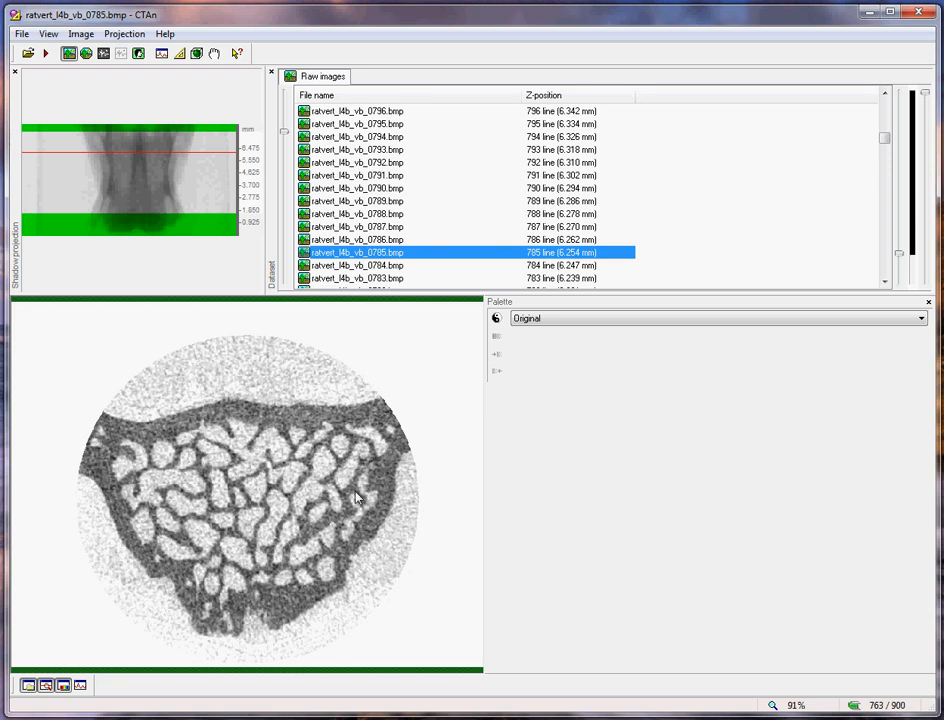
pyautogui.moveTo(268, 576)
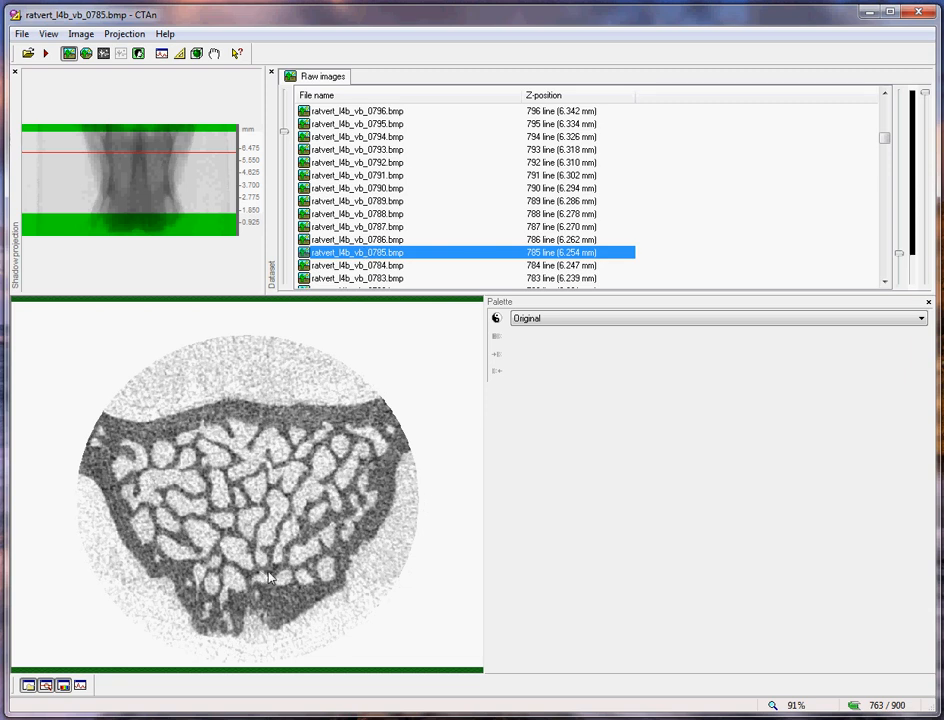
pyautogui.moveTo(368, 316)
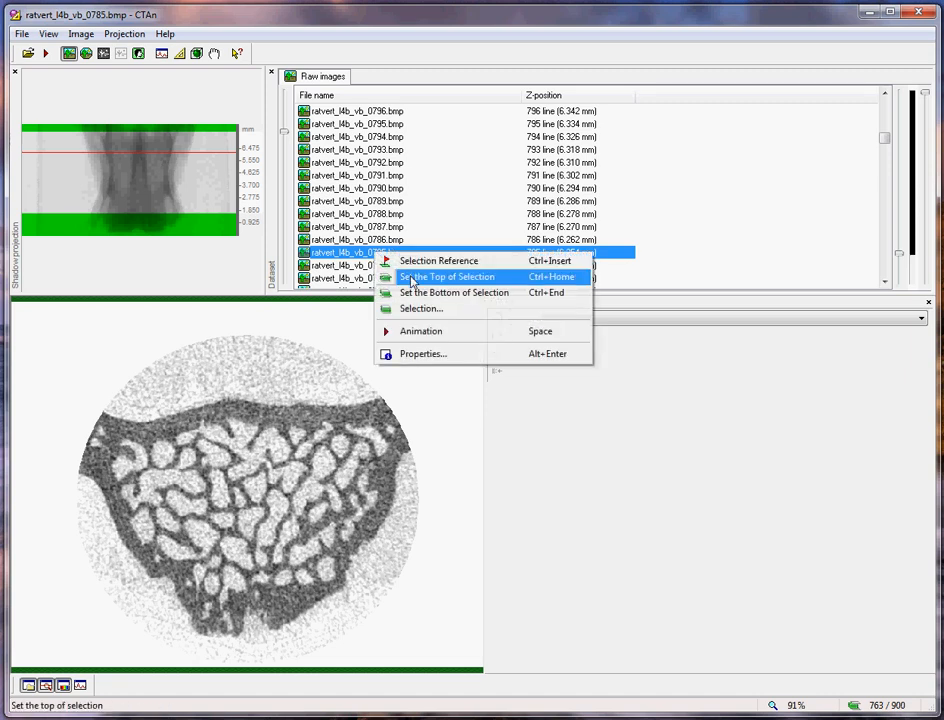
pyautogui.click(446, 276)
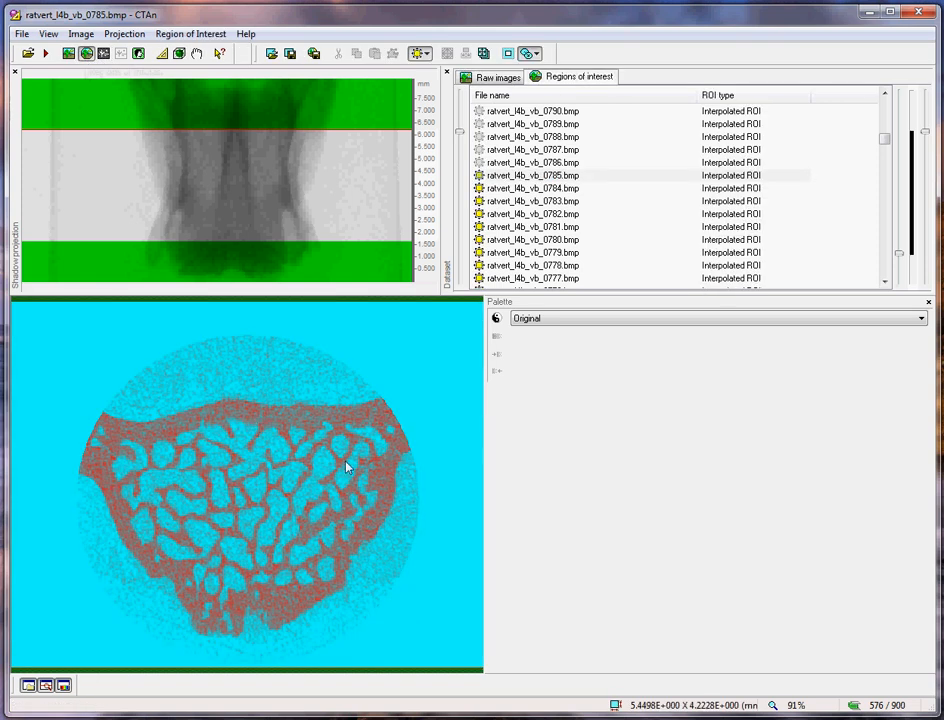
pyautogui.moveTo(210, 444)
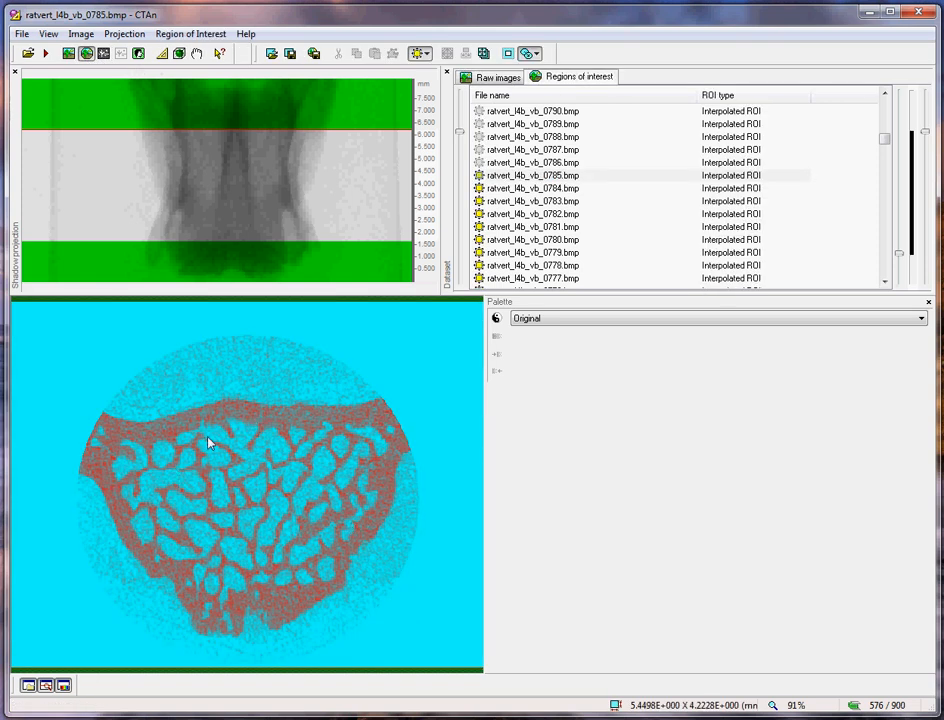
pyautogui.moveTo(156, 486)
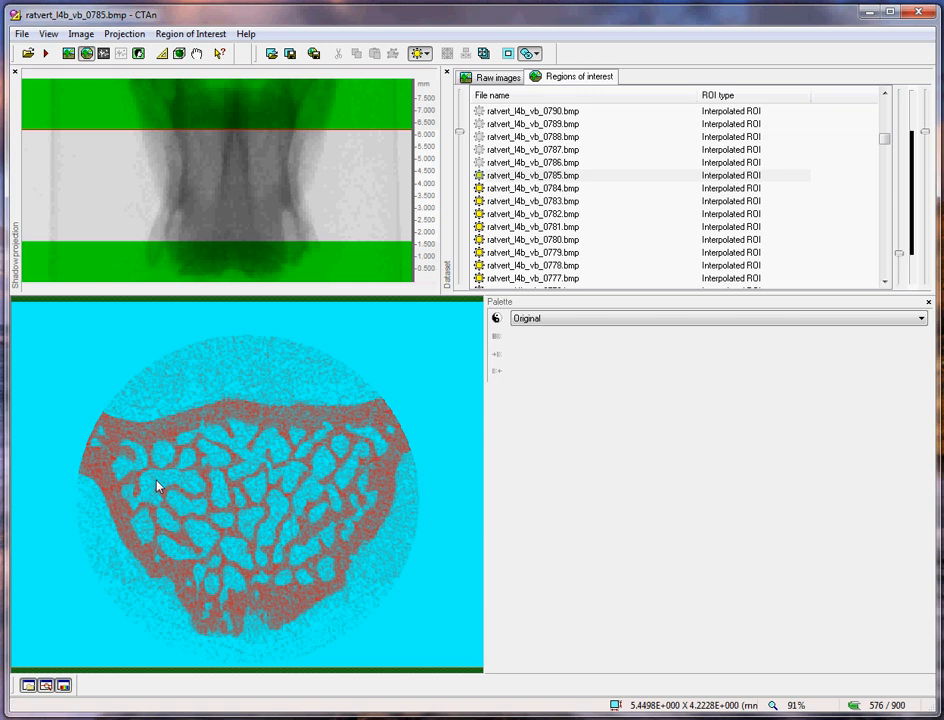
pyautogui.moveTo(172, 456)
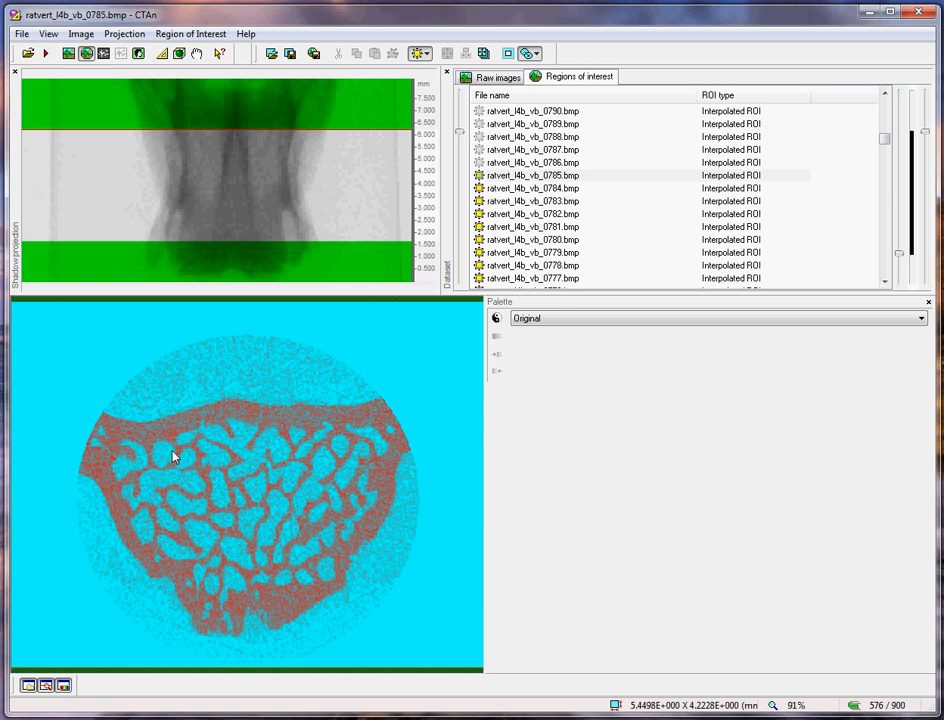
pyautogui.moveTo(516, 200)
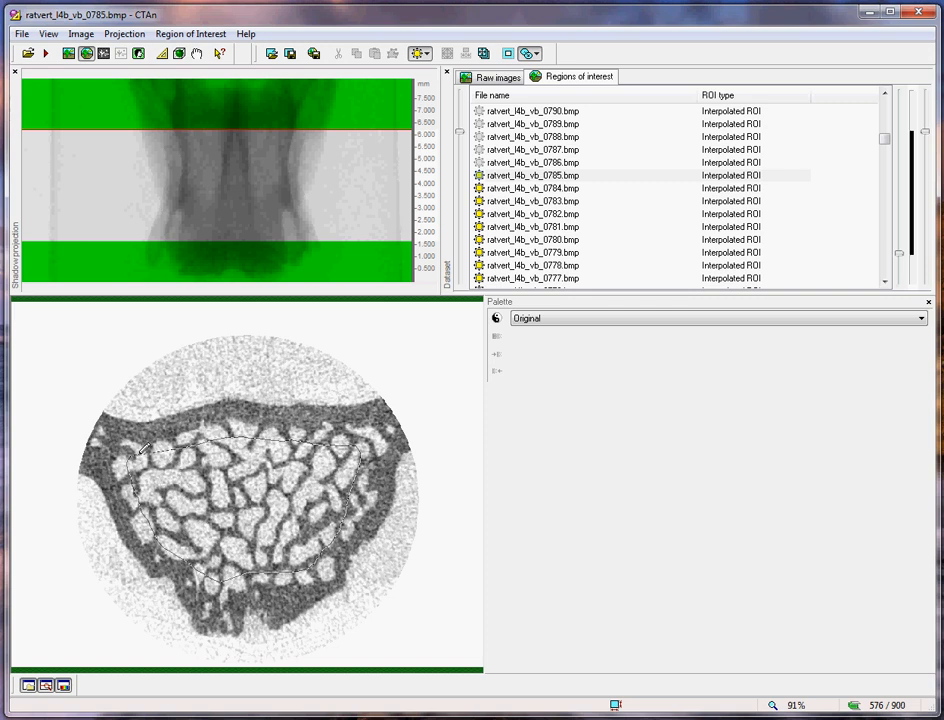
# Step through the ROI list via slice 0752 to slice 0715 and redraw its polygonal outline
pyautogui.click(532, 226)
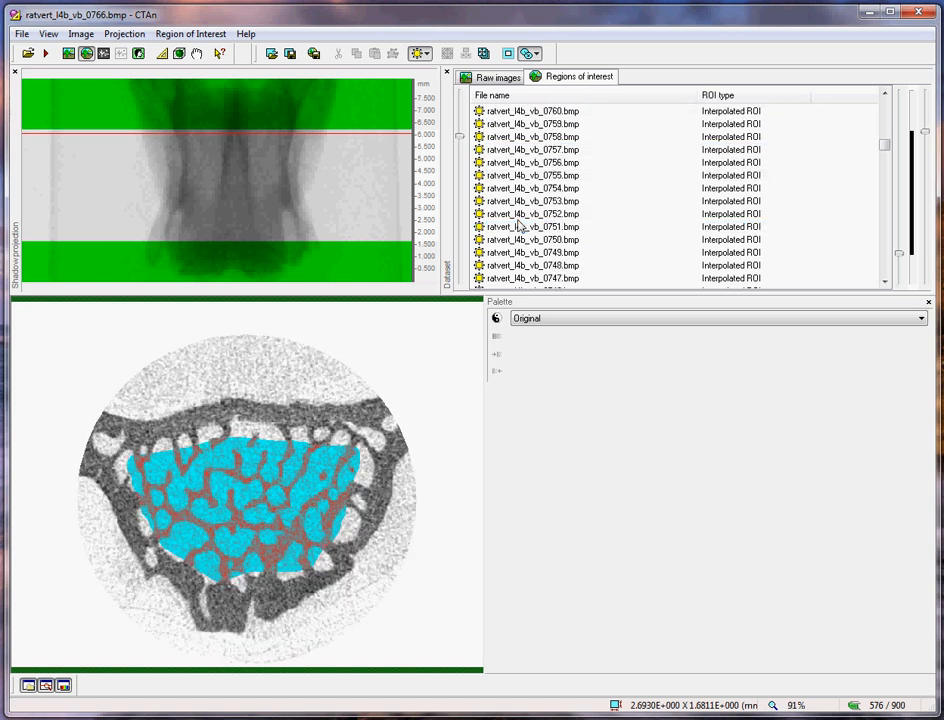
pyautogui.click(532, 212)
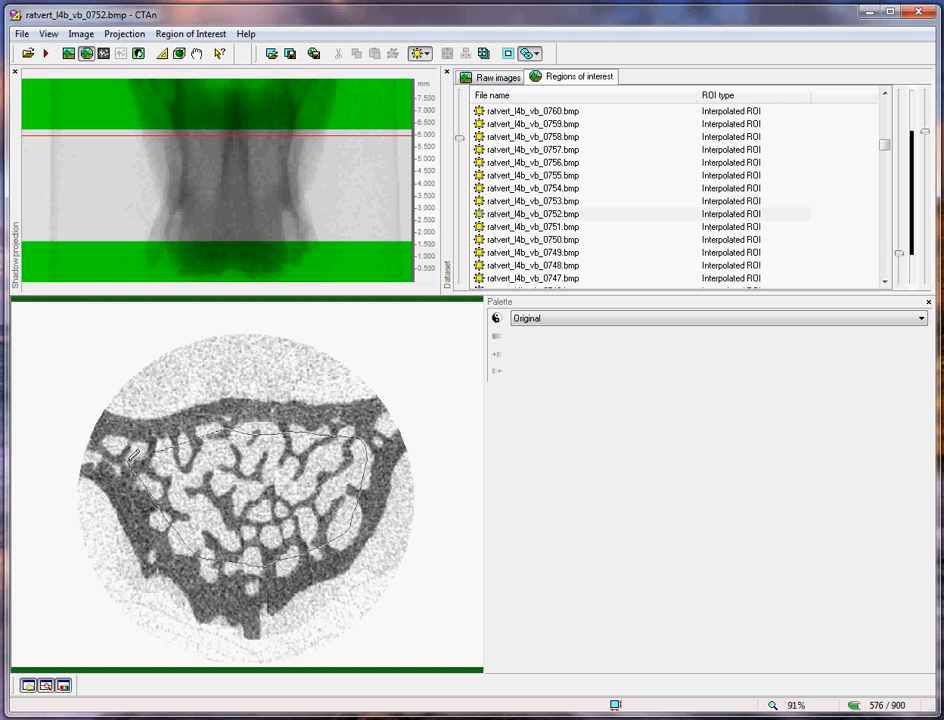
pyautogui.click(532, 226)
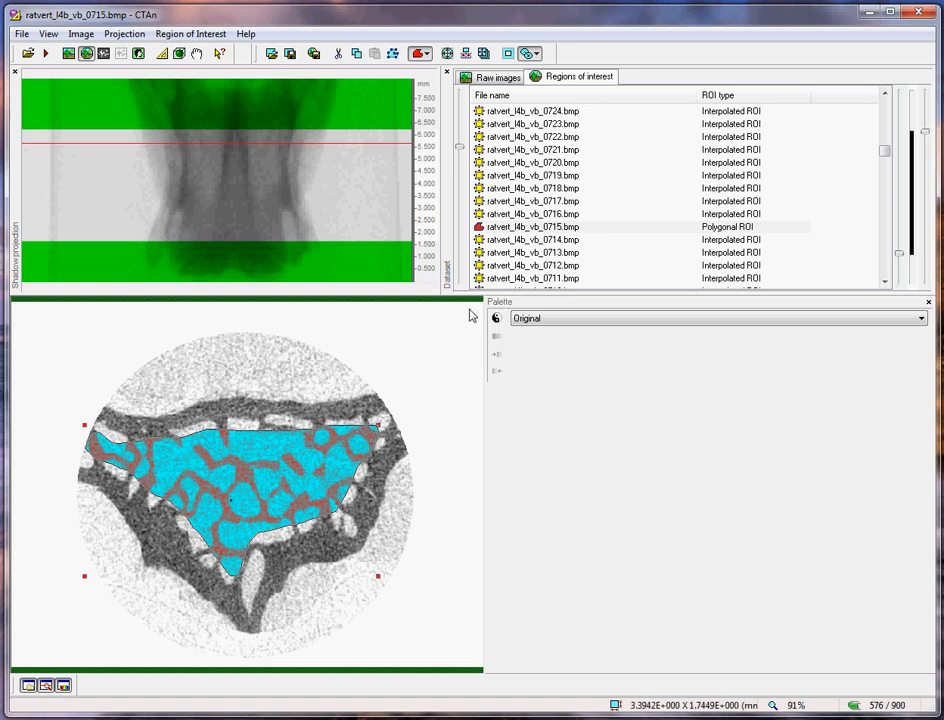
# Review slice 0630, then give slice 0553 its own corrected polygonal trabecular ROI
pyautogui.click(532, 252)
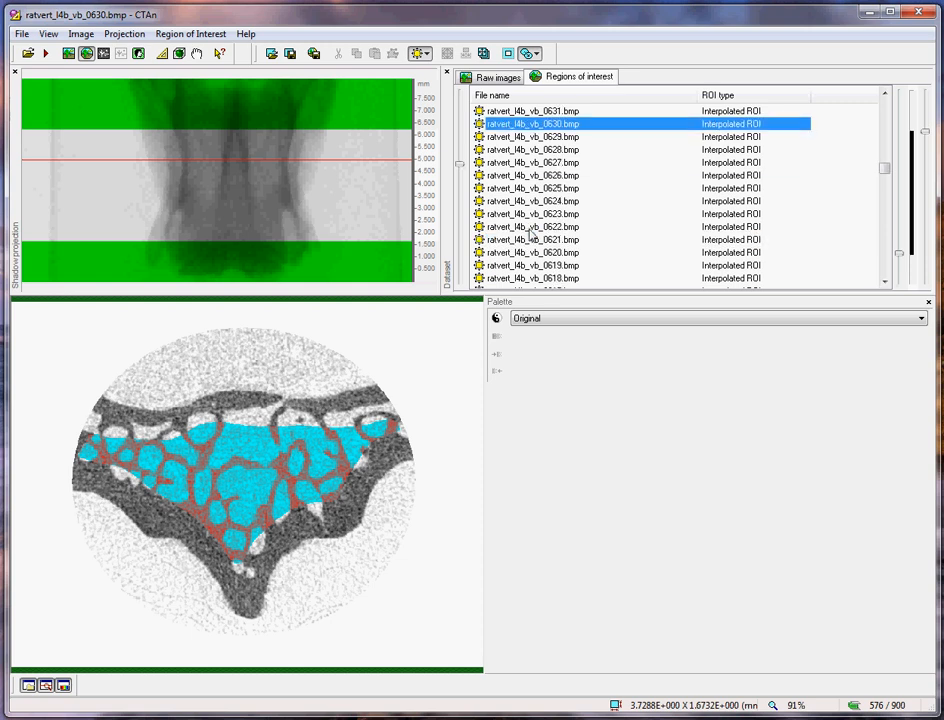
pyautogui.click(532, 226)
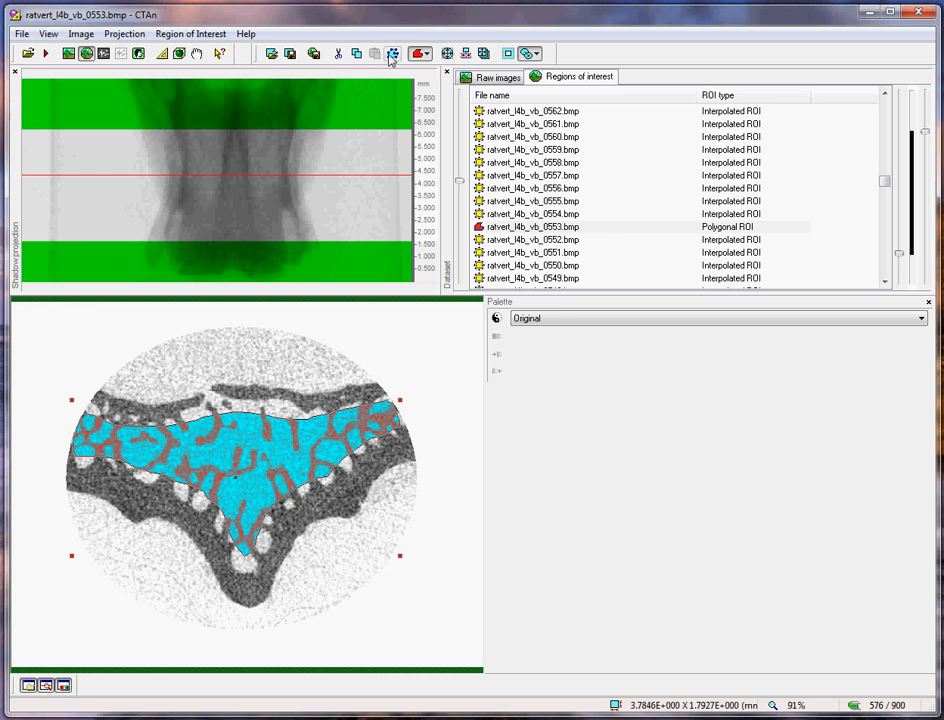
# Reshape the polygonal ROI outline on slice 0553 with the Edit polygonal ROI tool
pyautogui.click(392, 52)
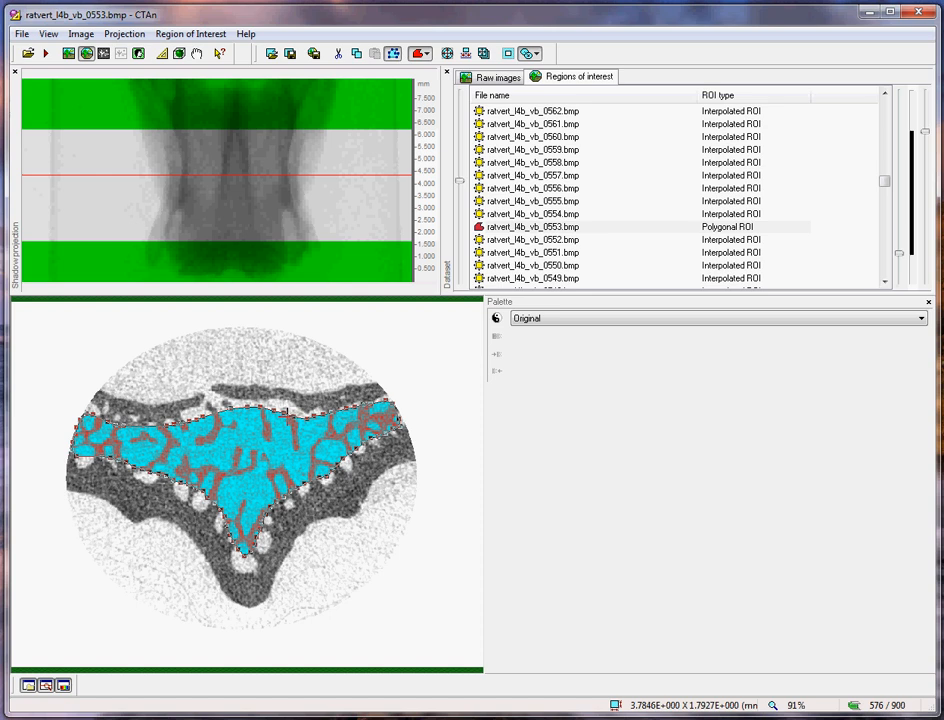
pyautogui.click(392, 52)
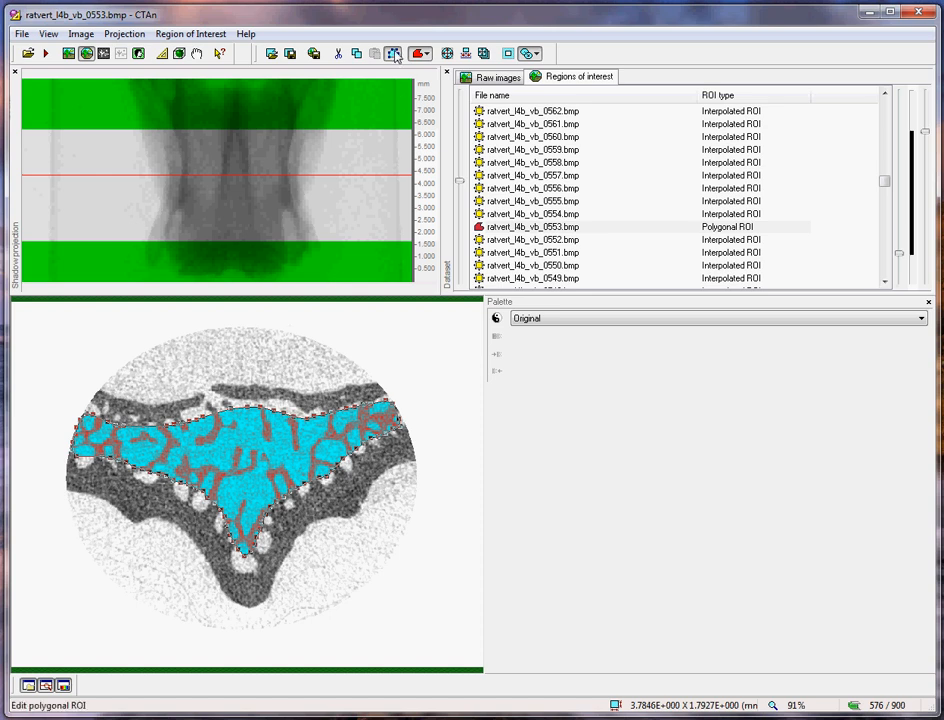
pyautogui.click(392, 52)
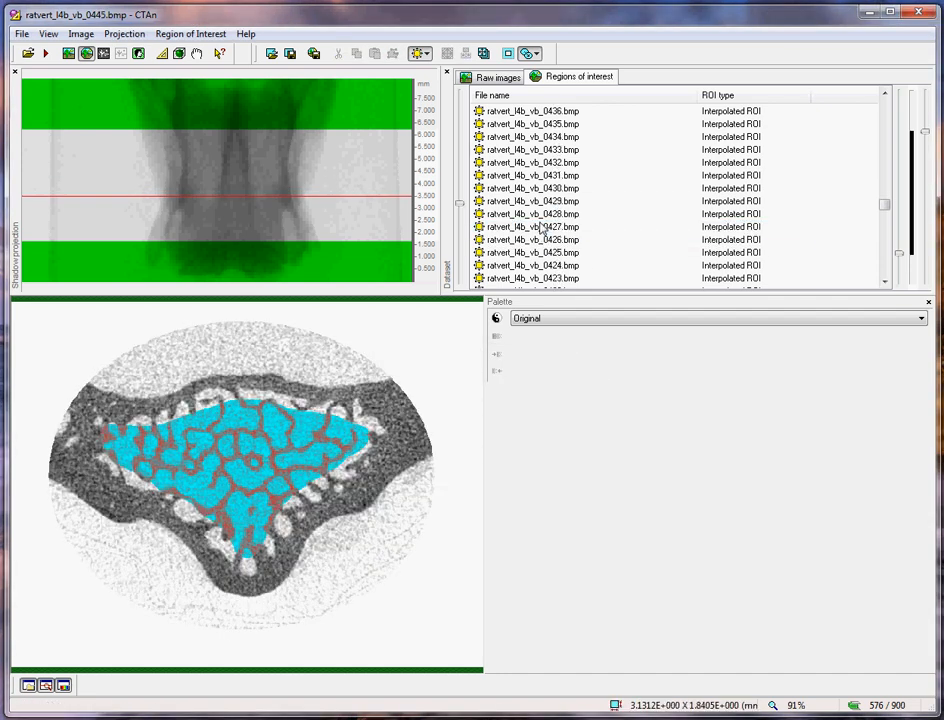
# Confirm the interpolated ROIs on slices 0427 and 0383
pyautogui.click(532, 226)
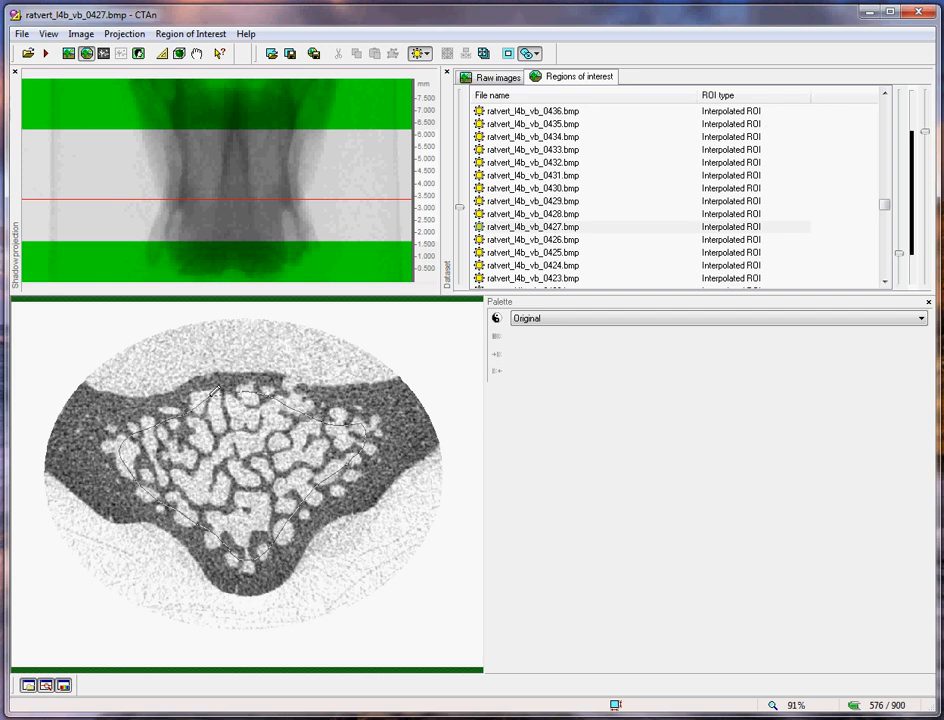
pyautogui.click(532, 226)
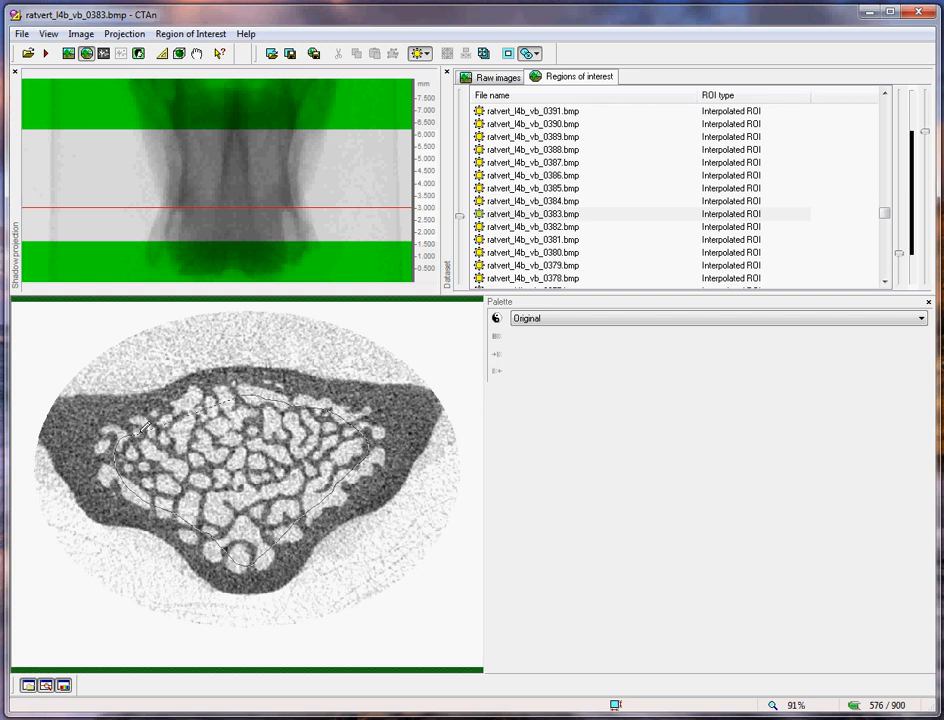
# Redraw the polygonal ROI on slice 0344, then check interpolation on slices 0300 and 0258
pyautogui.click(532, 240)
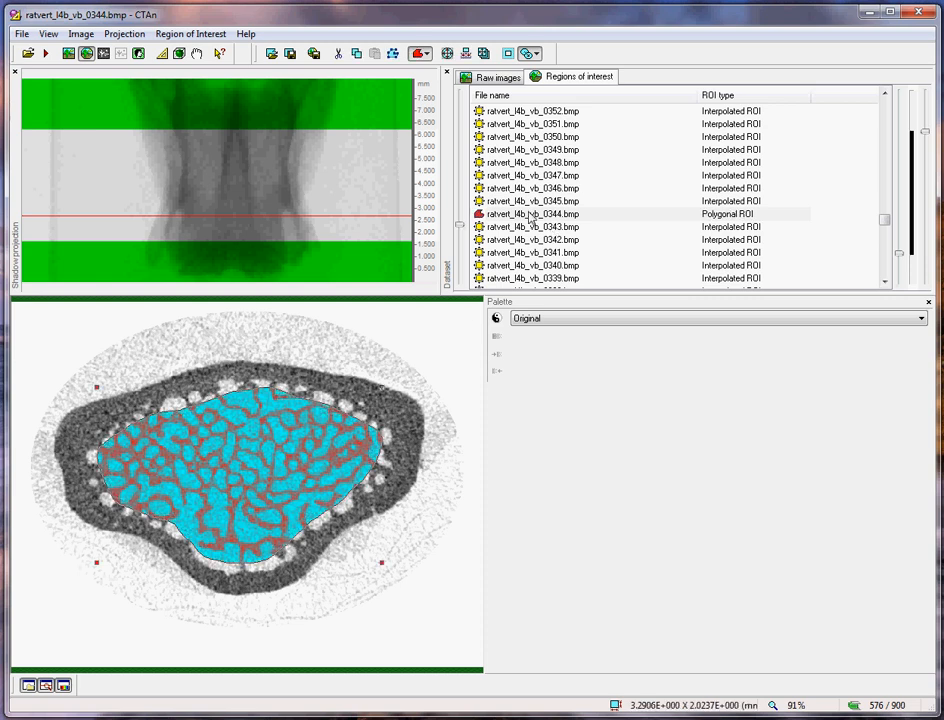
pyautogui.click(530, 214)
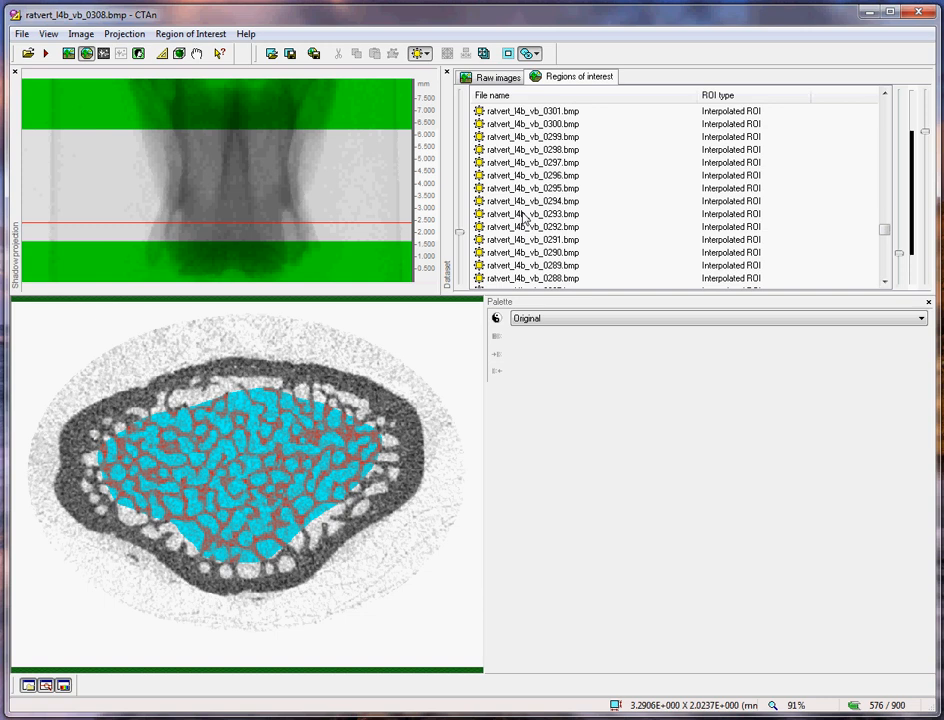
pyautogui.click(532, 214)
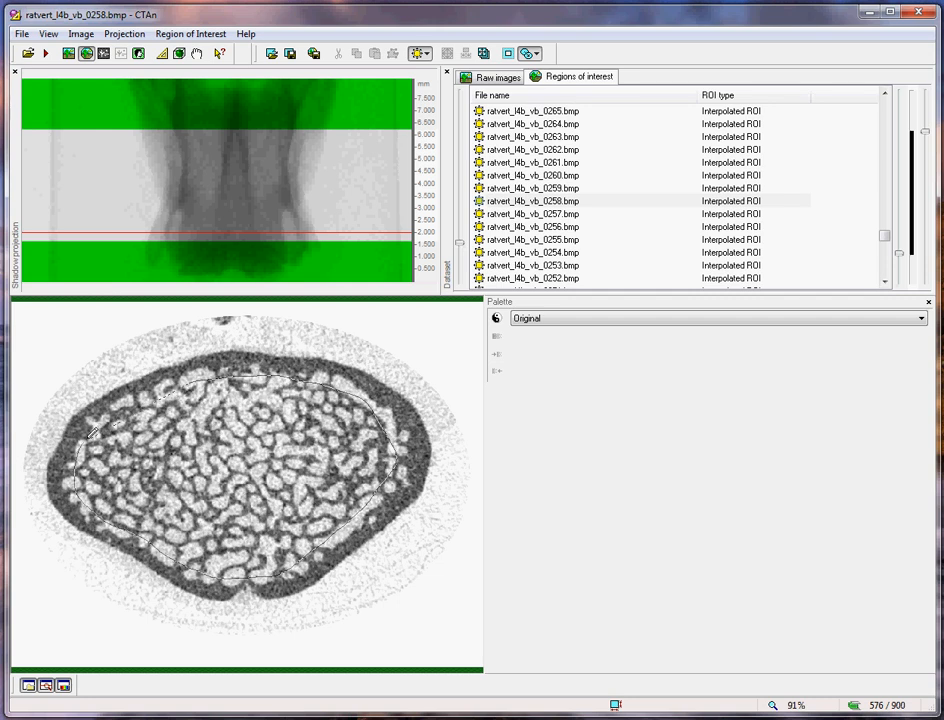
# Check slices 0242 and 0210, then name the trabecular ROI file ratvert_l4b_vb_TRAB
pyautogui.click(532, 226)
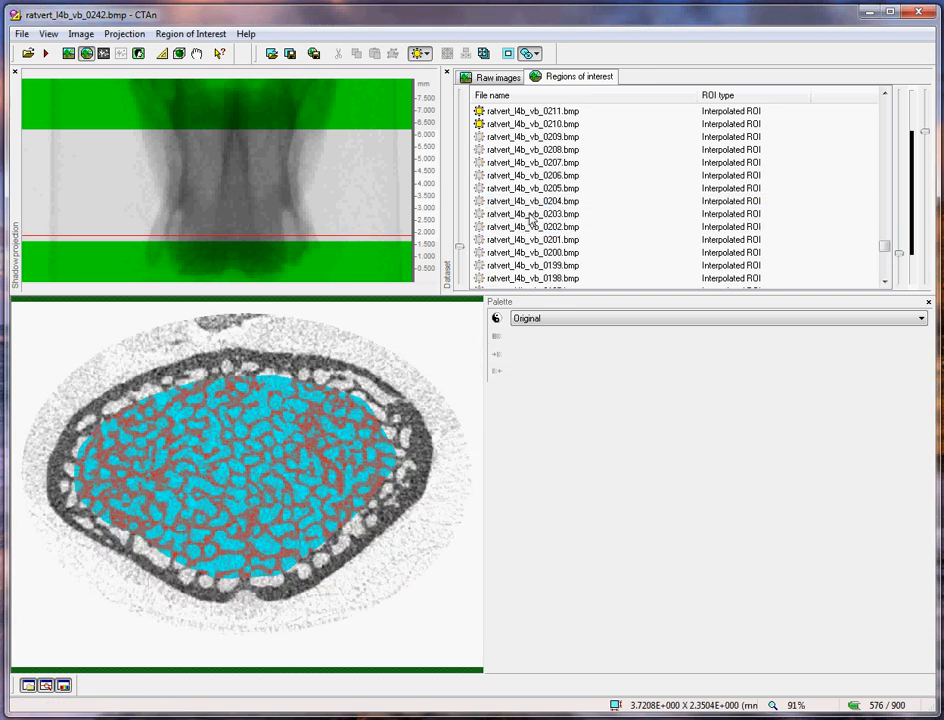
pyautogui.click(532, 200)
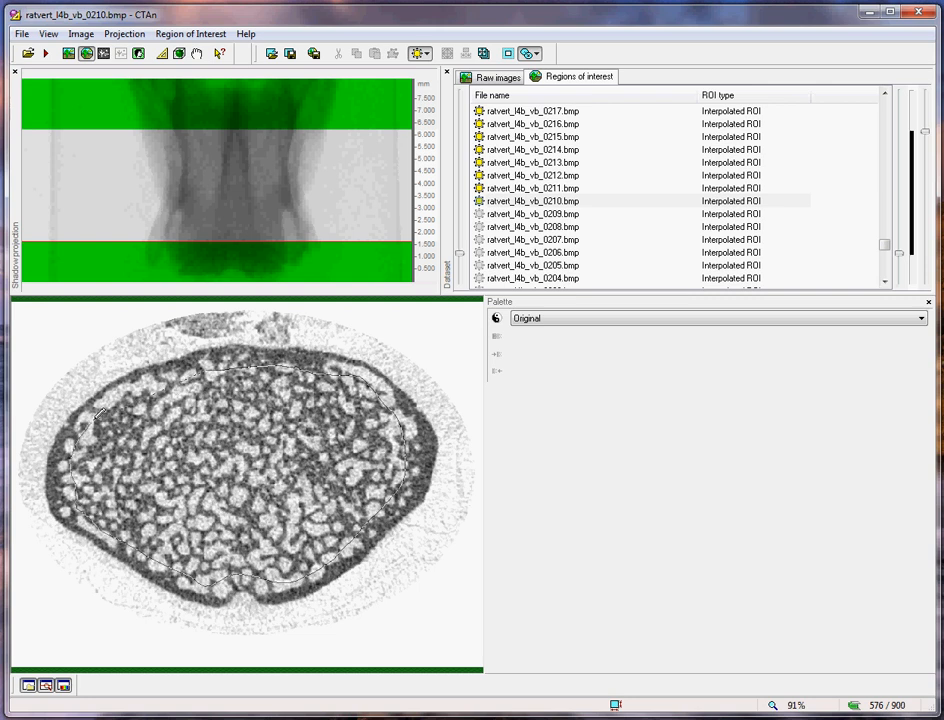
pyautogui.click(532, 176)
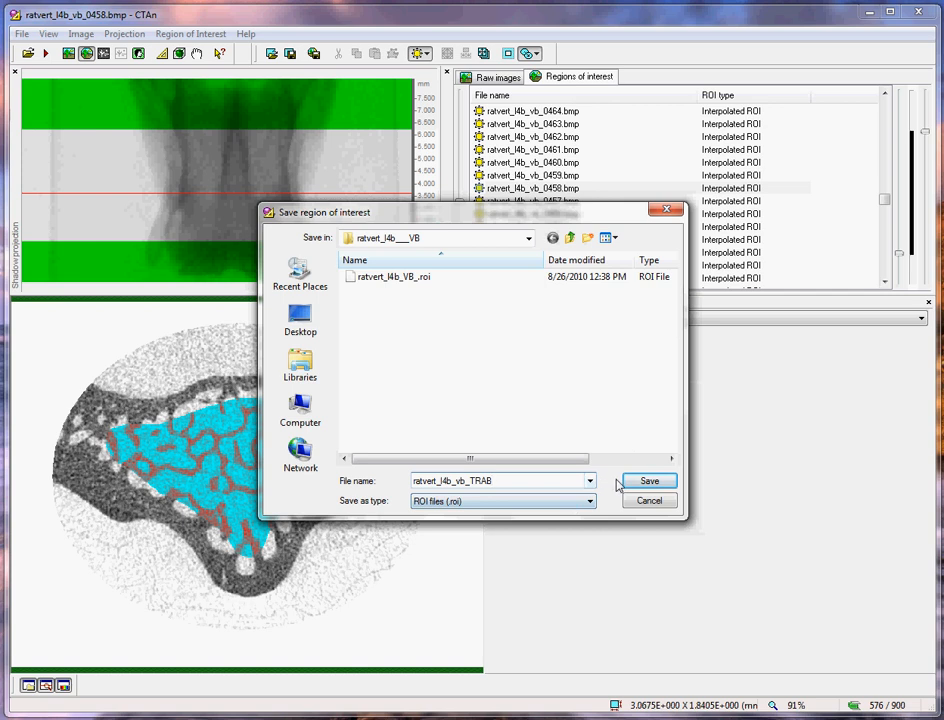
# Save the ROI as ratvert_l4b_vb_TRAB.roi and load it back onto the slices
pyautogui.click(648, 480)
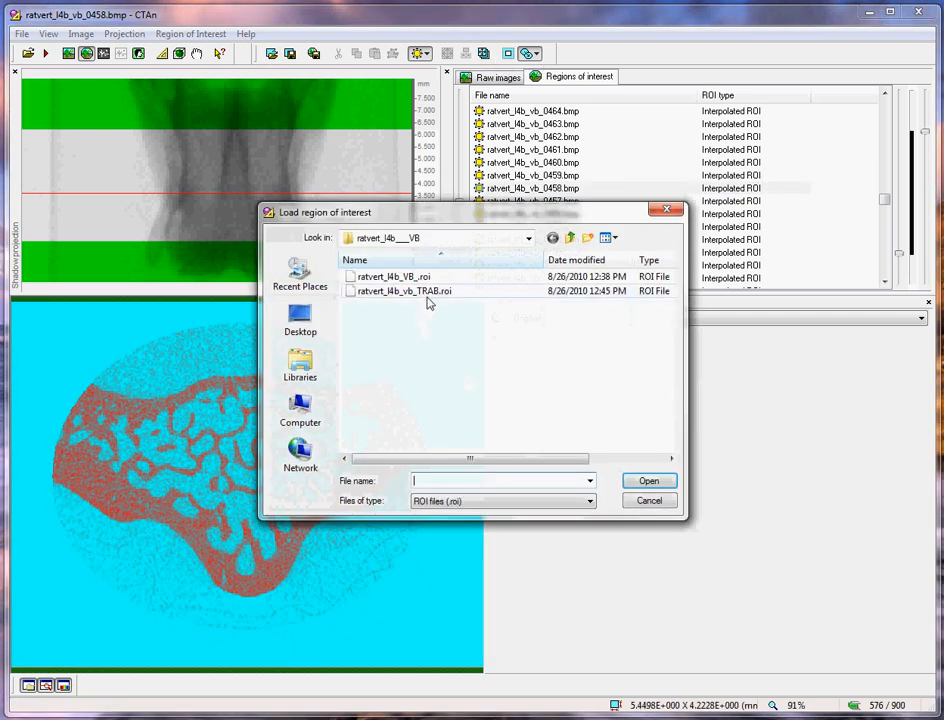
pyautogui.click(648, 480)
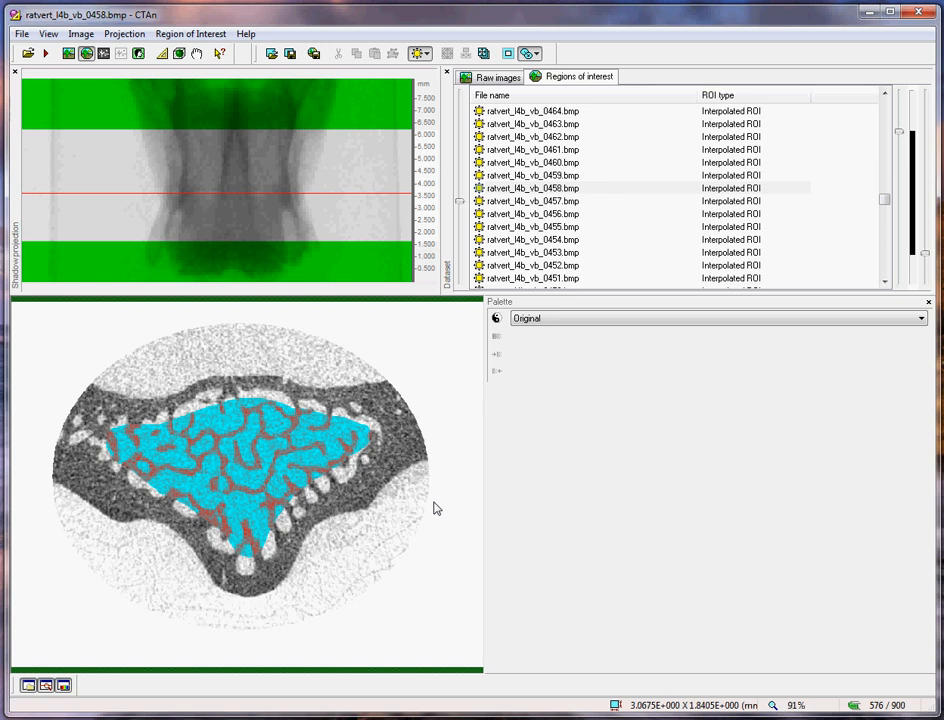
pyautogui.moveTo(422, 424)
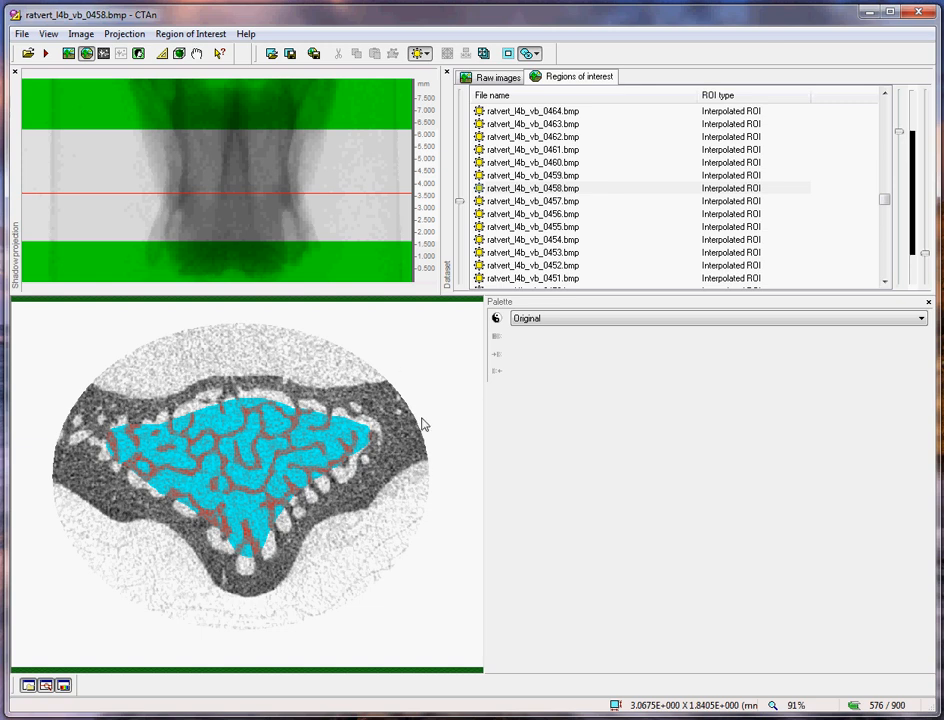
pyautogui.moveTo(528, 200)
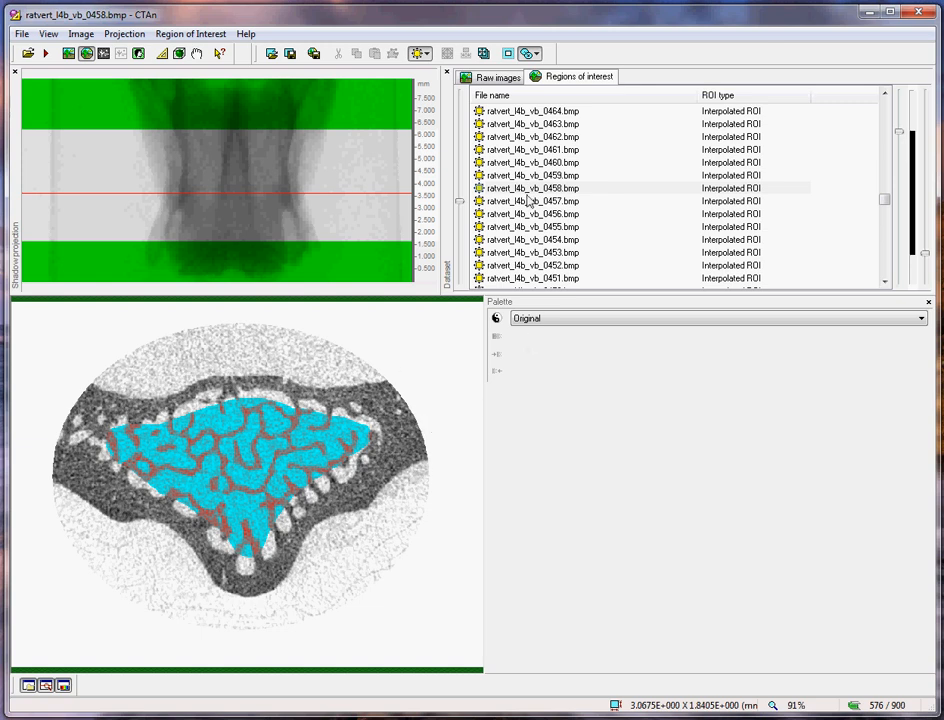
# Invert the ROI to the cortical shell and save it as ratvert_l4b_vb_CORT.roi
pyautogui.click(532, 214)
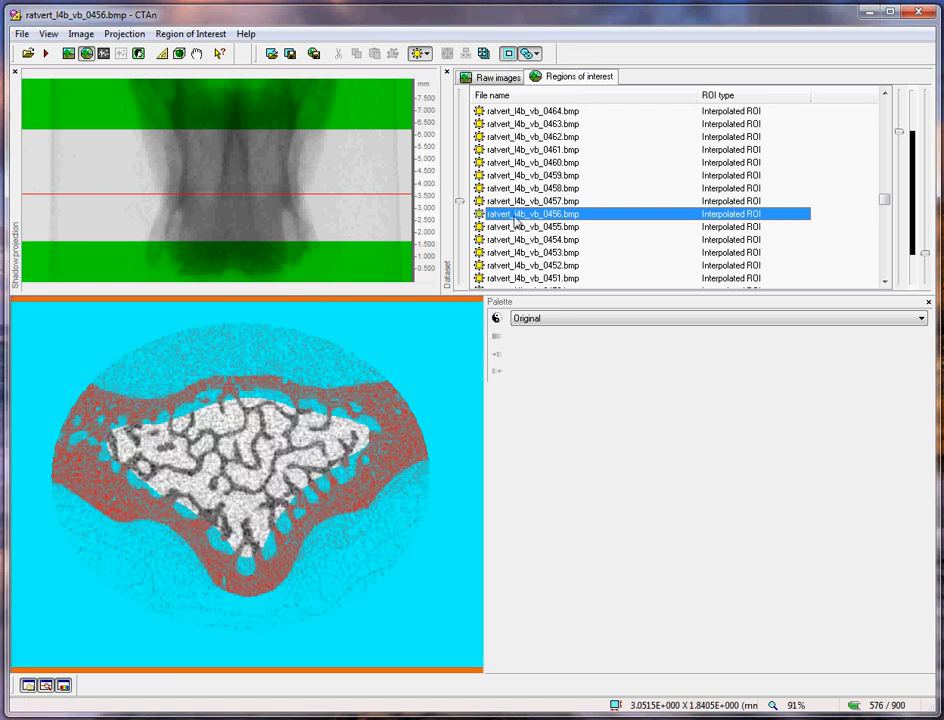
pyautogui.moveTo(24, 114)
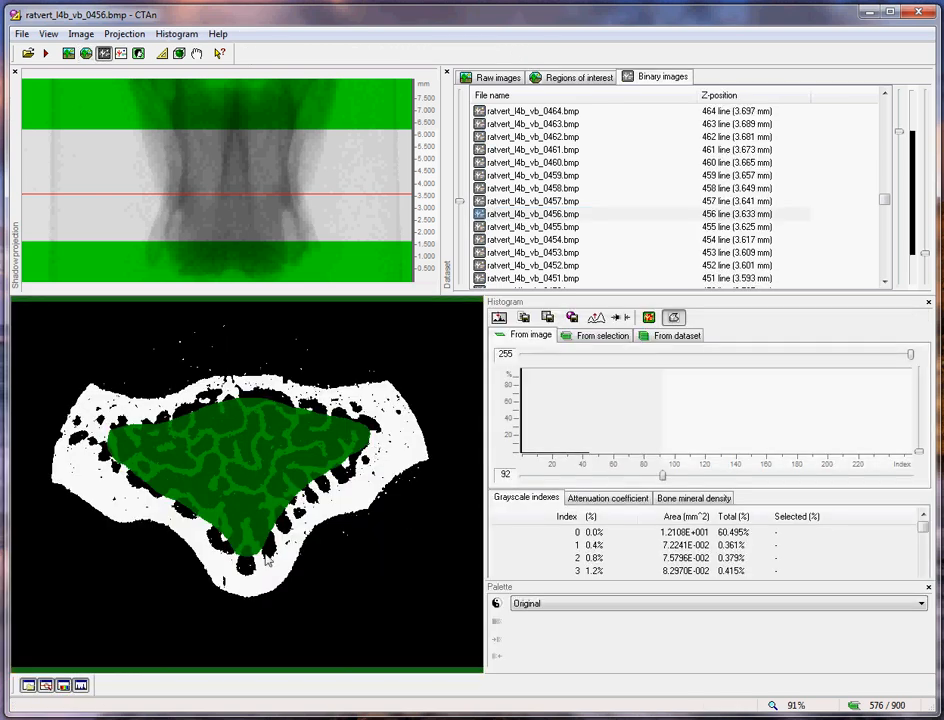
pyautogui.click(578, 76)
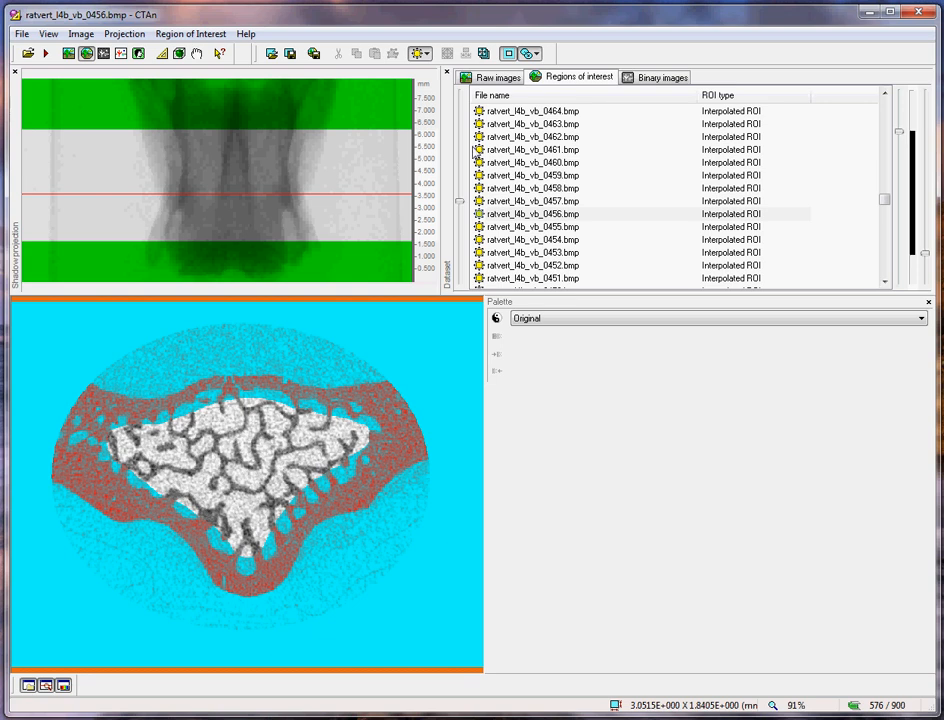
pyautogui.moveTo(290, 52)
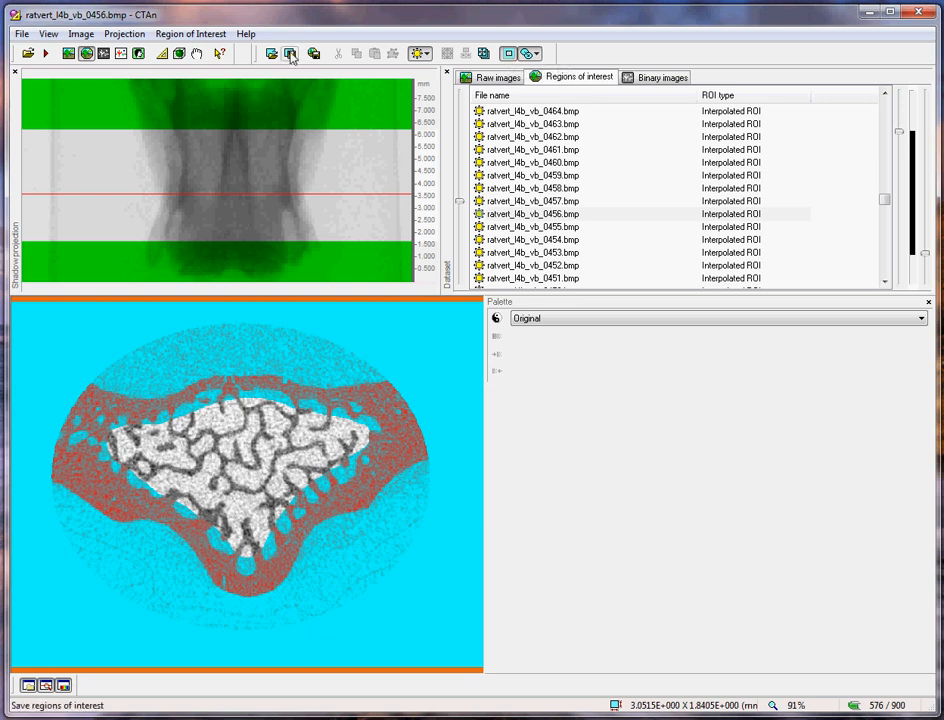
pyautogui.click(290, 52)
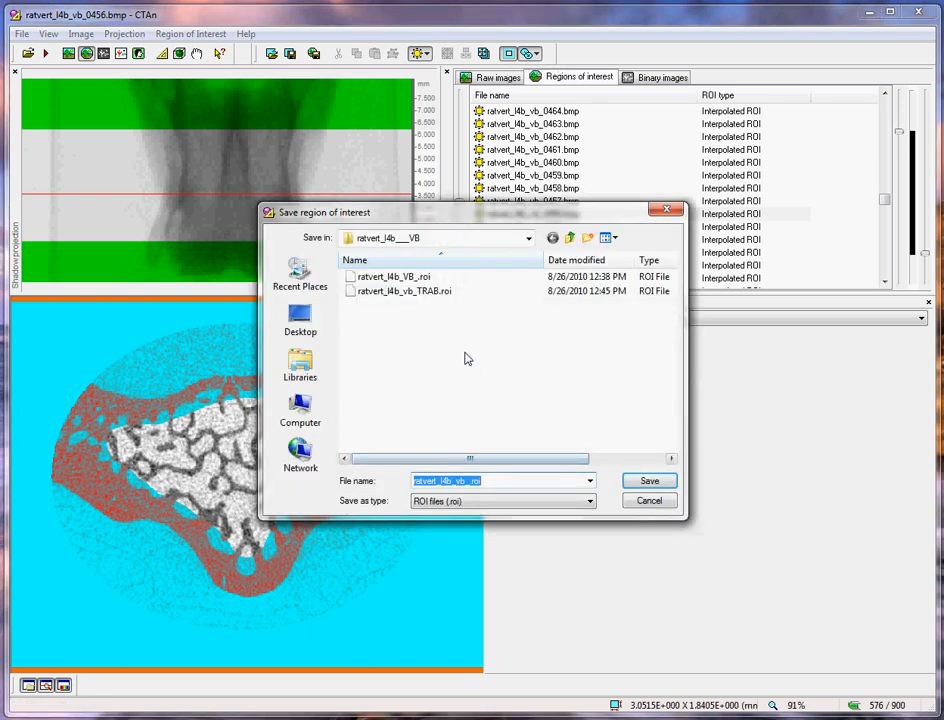
pyautogui.click(408, 292)
pyautogui.write('CORT')
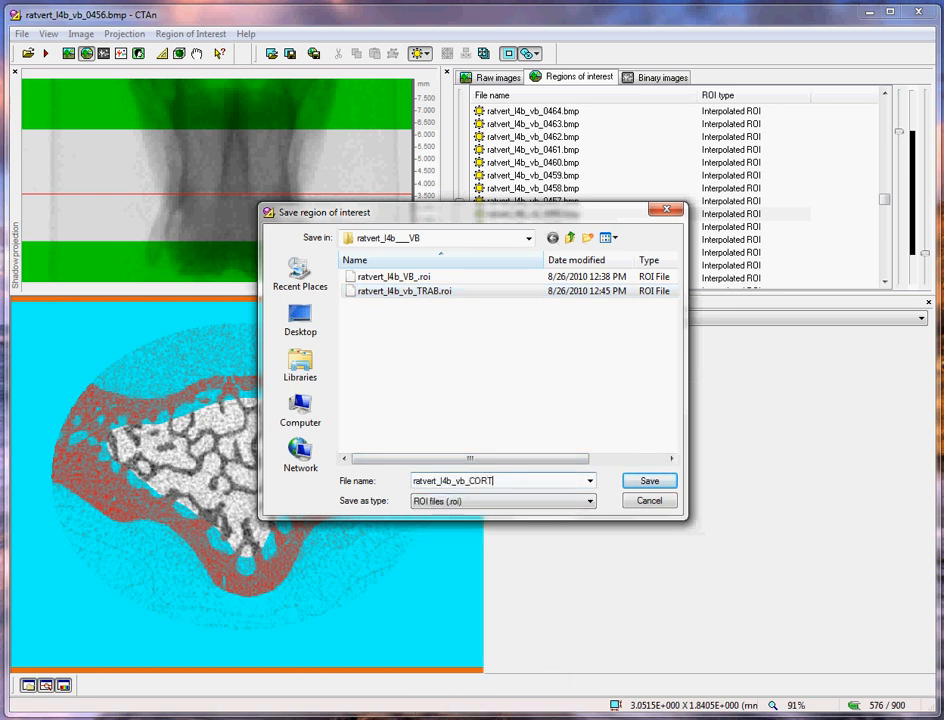
pyautogui.click(648, 480)
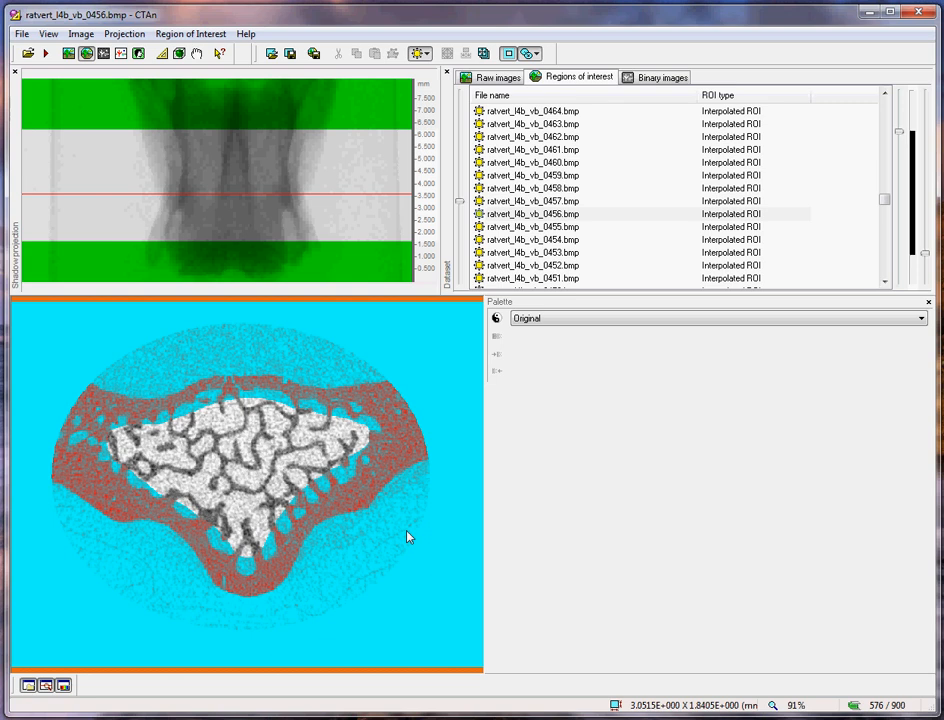
pyautogui.moveTo(396, 528)
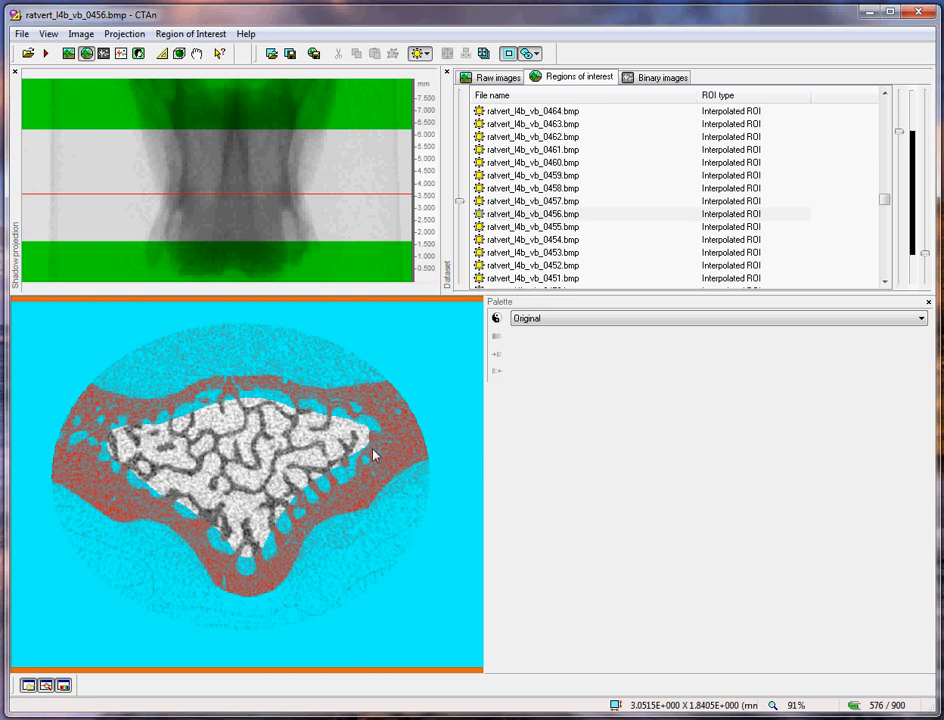
# Select a slice and switch to binary-image mode showing the thresholding histogram
pyautogui.click(532, 176)
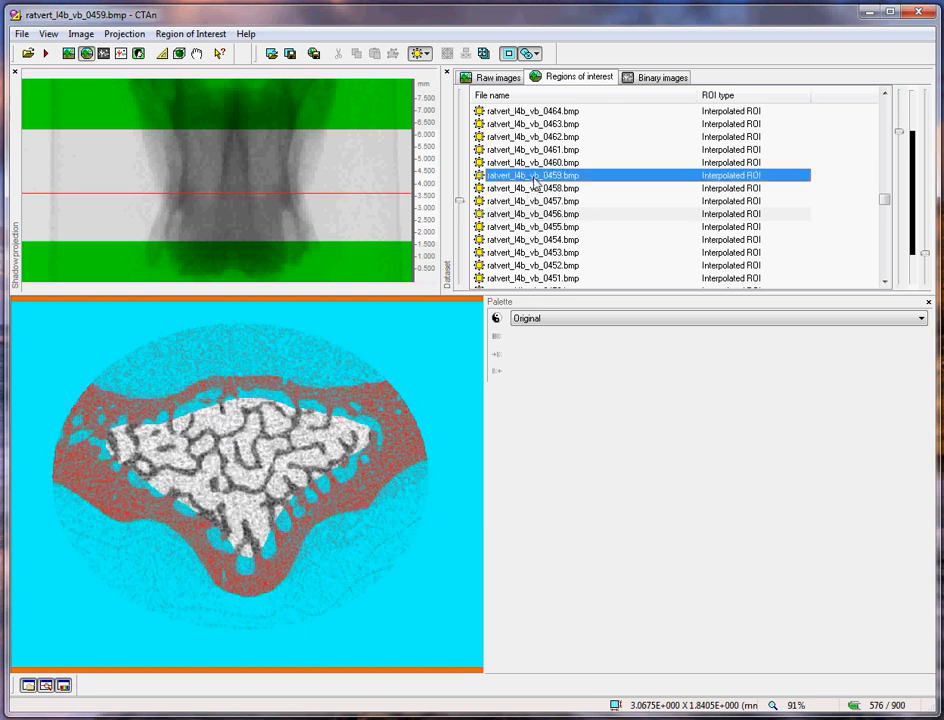
pyautogui.click(660, 76)
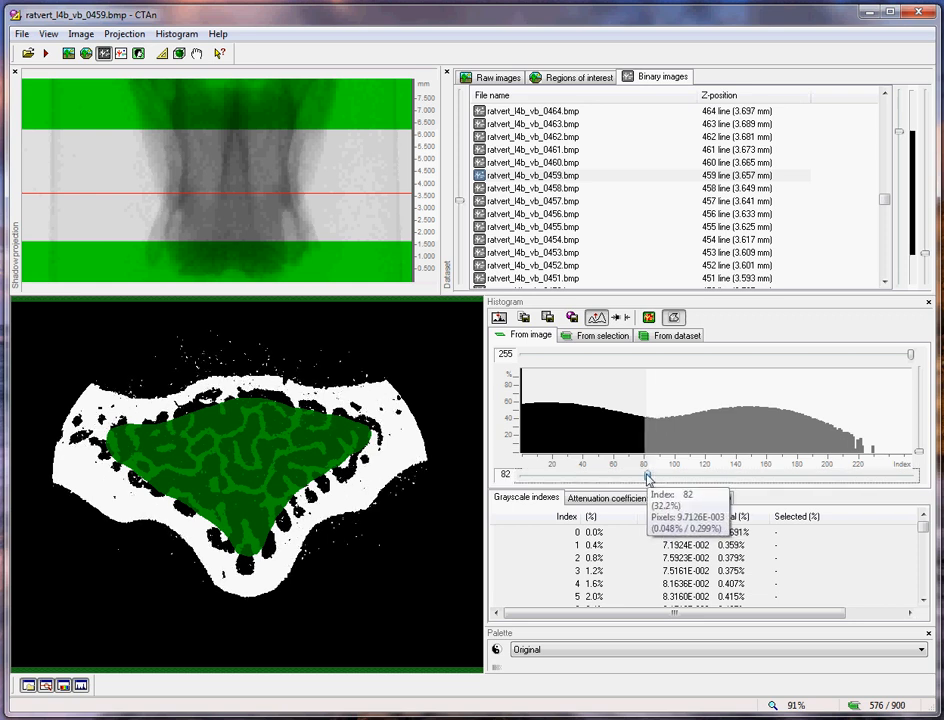
pyautogui.moveTo(648, 478)
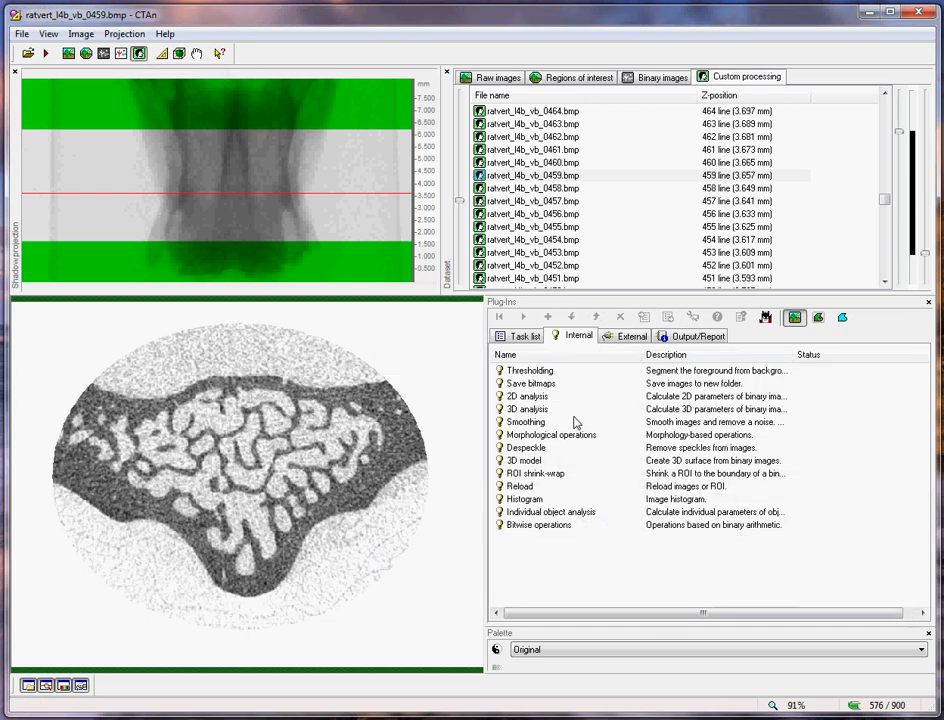
# Binarize the slices with a global threshold of 85–255 in custom processing
pyautogui.doubleClick(530, 370)
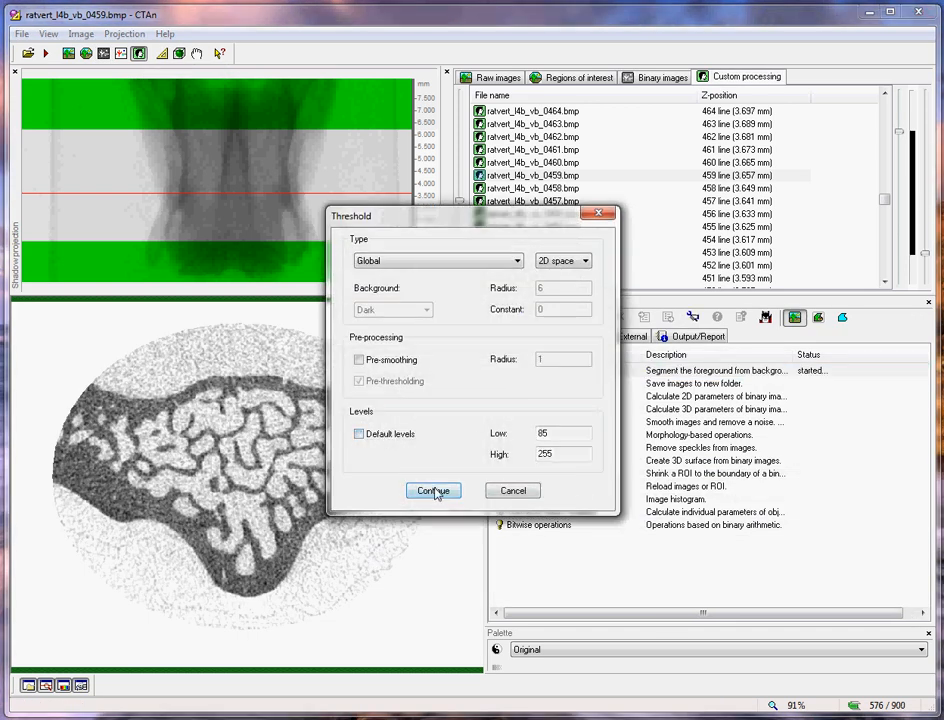
pyautogui.click(432, 490)
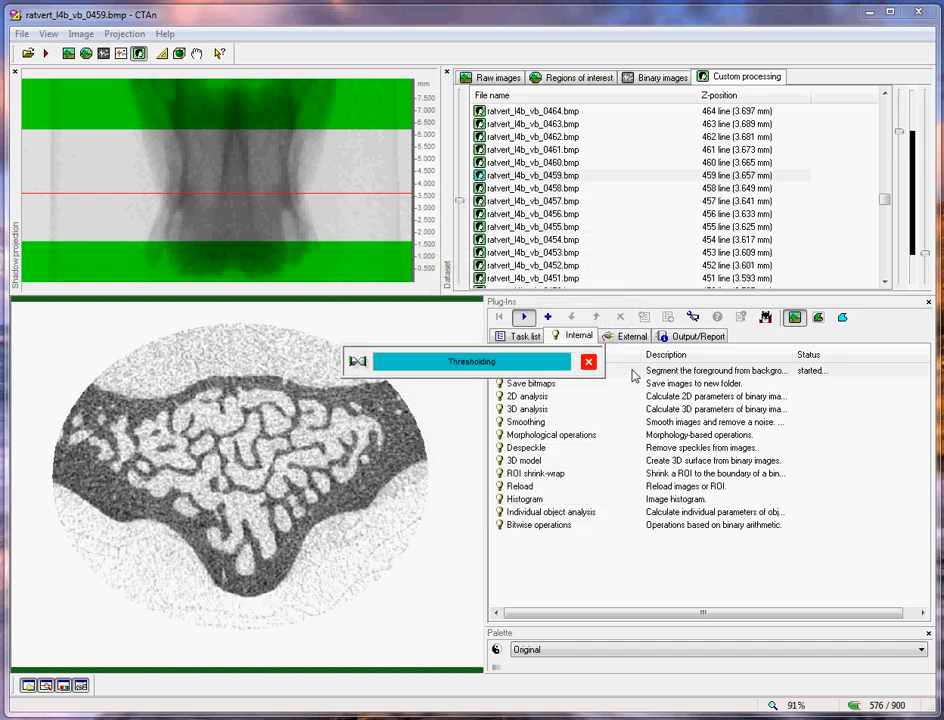
pyautogui.click(524, 316)
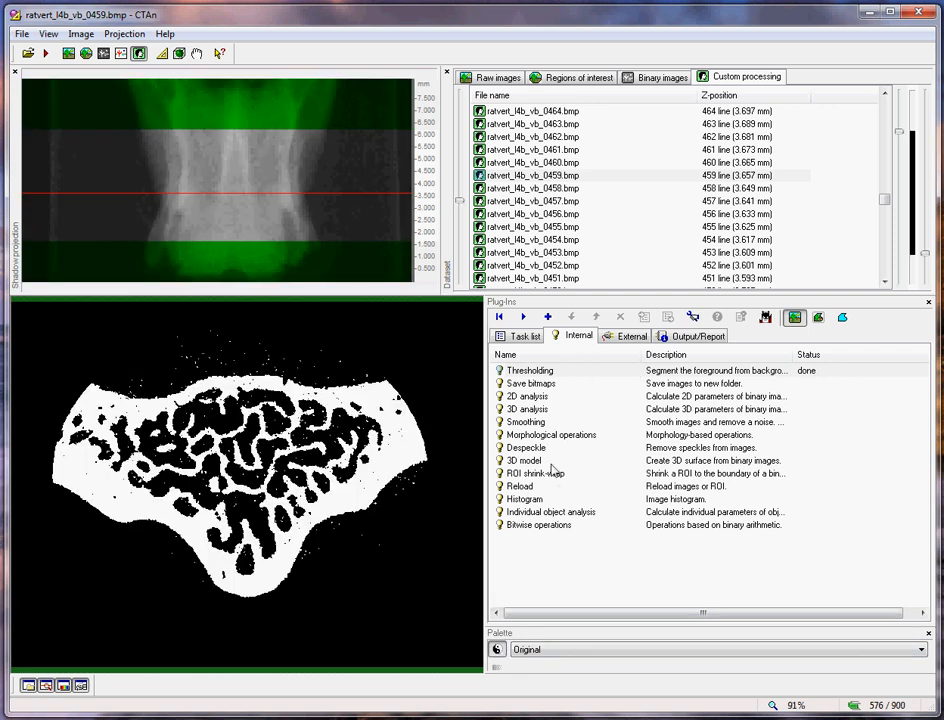
# Run Despeckle to remove white speckles in 3D space from the binarized images
pyautogui.doubleClick(524, 448)
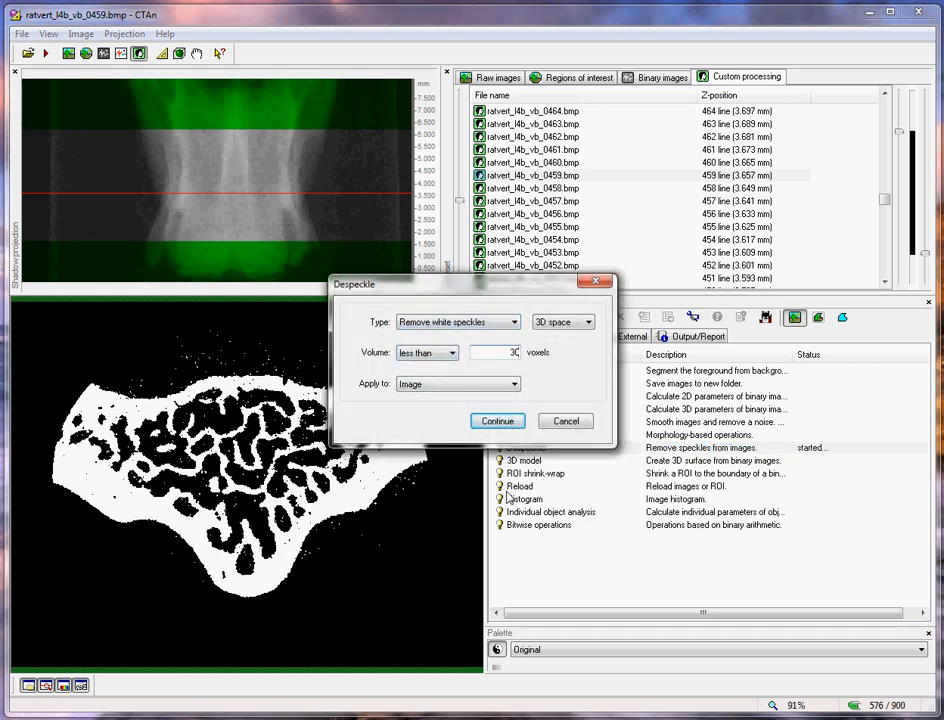
pyautogui.moveTo(372, 390)
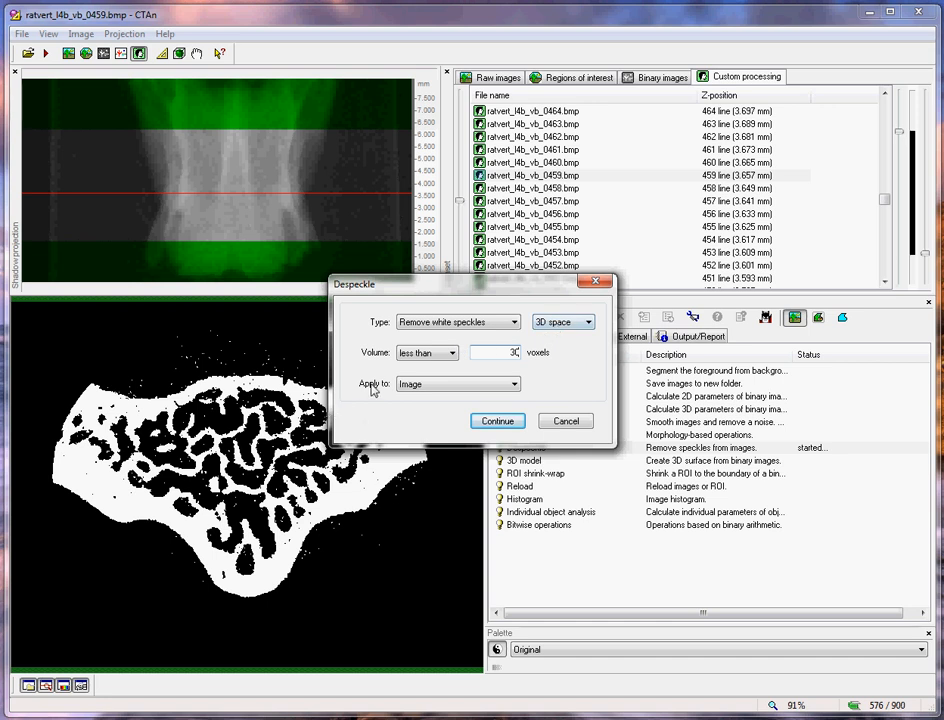
pyautogui.click(496, 420)
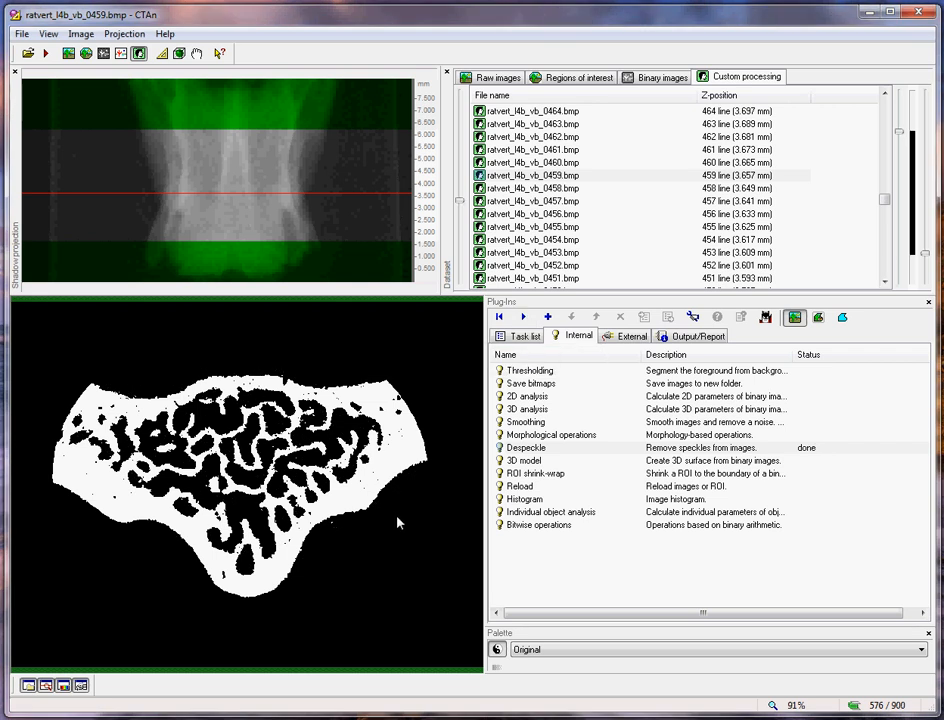
pyautogui.moveTo(392, 436)
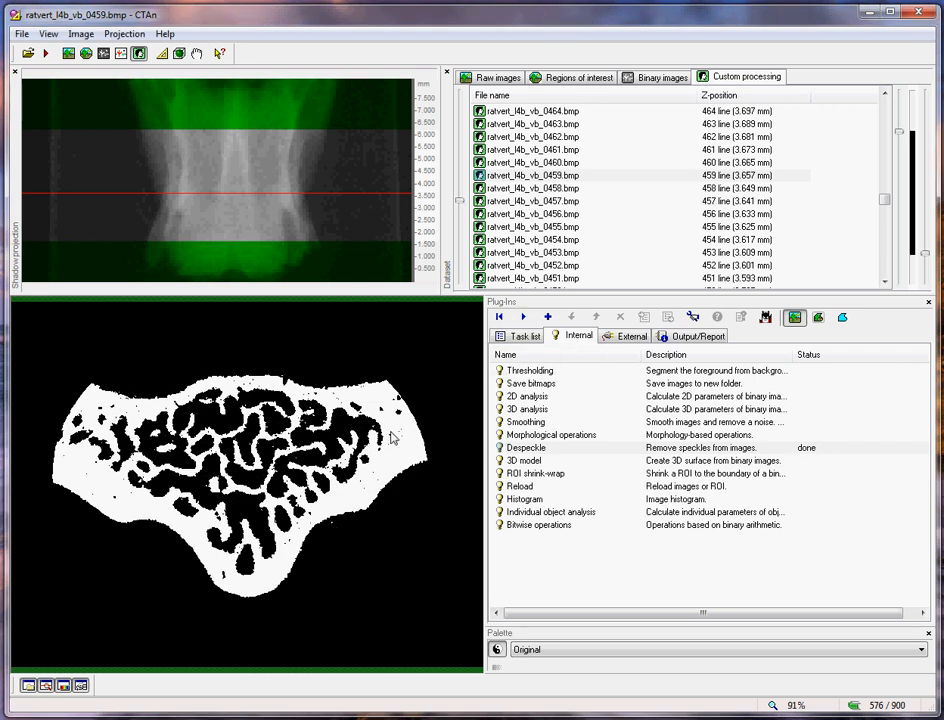
pyautogui.moveTo(572, 92)
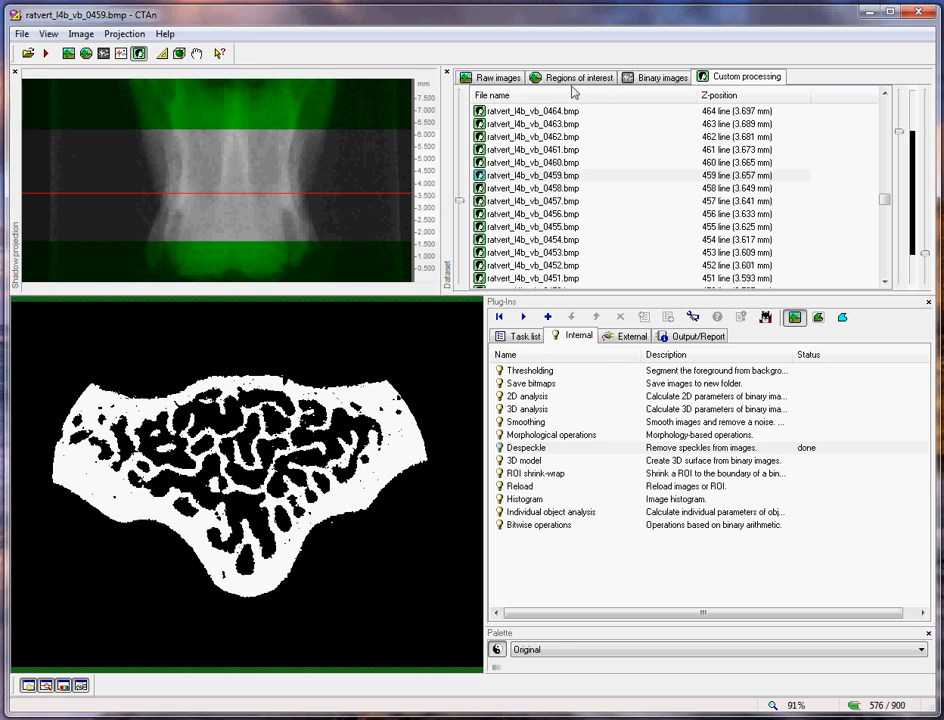
# Inspect the binarized slice with its ROI, then return to custom processing
pyautogui.click(578, 76)
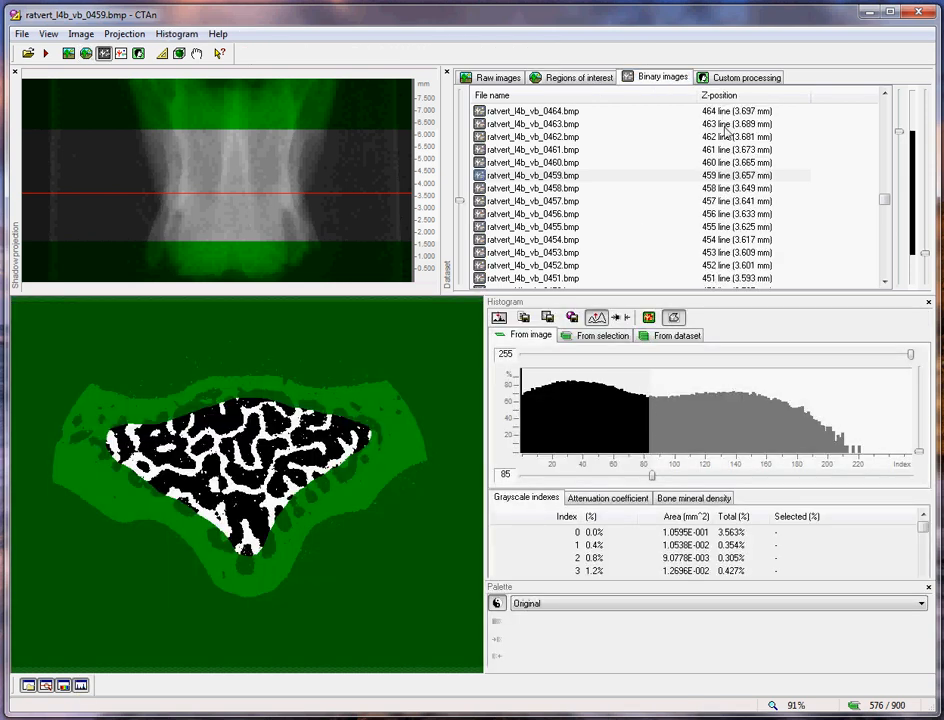
pyautogui.click(744, 76)
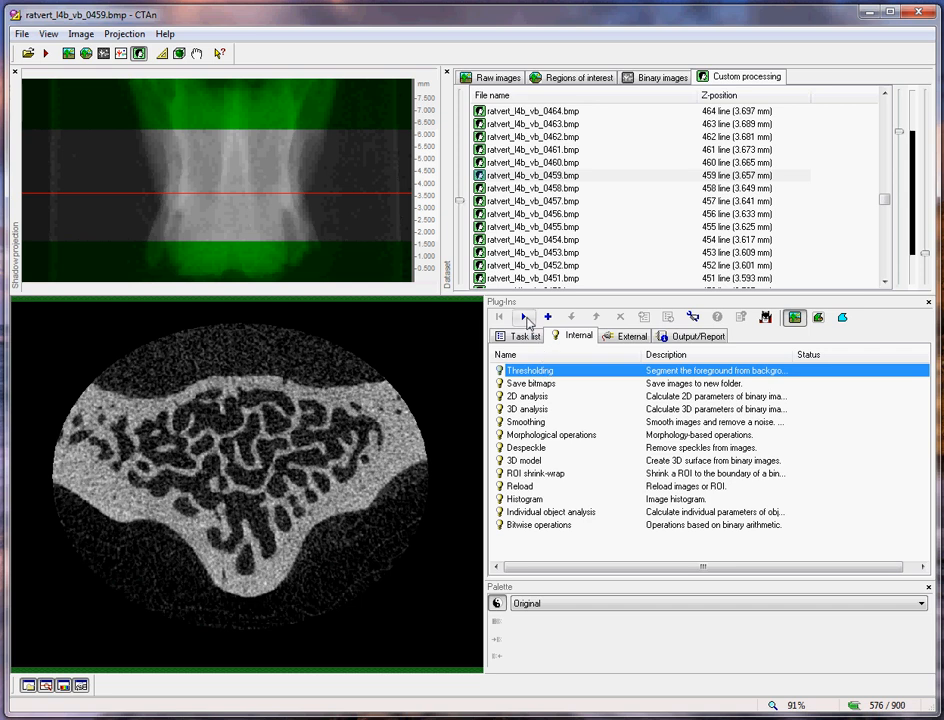
# Re-run thresholding, then run the despeckle step on the binarized slice
pyautogui.click(524, 316)
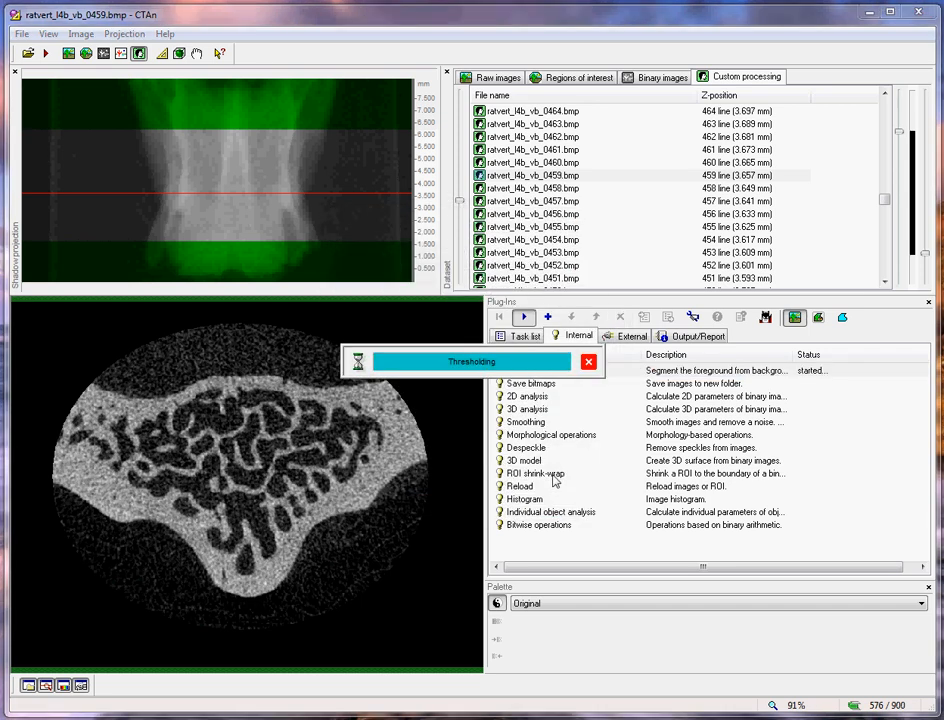
pyautogui.moveTo(528, 456)
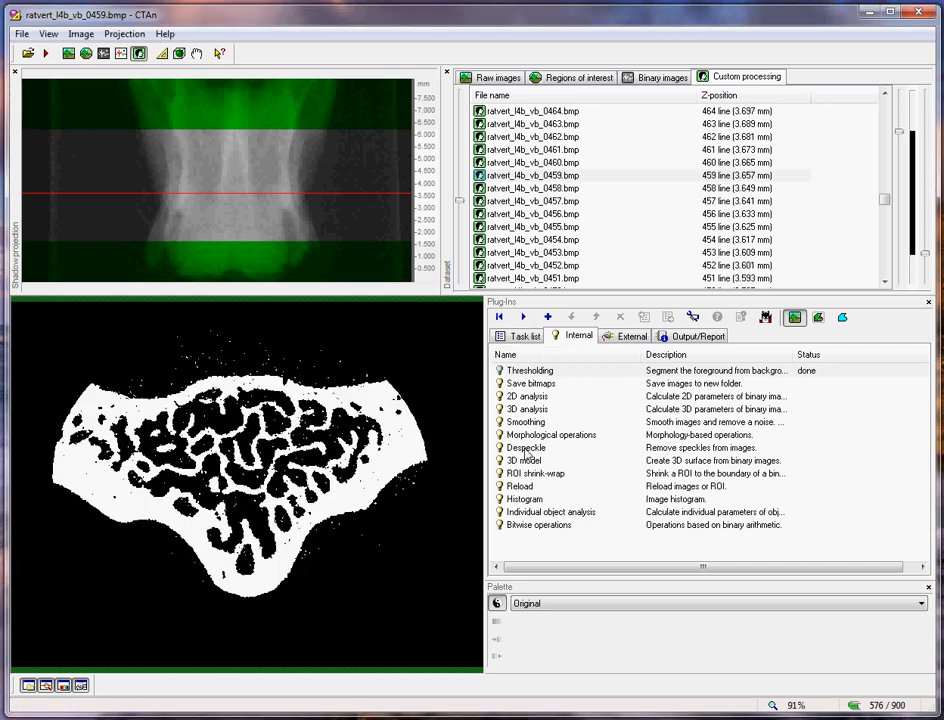
pyautogui.click(524, 448)
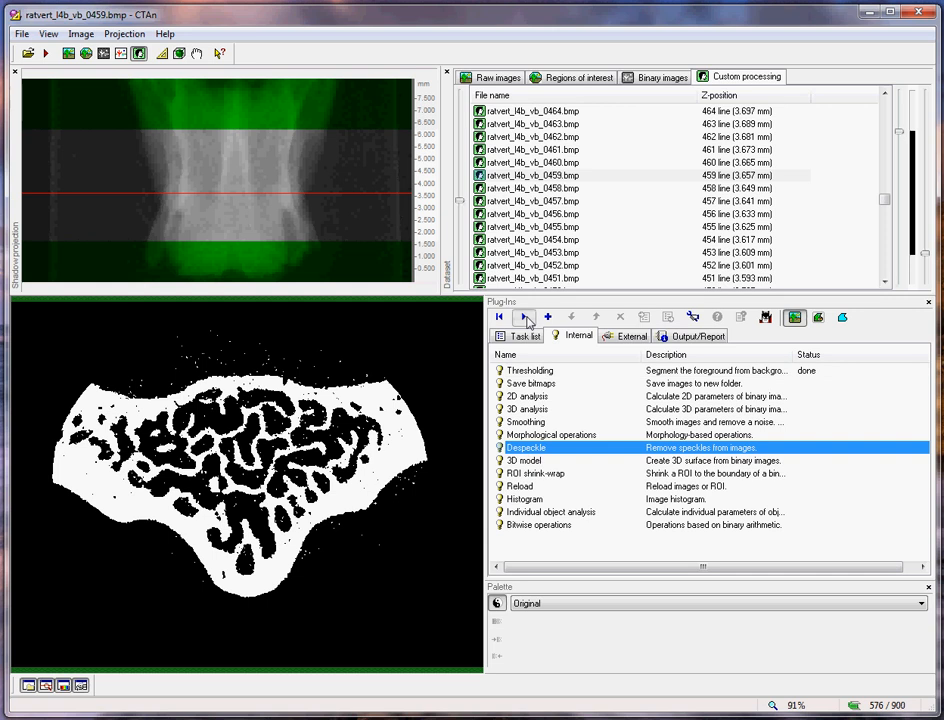
pyautogui.click(524, 316)
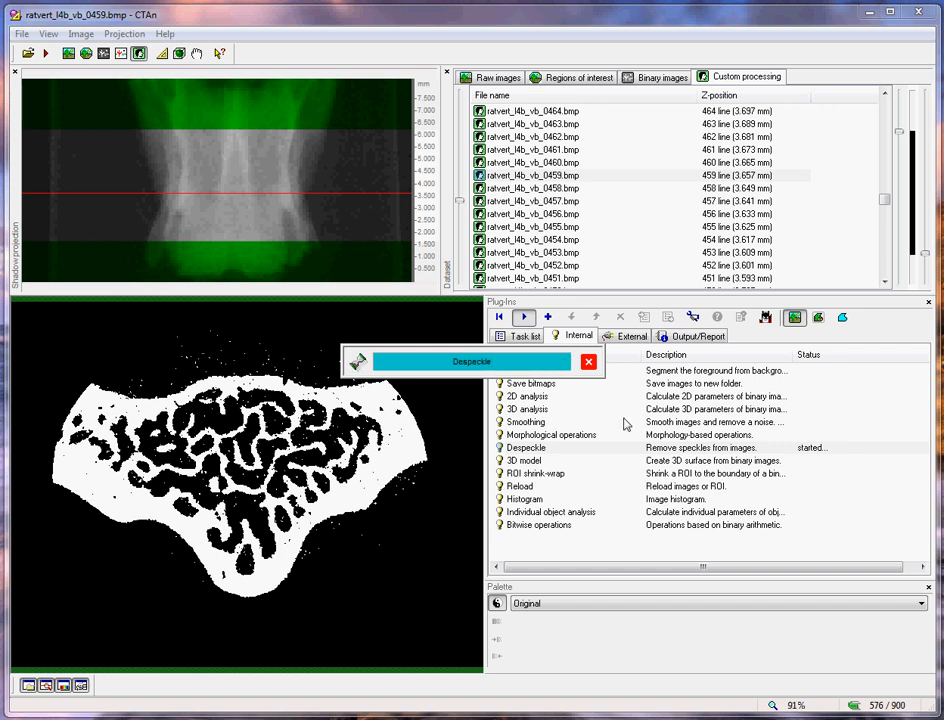
pyautogui.moveTo(804, 364)
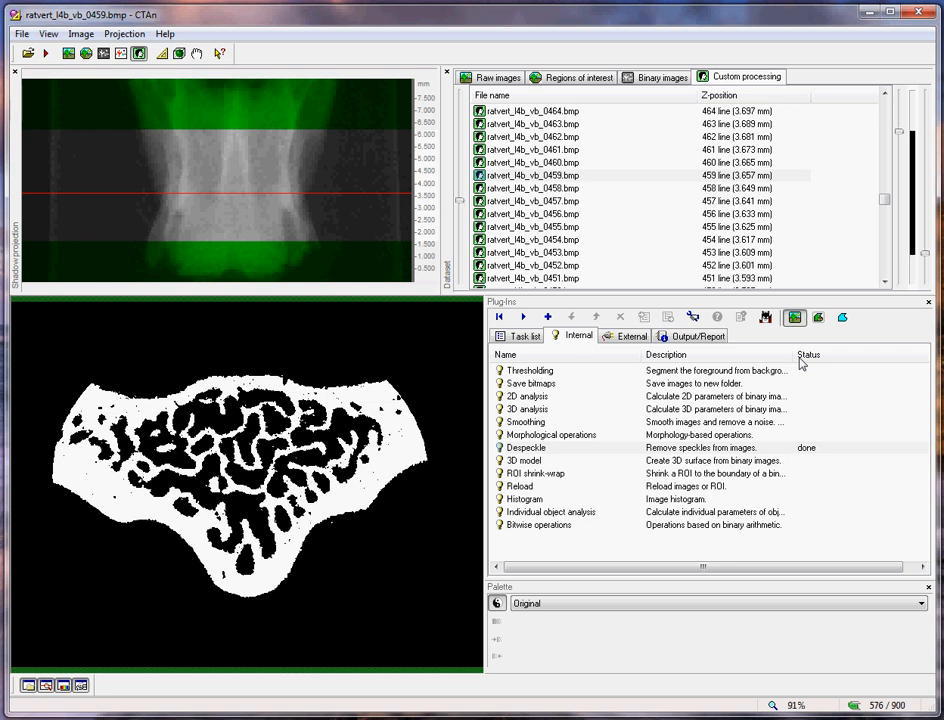
pyautogui.moveTo(800, 332)
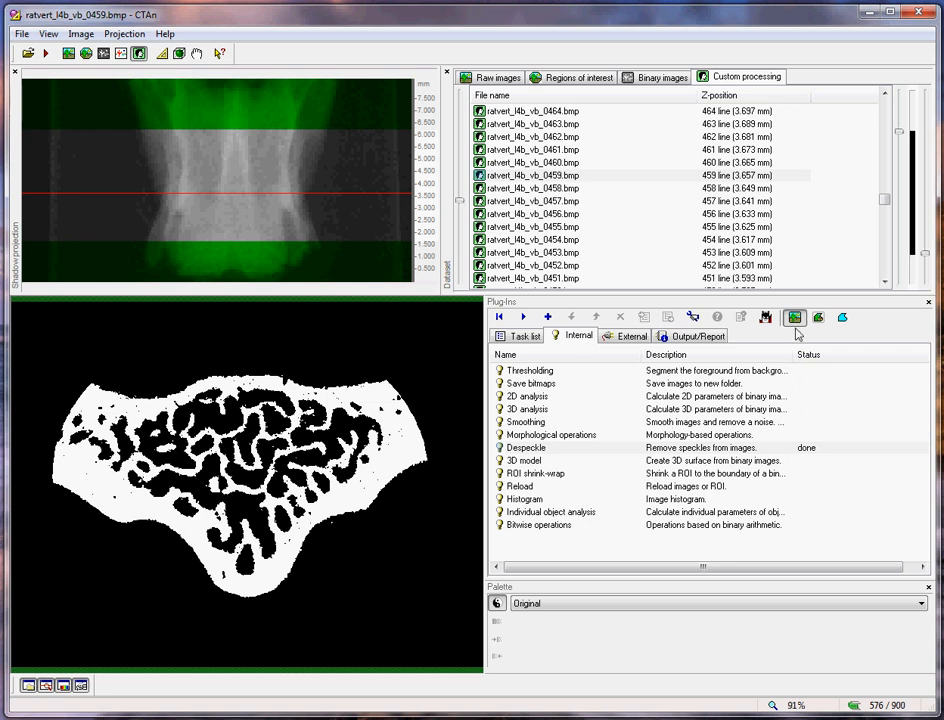
pyautogui.moveTo(844, 318)
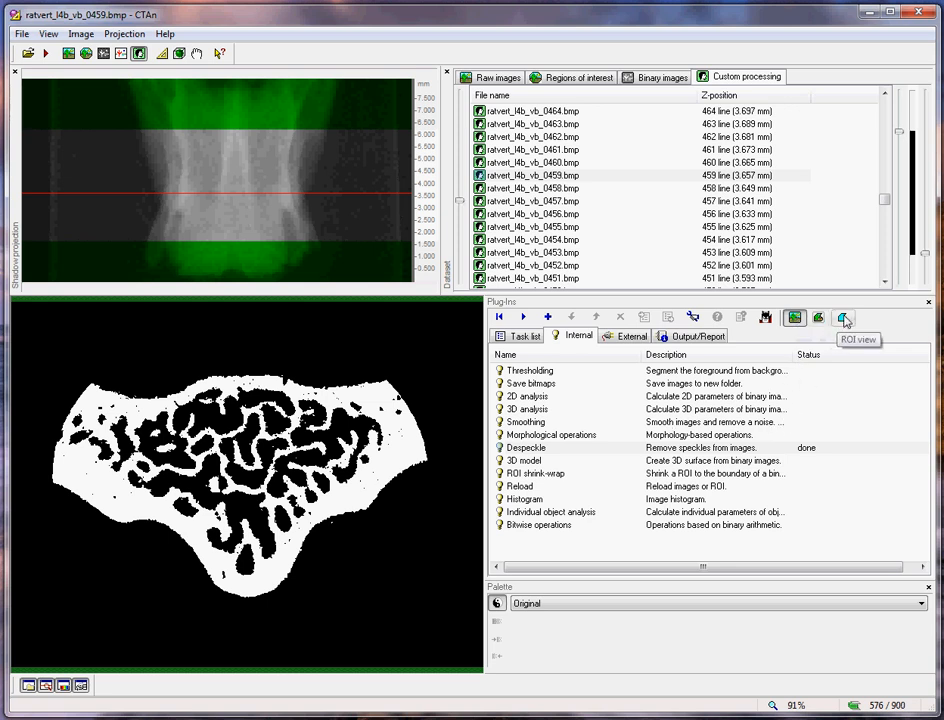
# Restrict the view to bone inside the trabecular ROI and bring up the 3D analysis settings
pyautogui.click(844, 316)
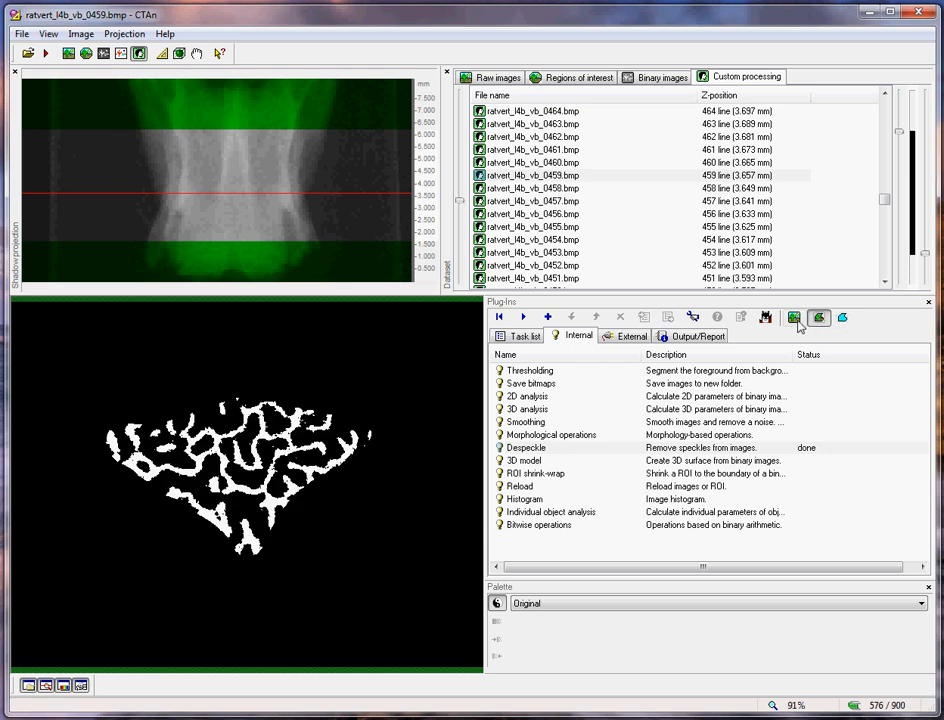
pyautogui.click(792, 316)
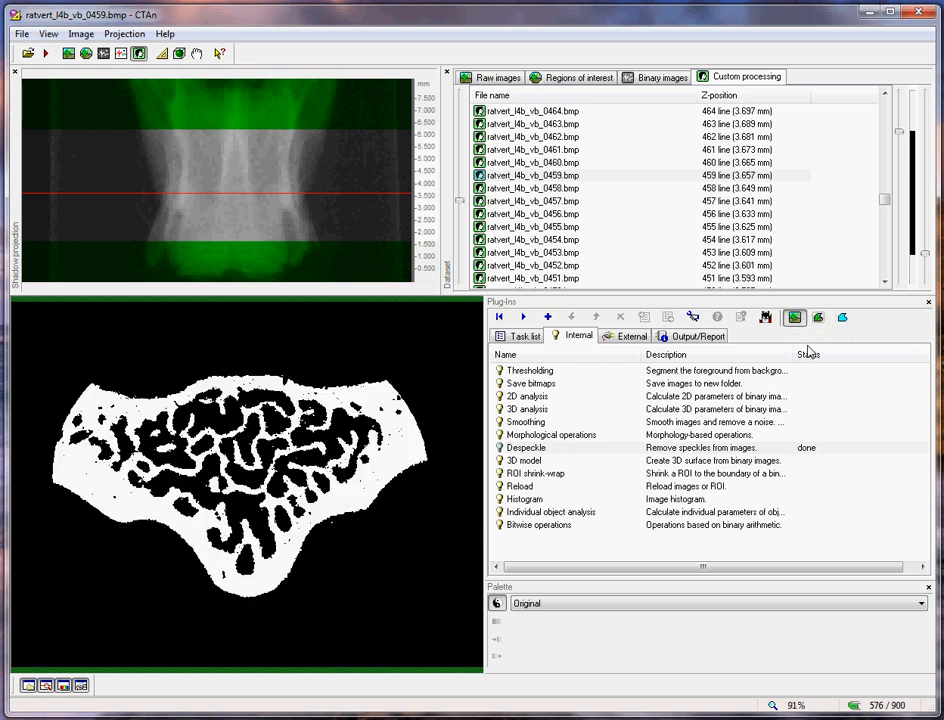
pyautogui.click(818, 316)
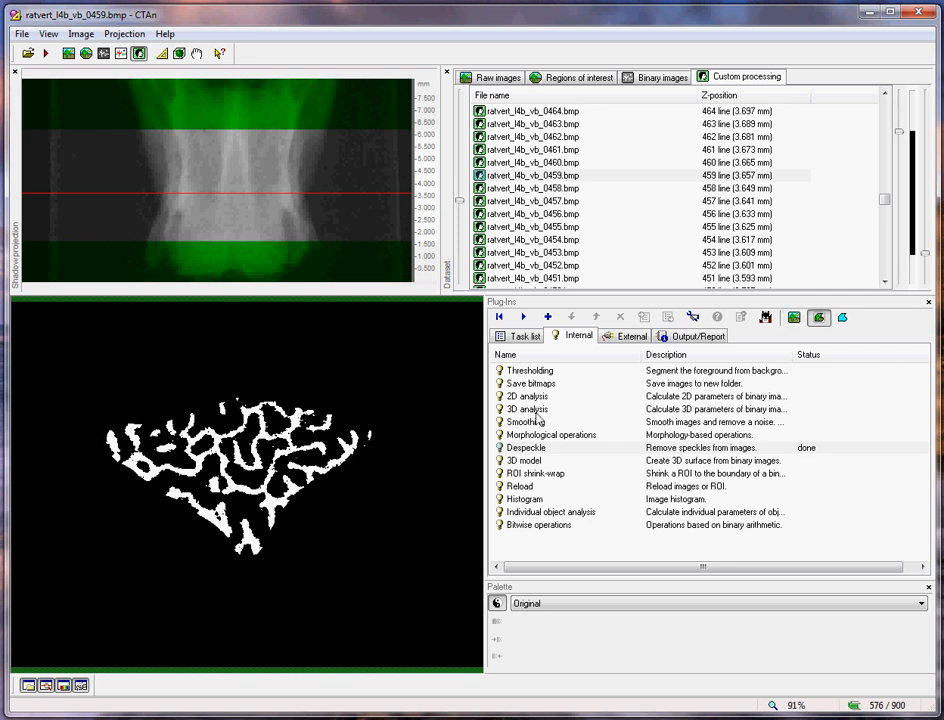
pyautogui.doubleClick(526, 408)
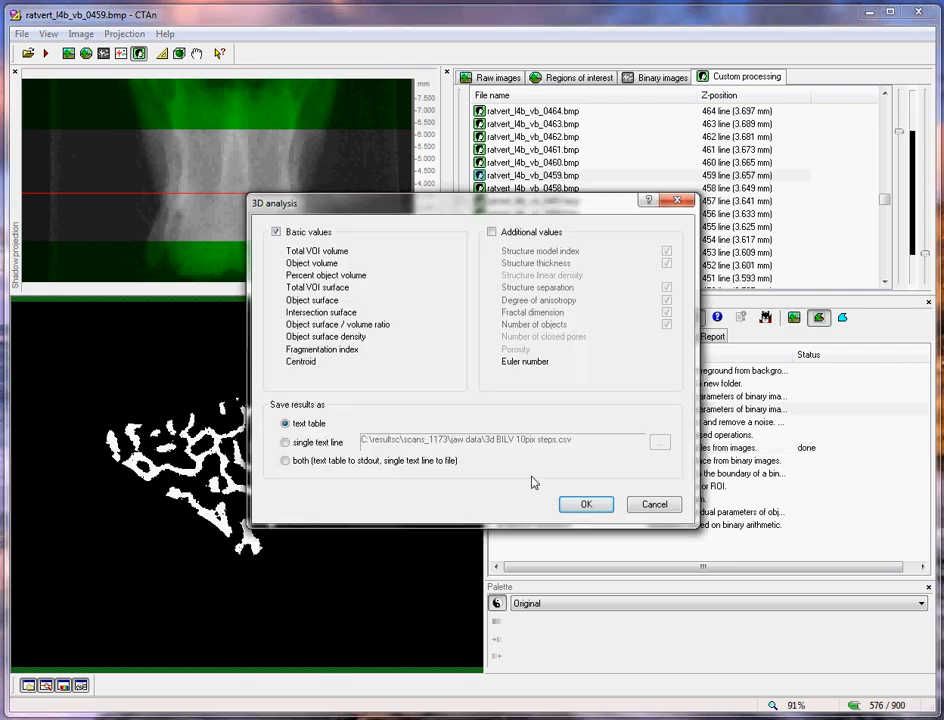